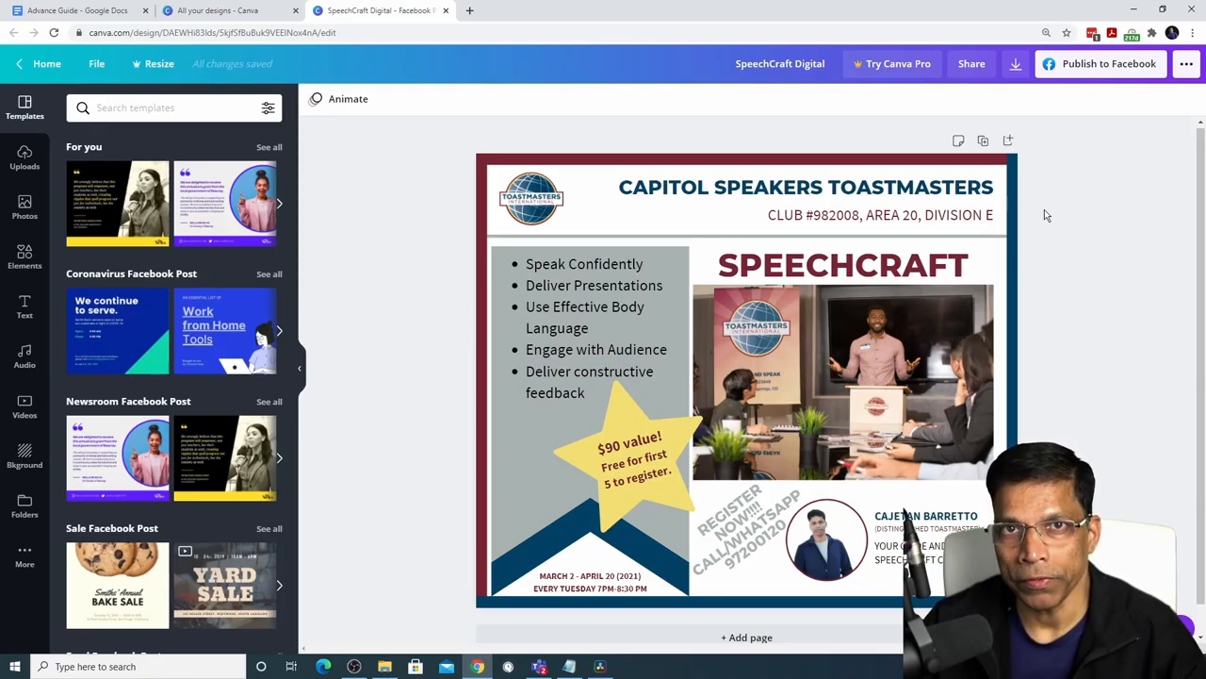
pyautogui.moveTo(400, 415)
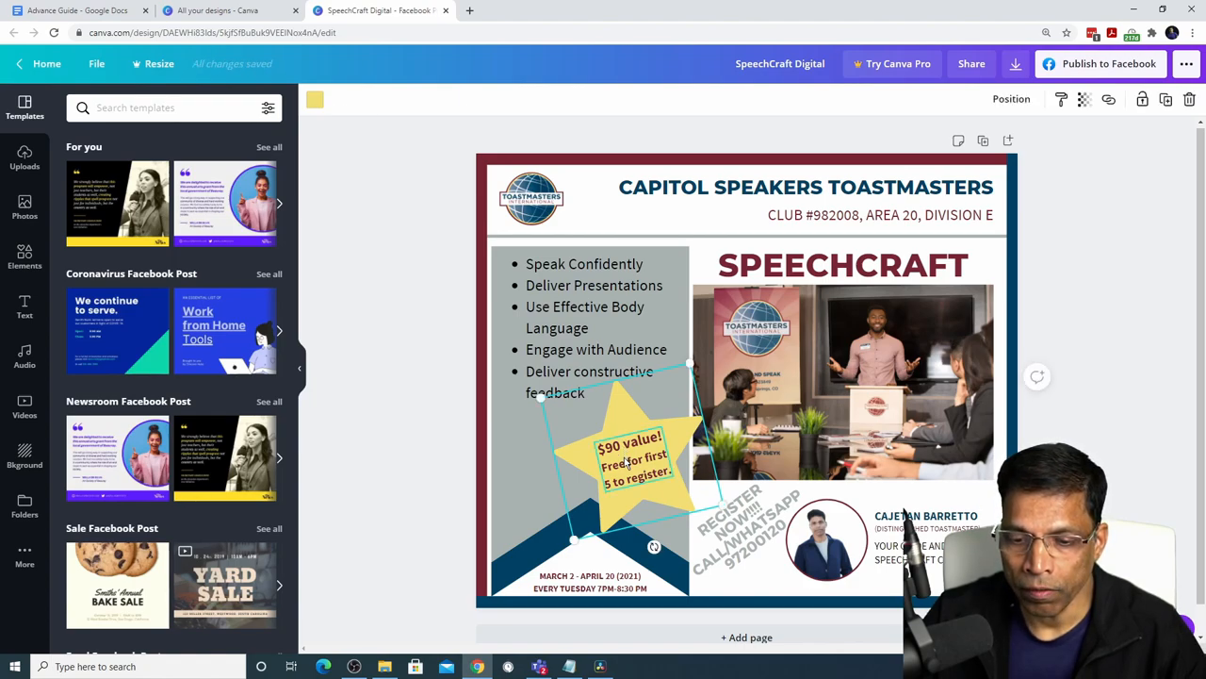
# - Move the $90 value star badge up beside the bullet list and shrink it
pyautogui.click(631, 461)
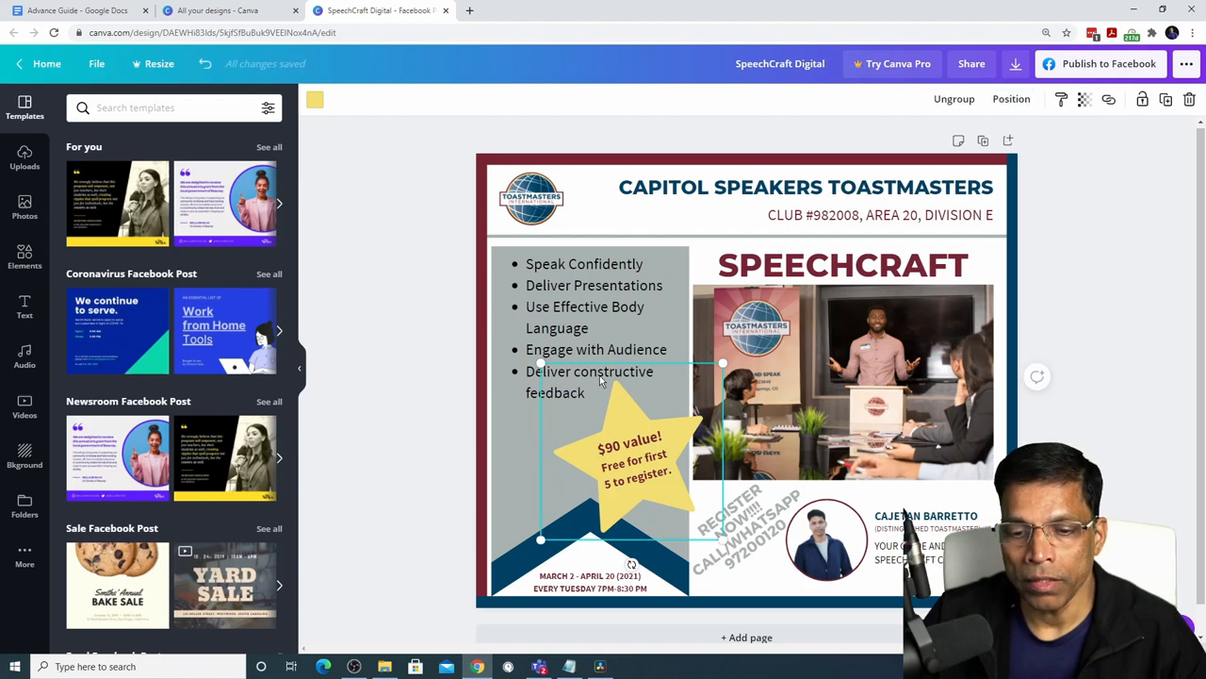
pyautogui.moveTo(582, 481)
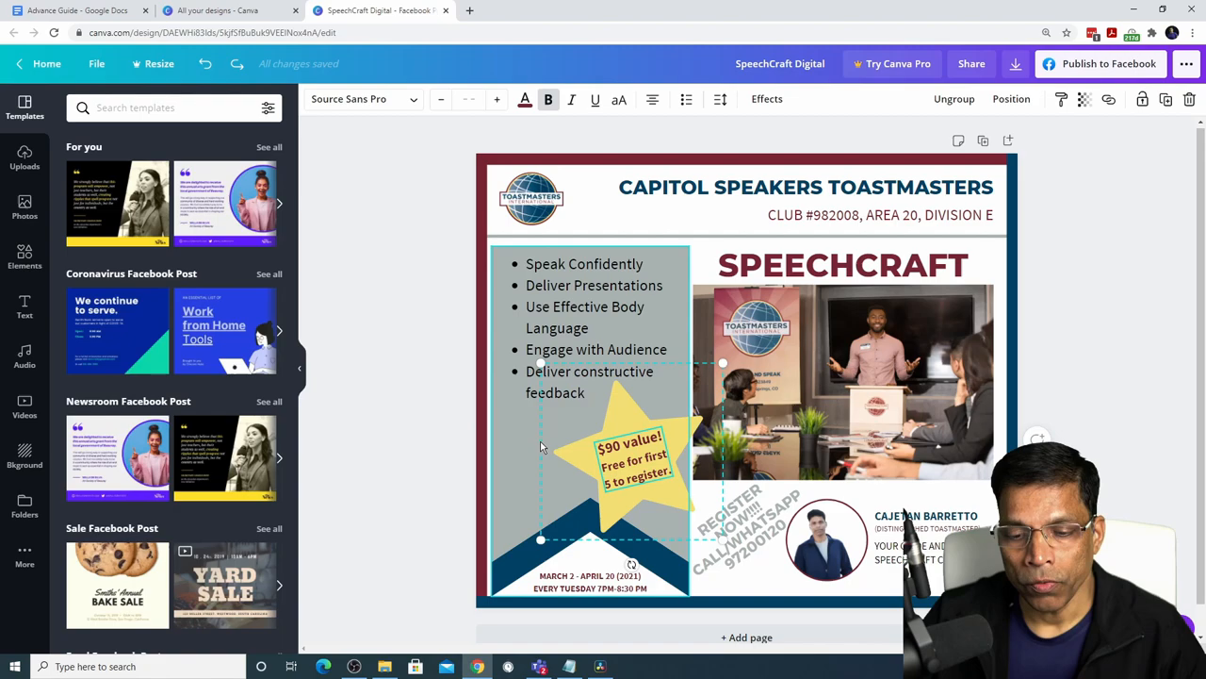
pyautogui.moveTo(626, 458); pyautogui.dragTo(744, 339)
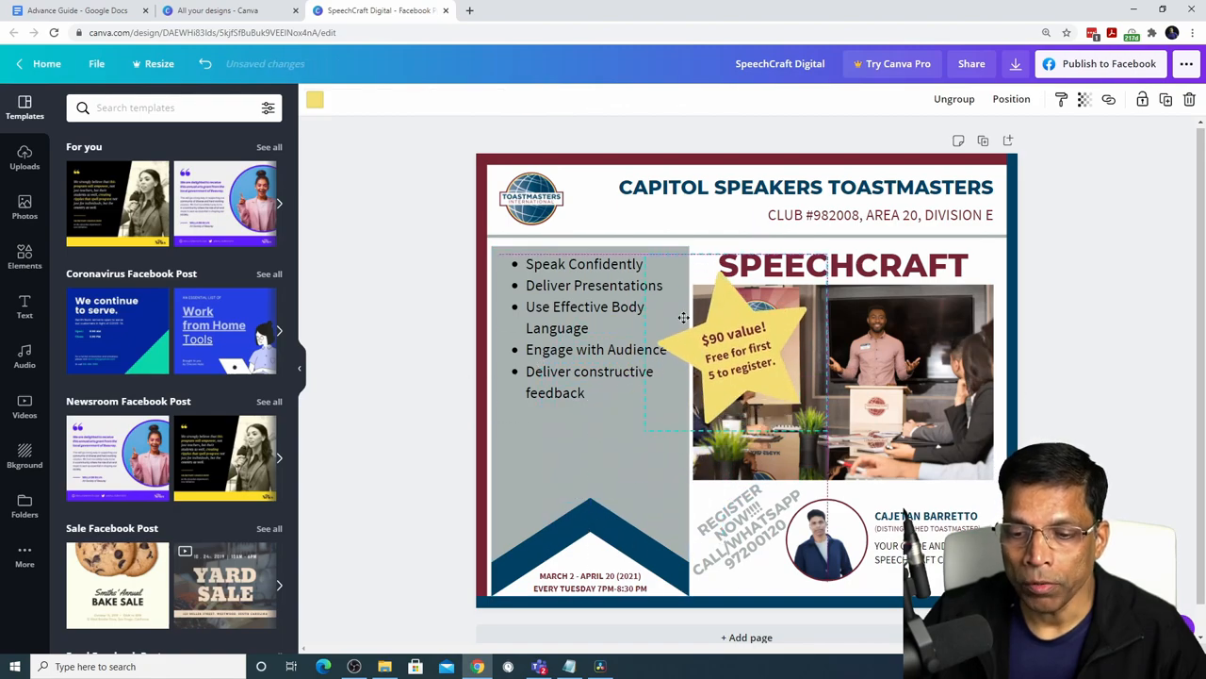
pyautogui.moveTo(739, 354); pyautogui.dragTo(626, 449)
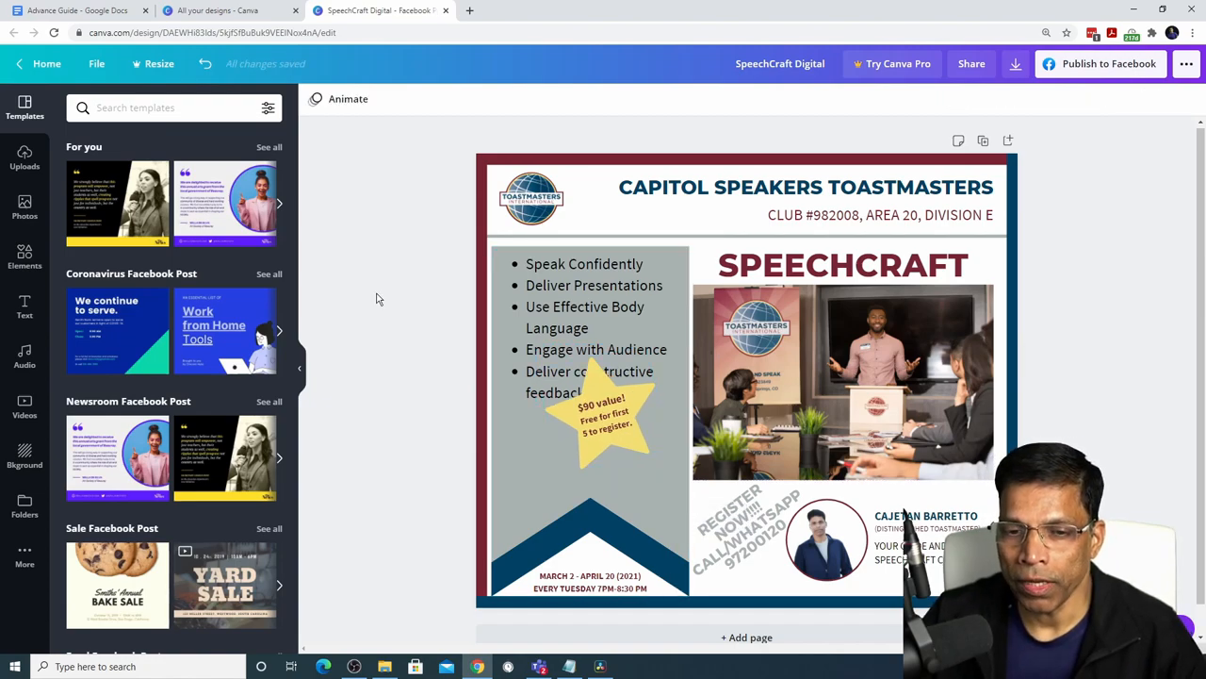
# - Group the header title with the club-number line
pyautogui.click(805, 187)
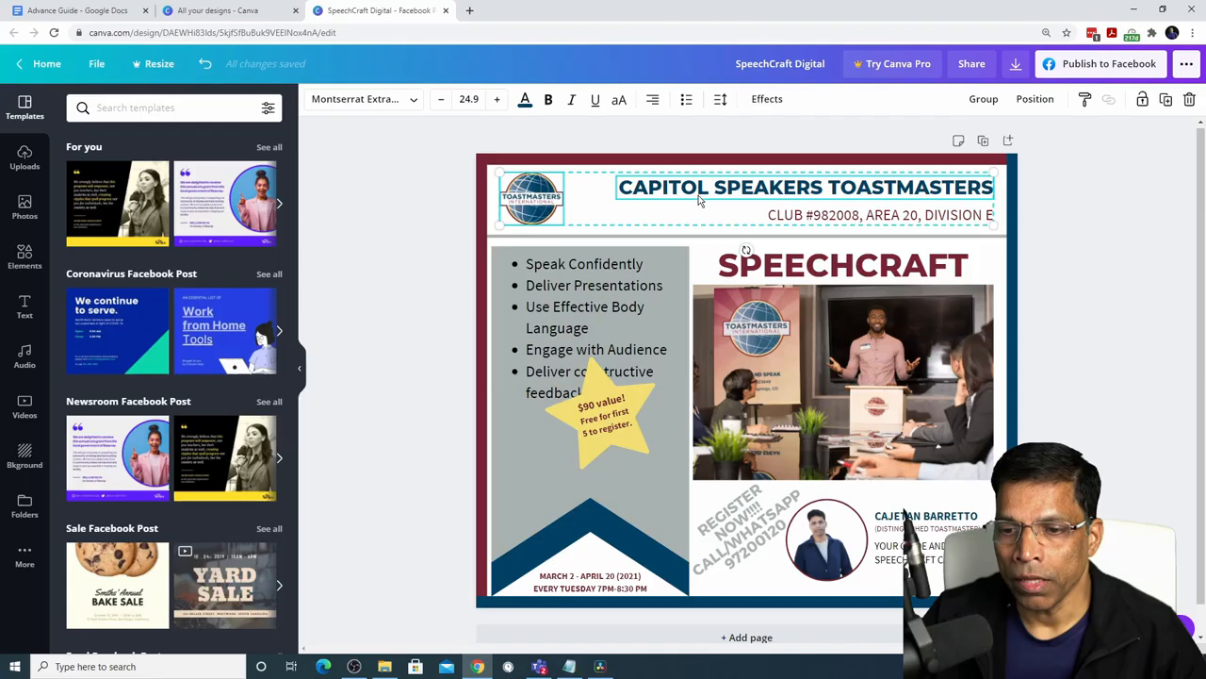
pyautogui.click(877, 215)
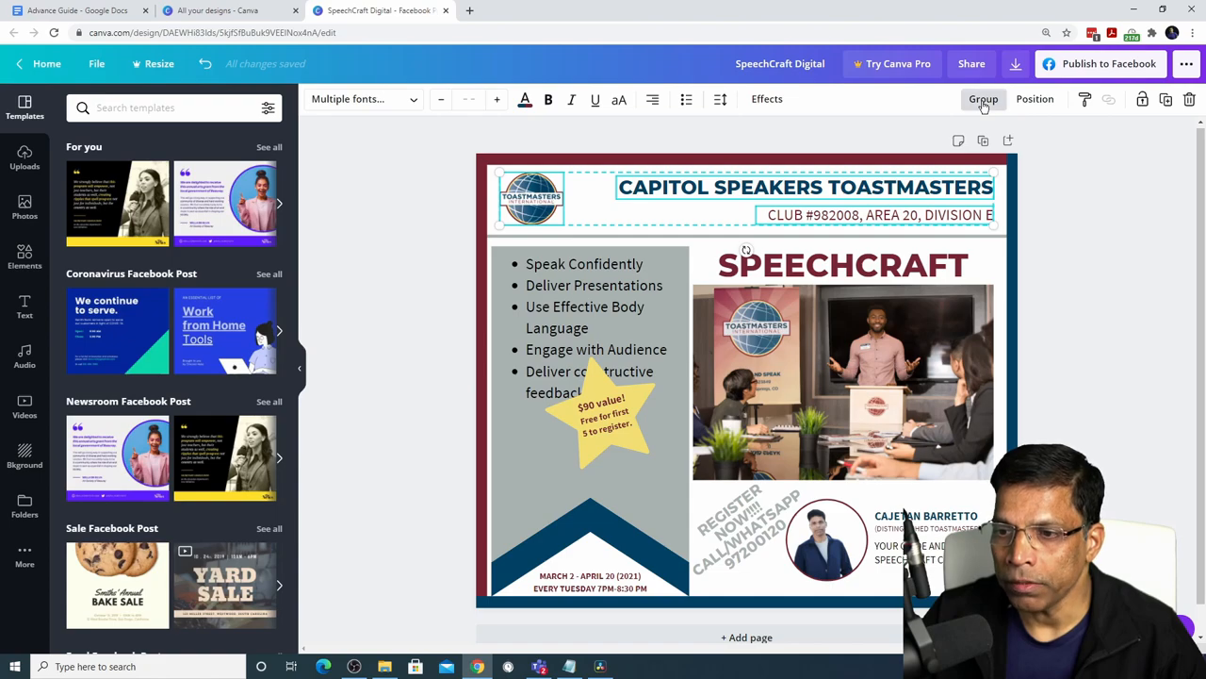
pyautogui.click(983, 98)
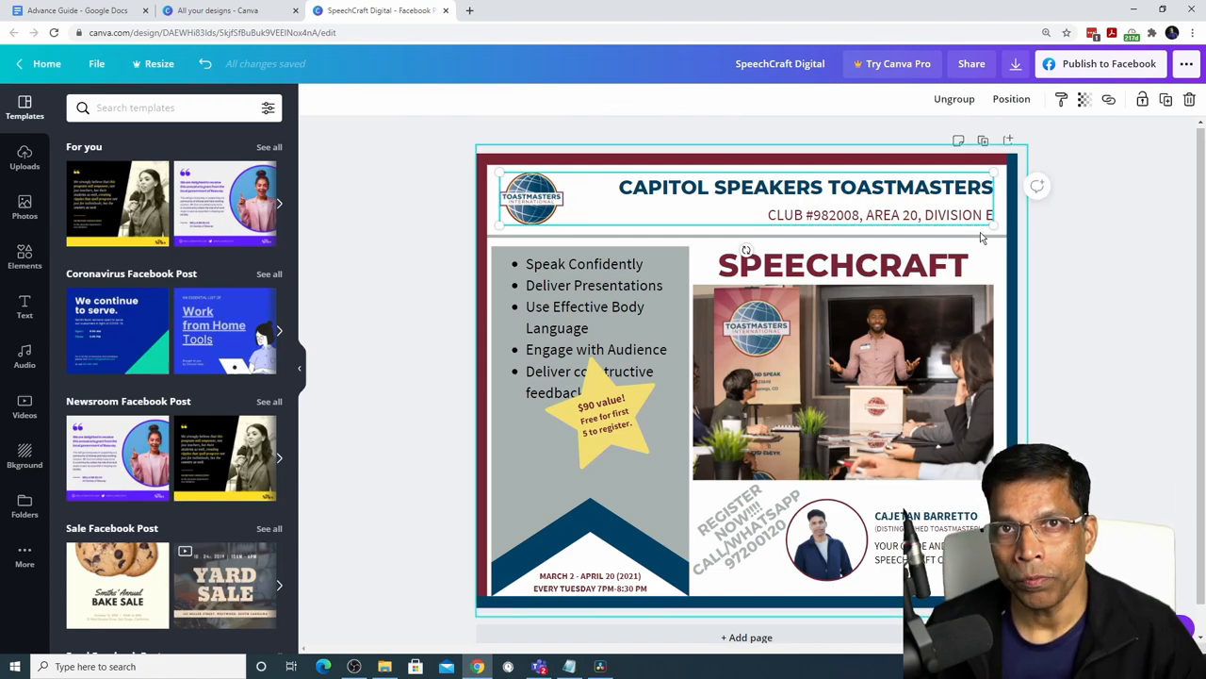
pyautogui.click(807, 187)
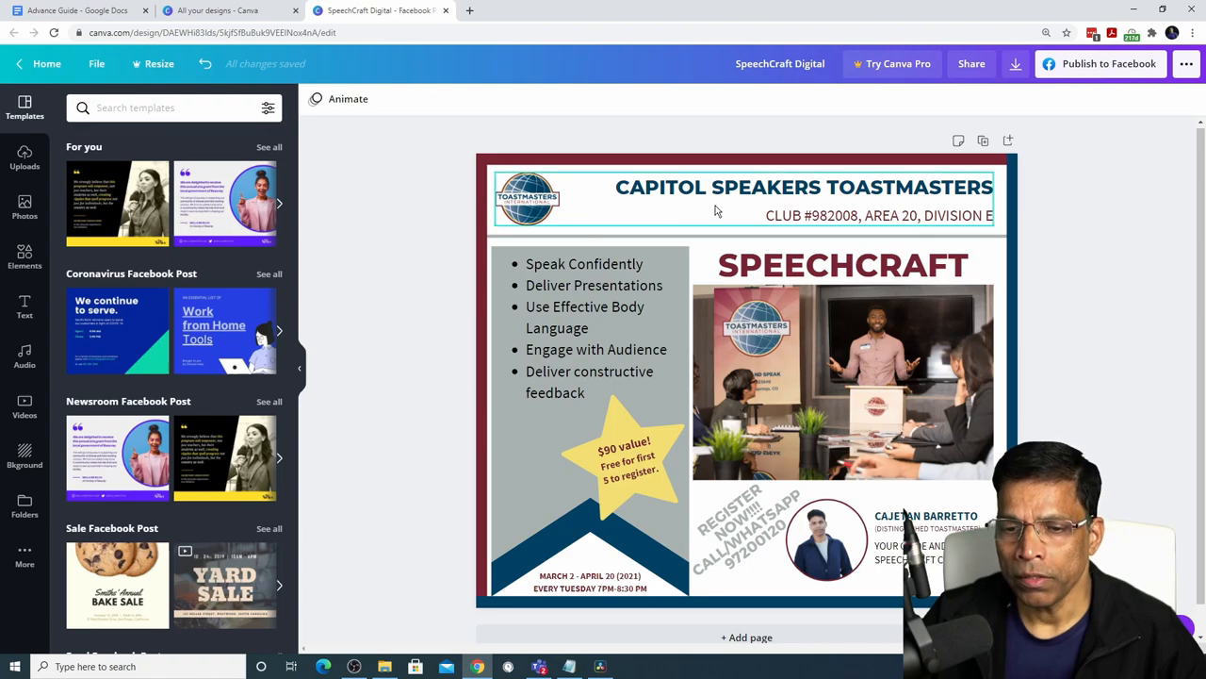
# - Reposition the star badge below the bullet list, clear of the last bullet's text
pyautogui.click(801, 187)
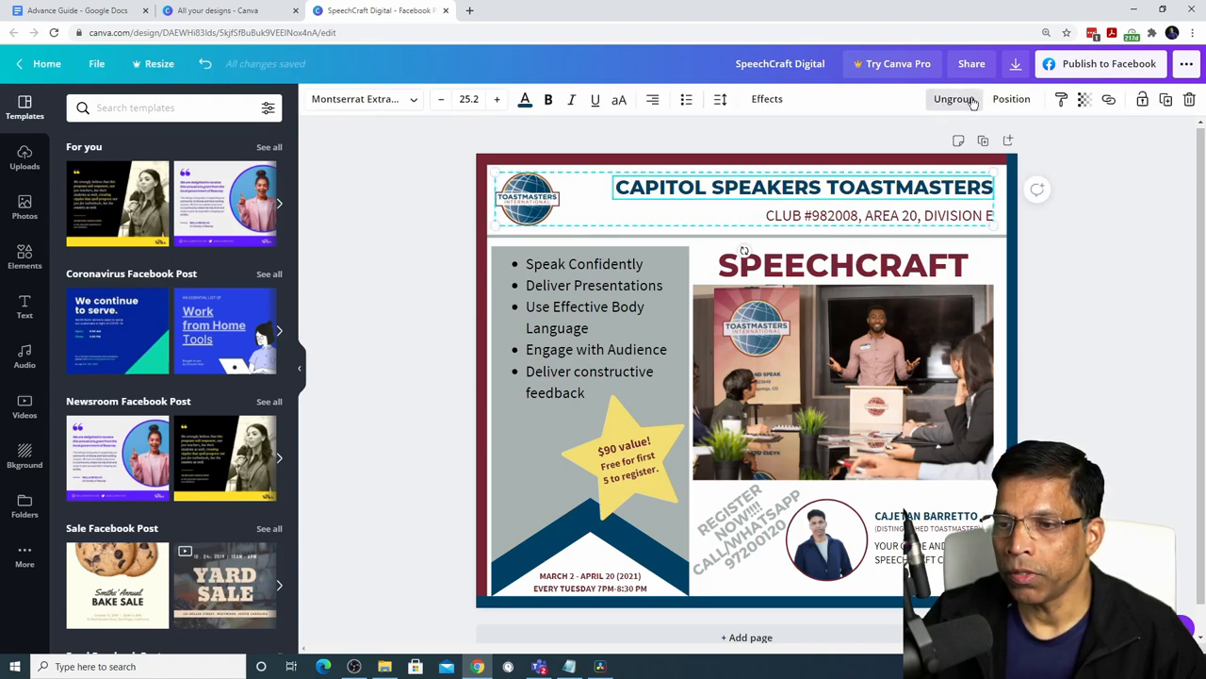
pyautogui.click(954, 98)
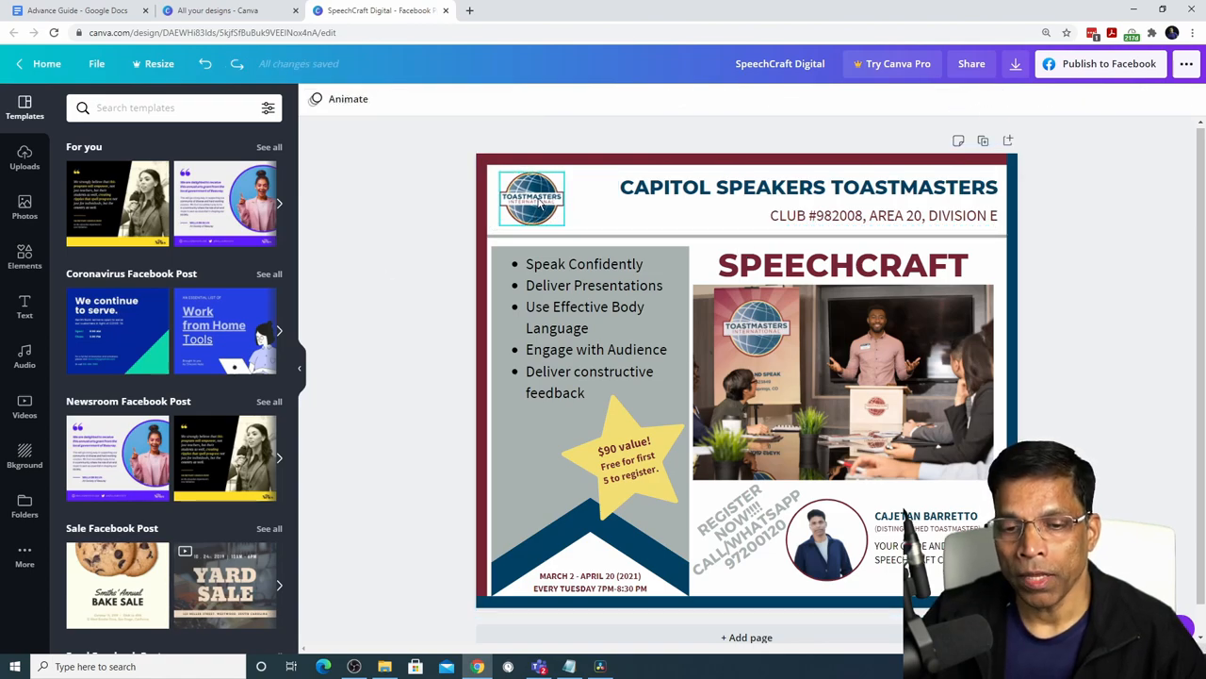
pyautogui.click(532, 198)
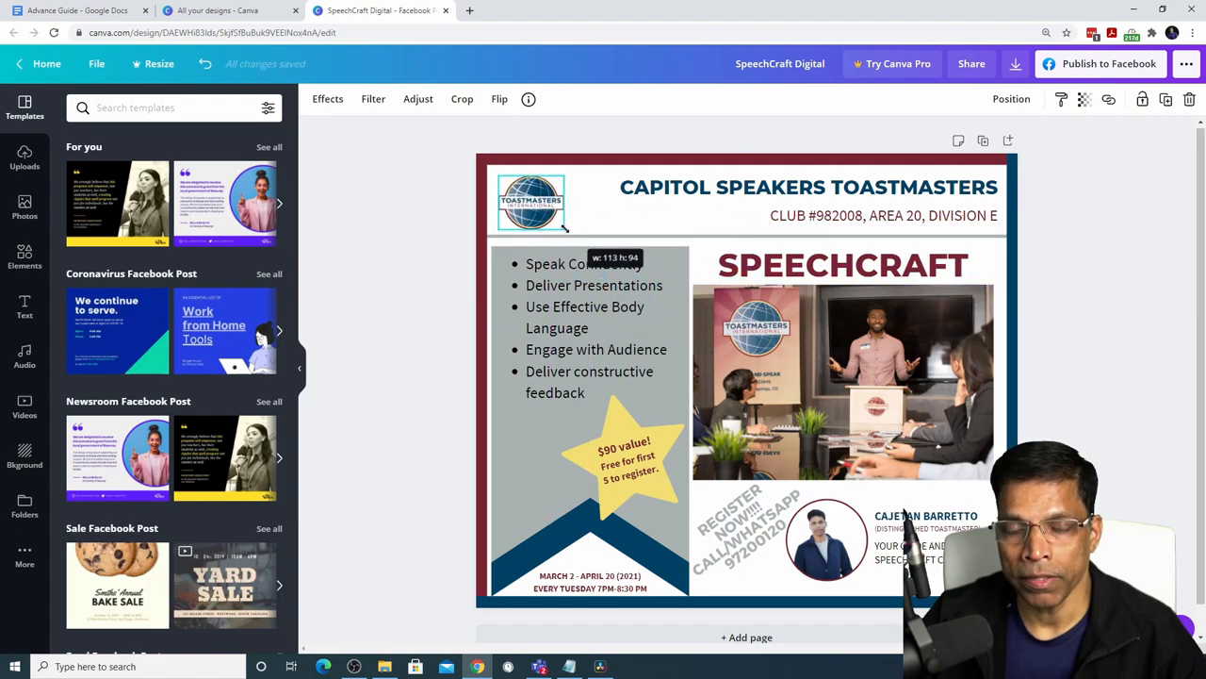
# - Inspect the header logo, title and club-number elements without changing the layout
pyautogui.click(407, 237)
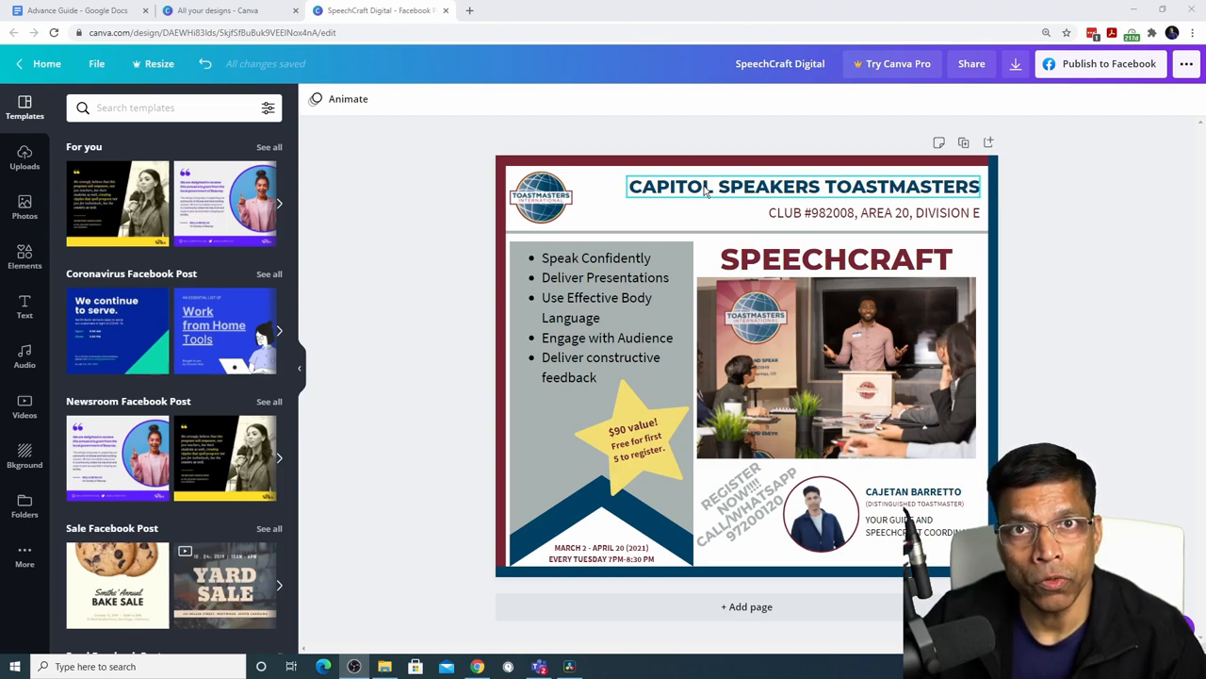
pyautogui.click(677, 224)
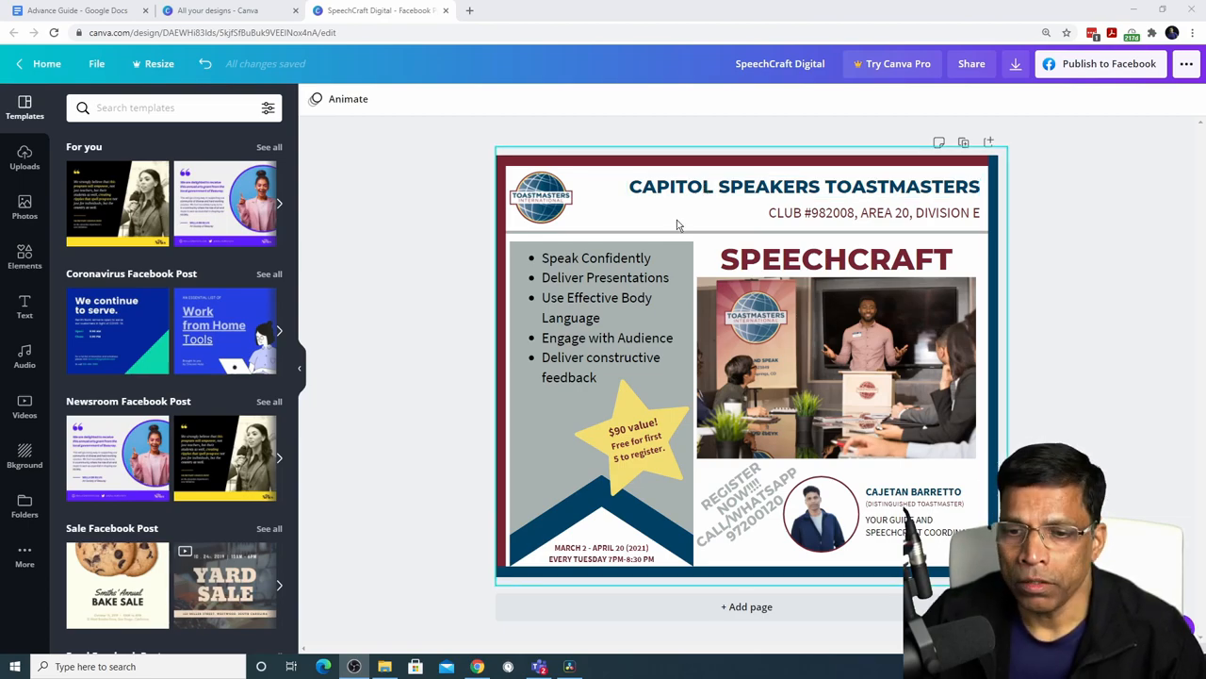
pyautogui.click(803, 187)
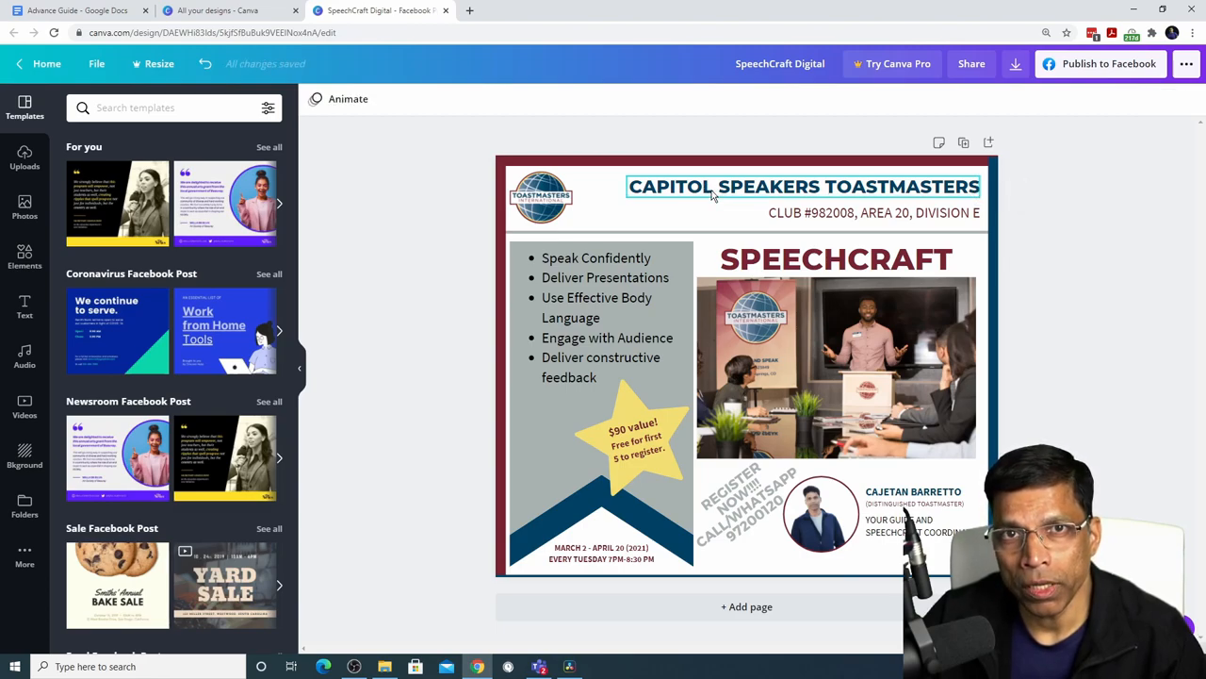
pyautogui.click(803, 186)
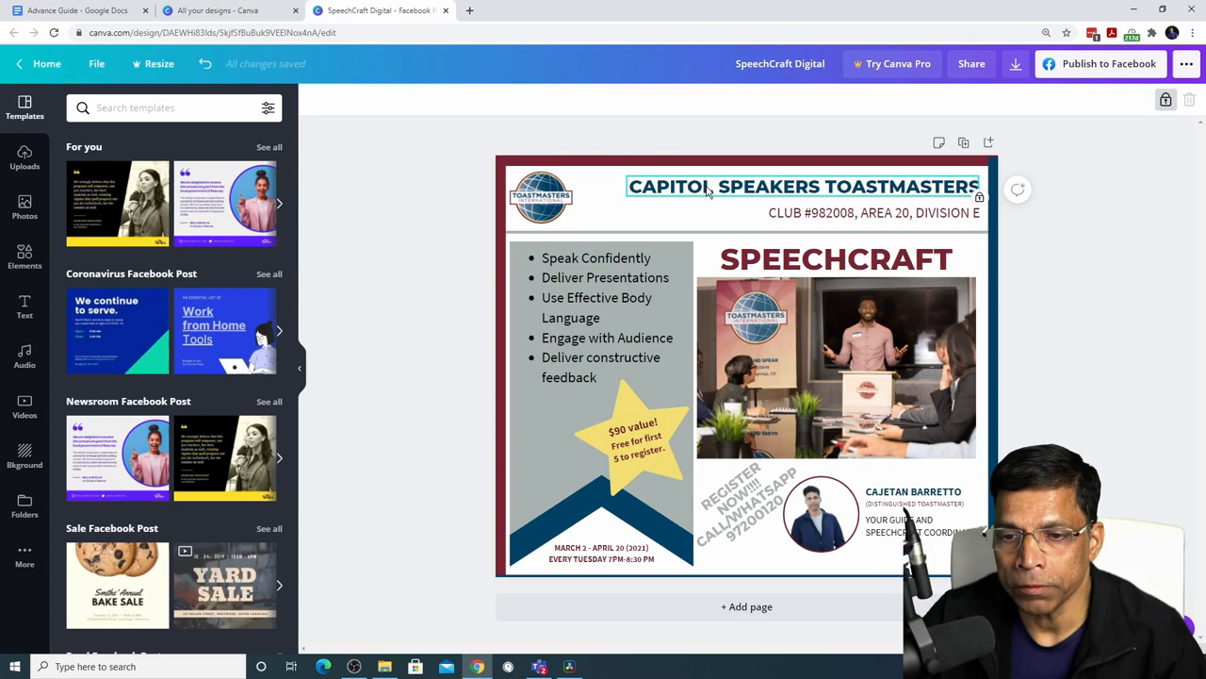
pyautogui.click(867, 211)
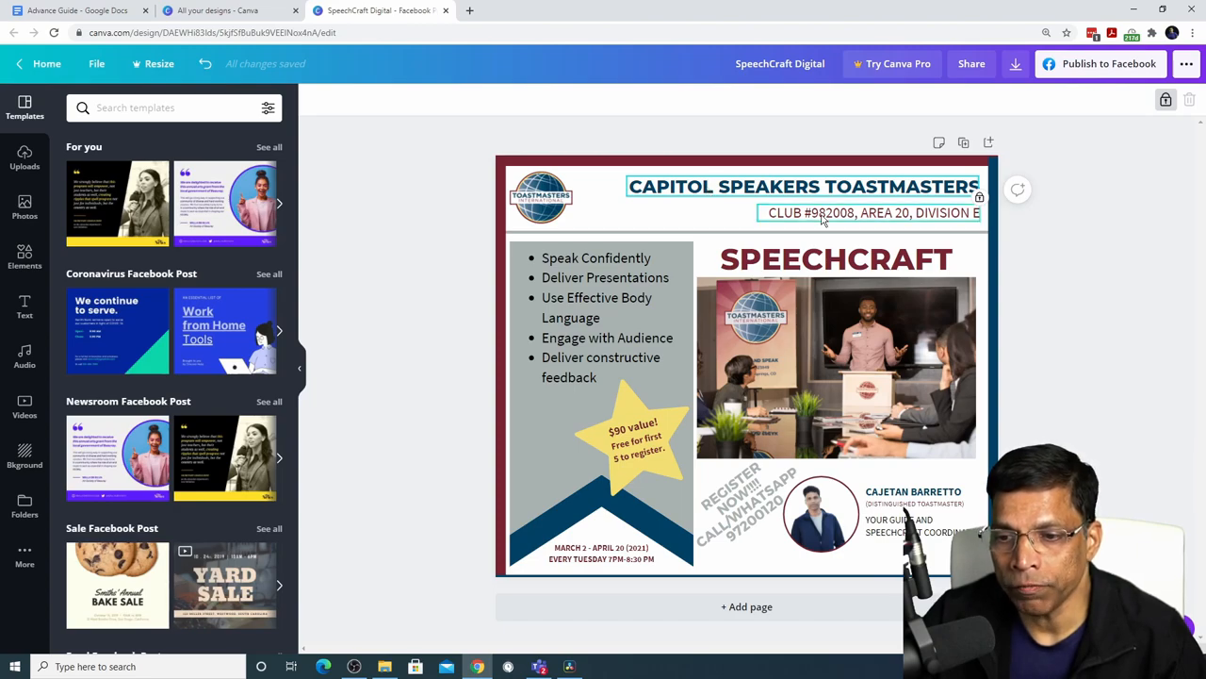
pyautogui.click(867, 211)
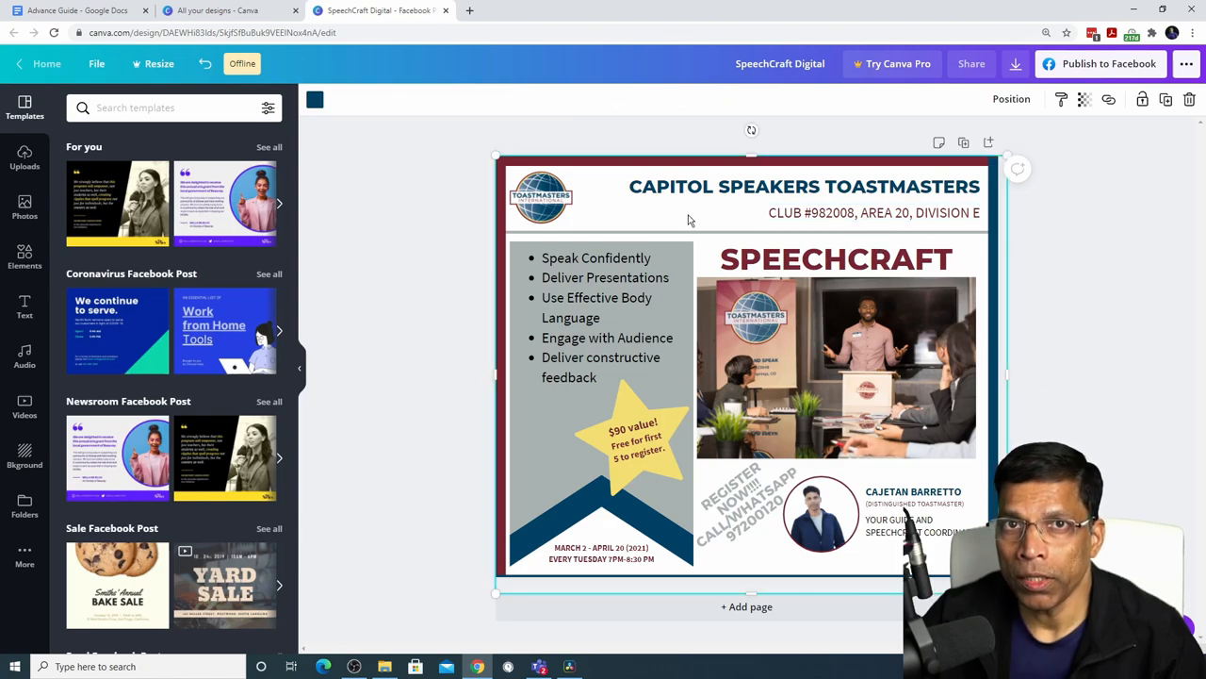
pyautogui.click(803, 186)
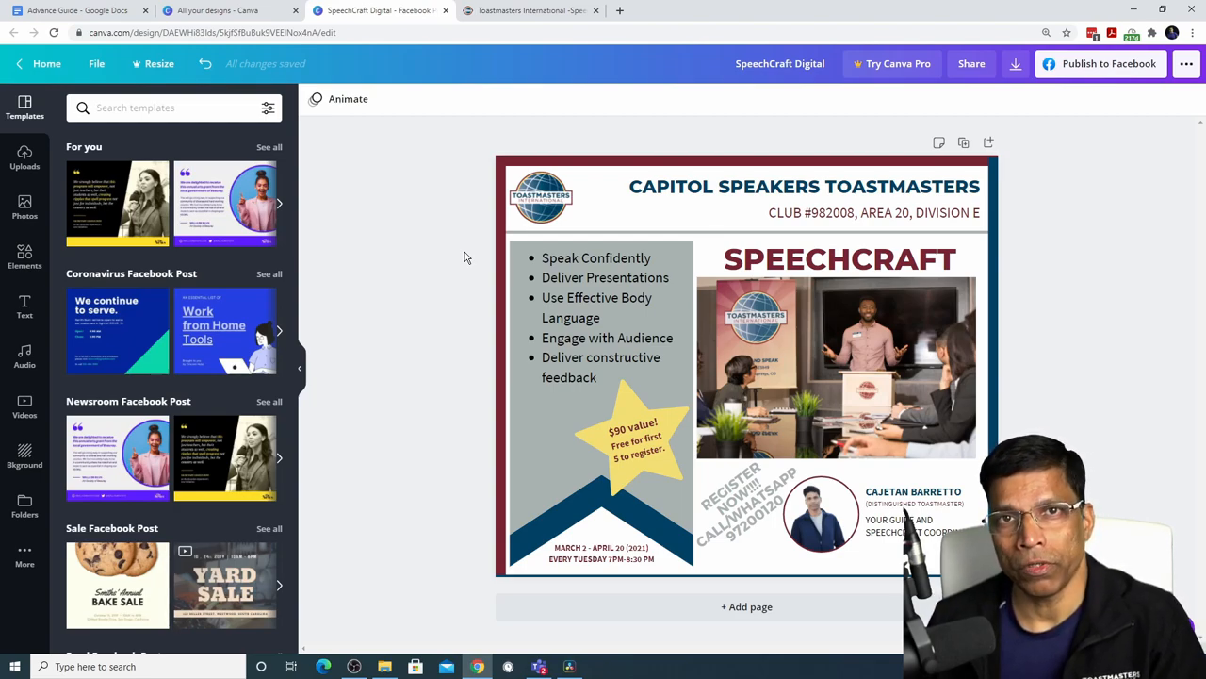
pyautogui.moveTo(400, 291)
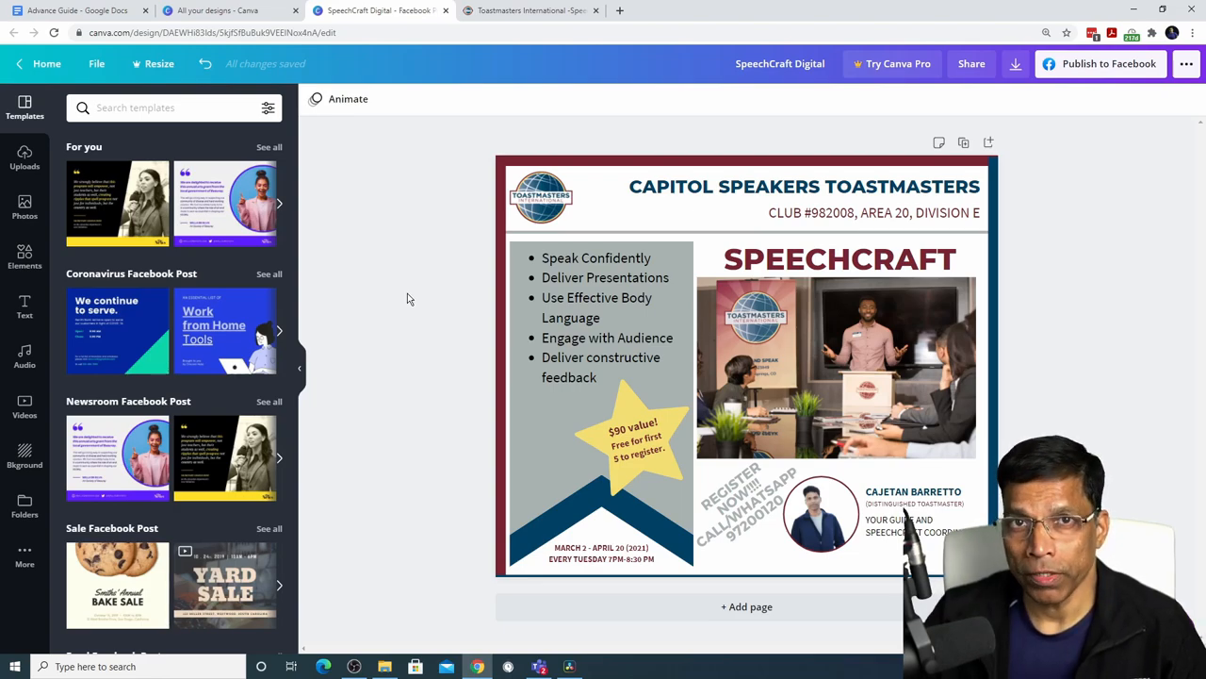
pyautogui.click(541, 196)
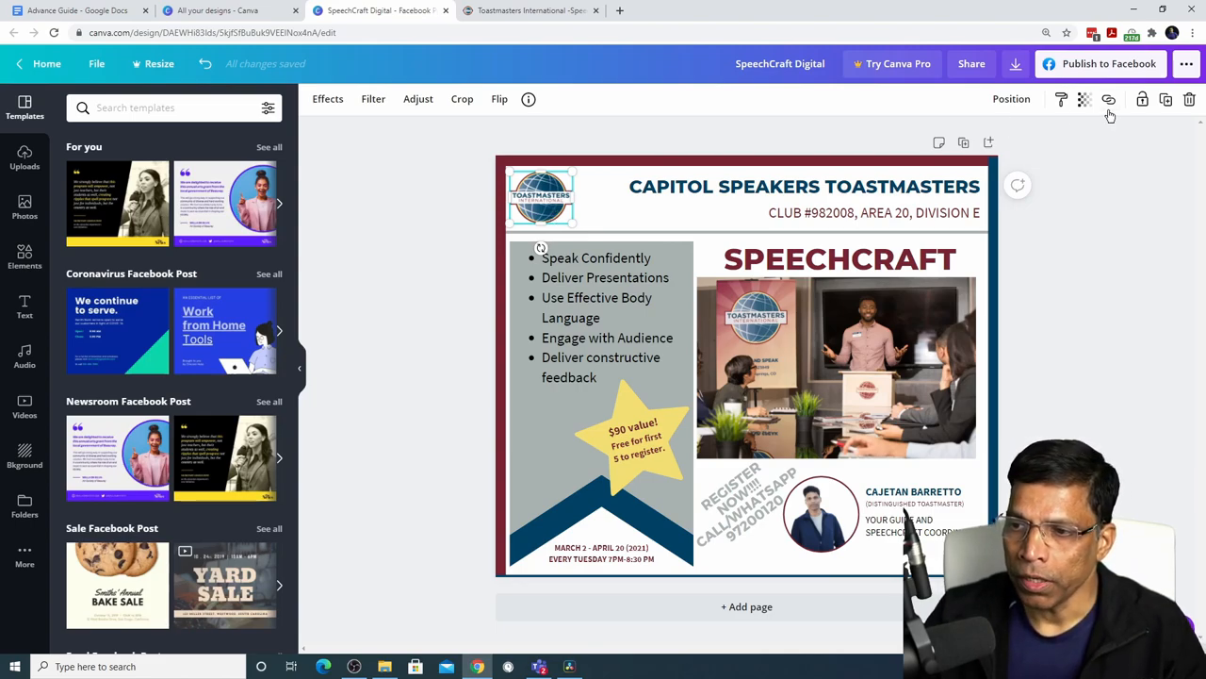
pyautogui.click(1108, 98)
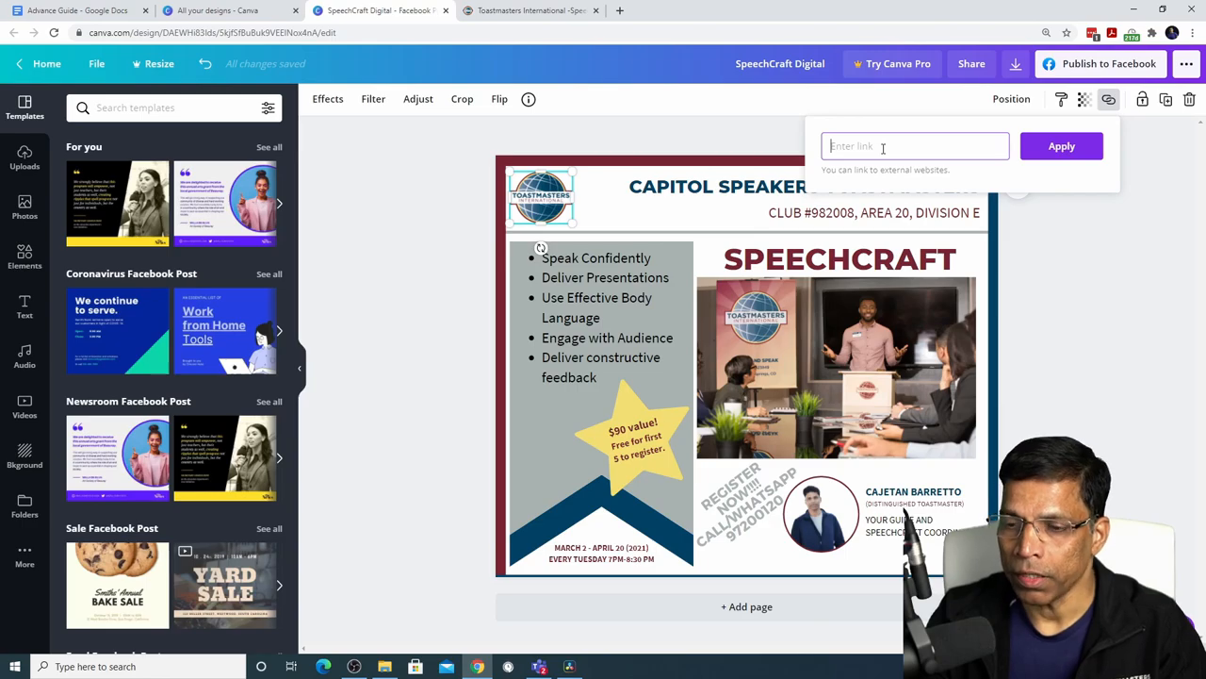
pyautogui.write('www.toast')
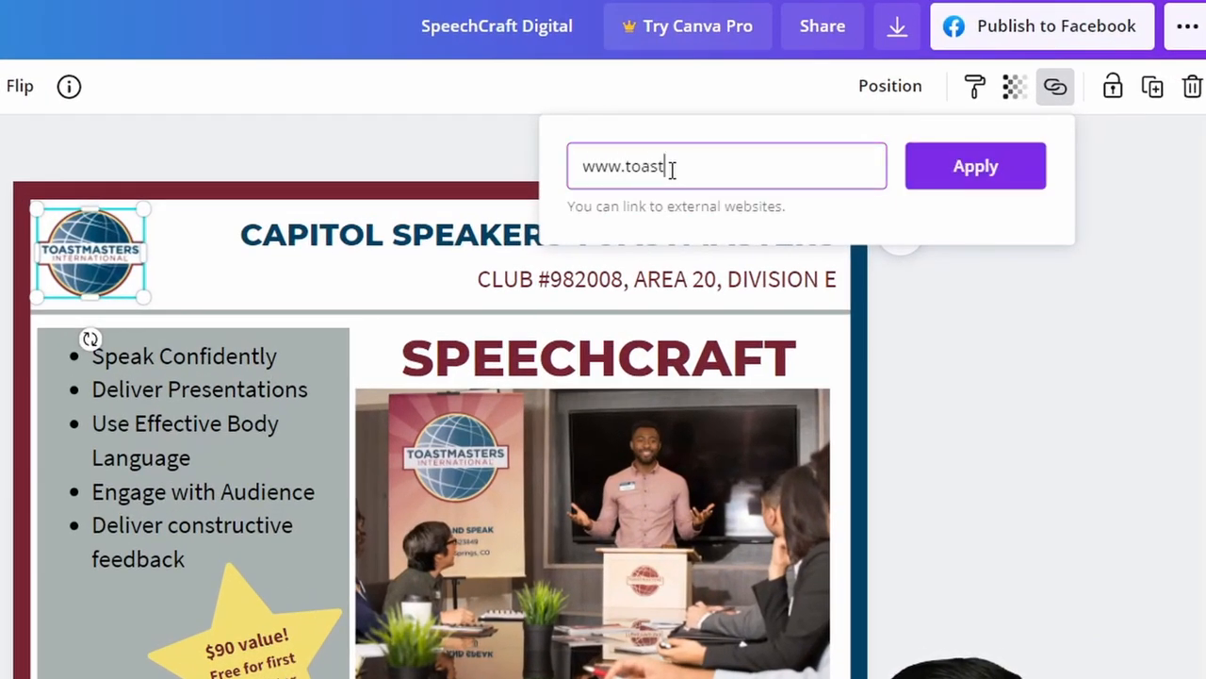
pyautogui.write('masters.org')
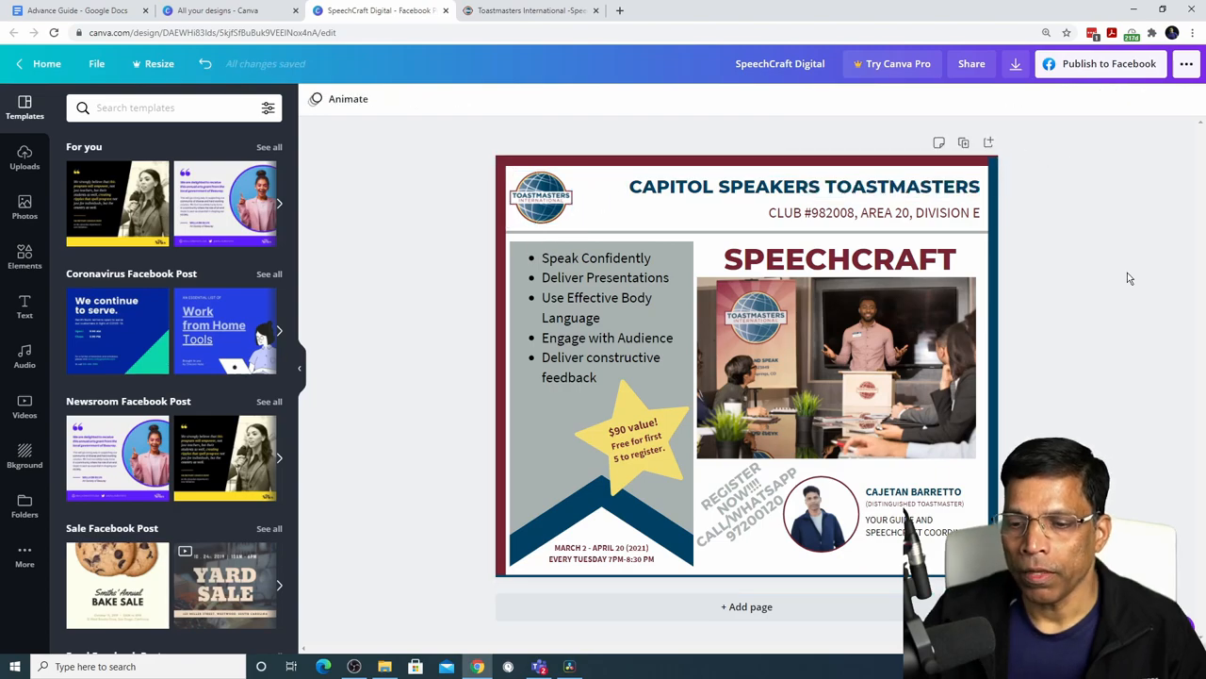
# - Link the SPEECHCRAFT heading to the Toastmasters Speechcraft page URL copied from the other tab
pyautogui.click(839, 260)
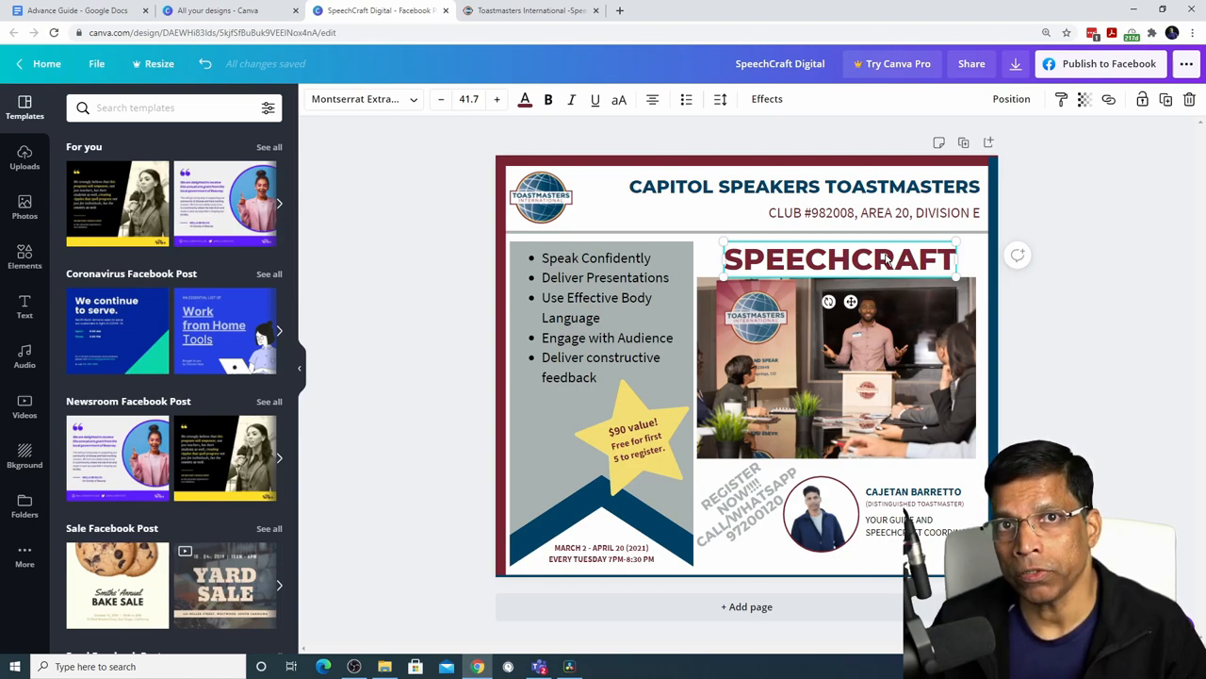
pyautogui.click(532, 11)
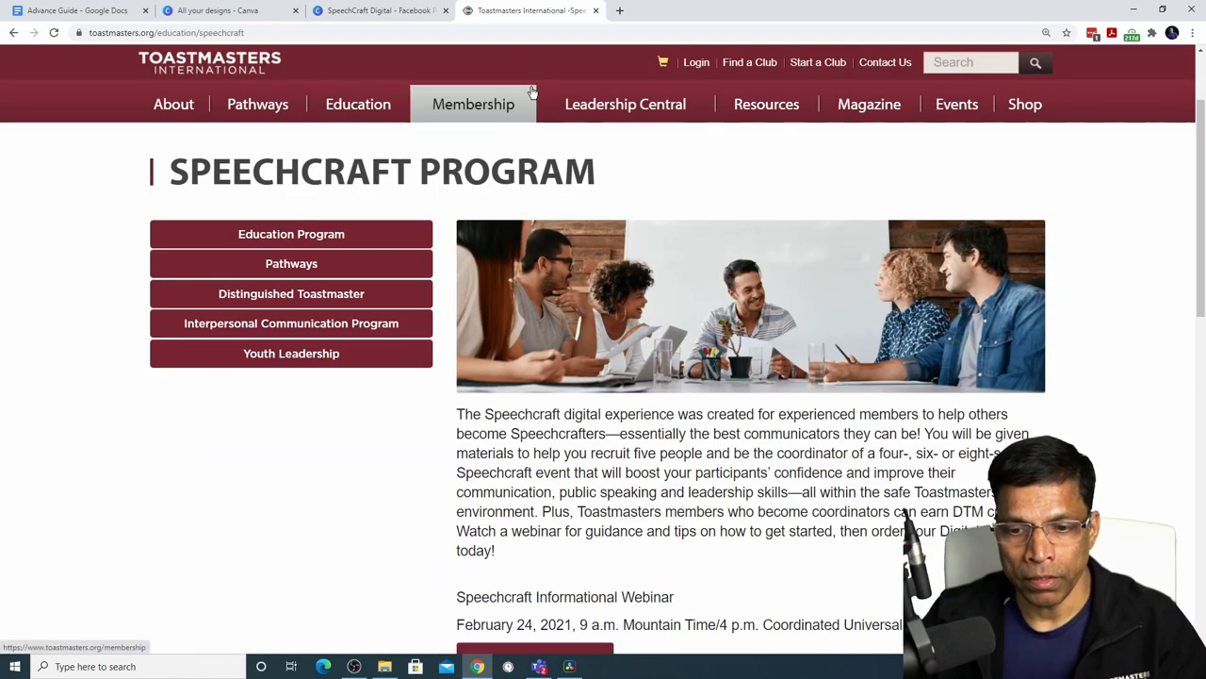
pyautogui.click(166, 32)
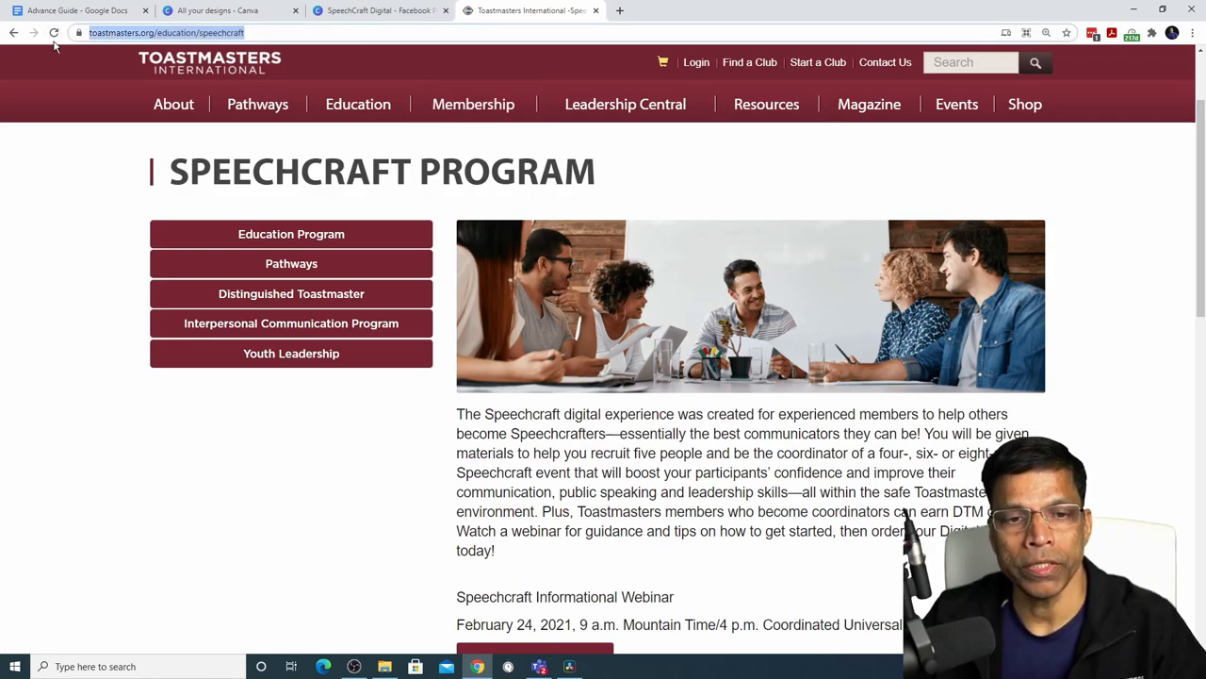
pyautogui.click(377, 12)
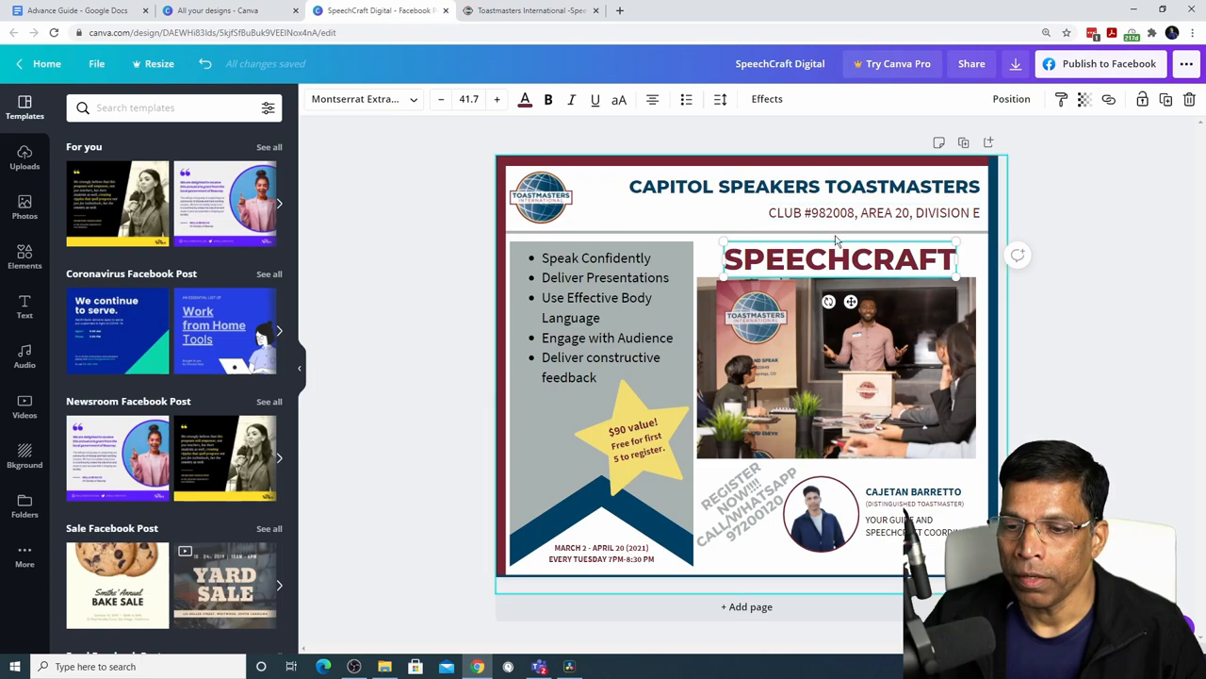
pyautogui.click(1109, 98)
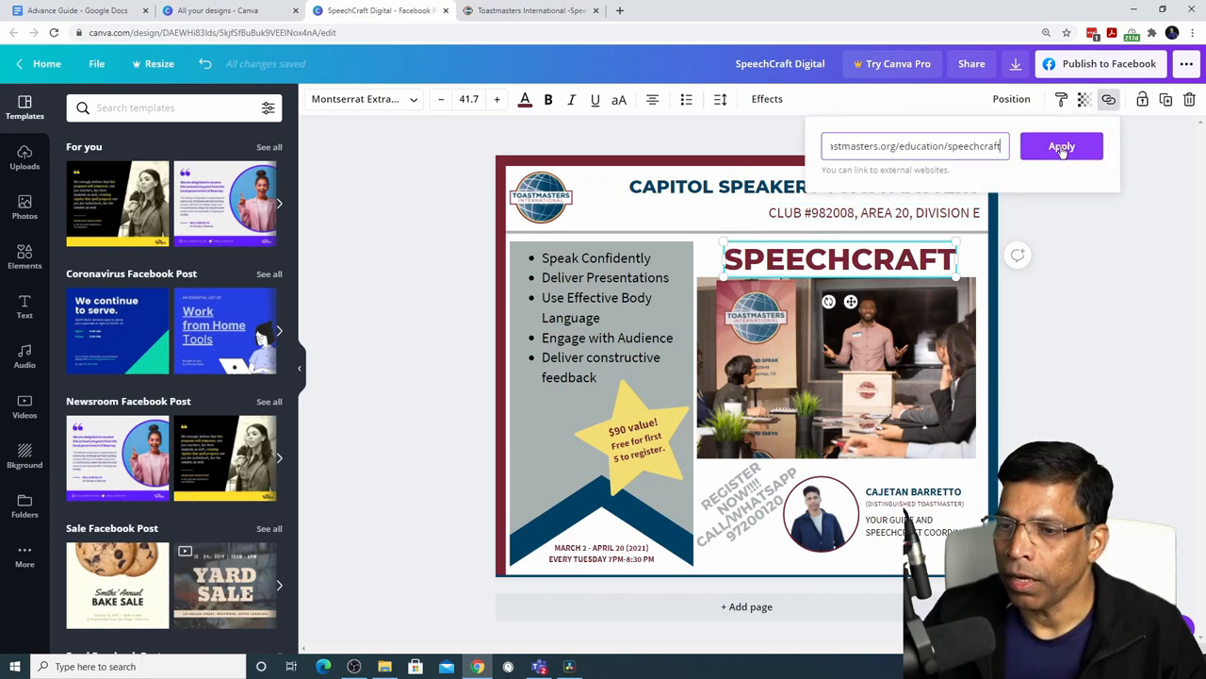
pyautogui.click(1061, 147)
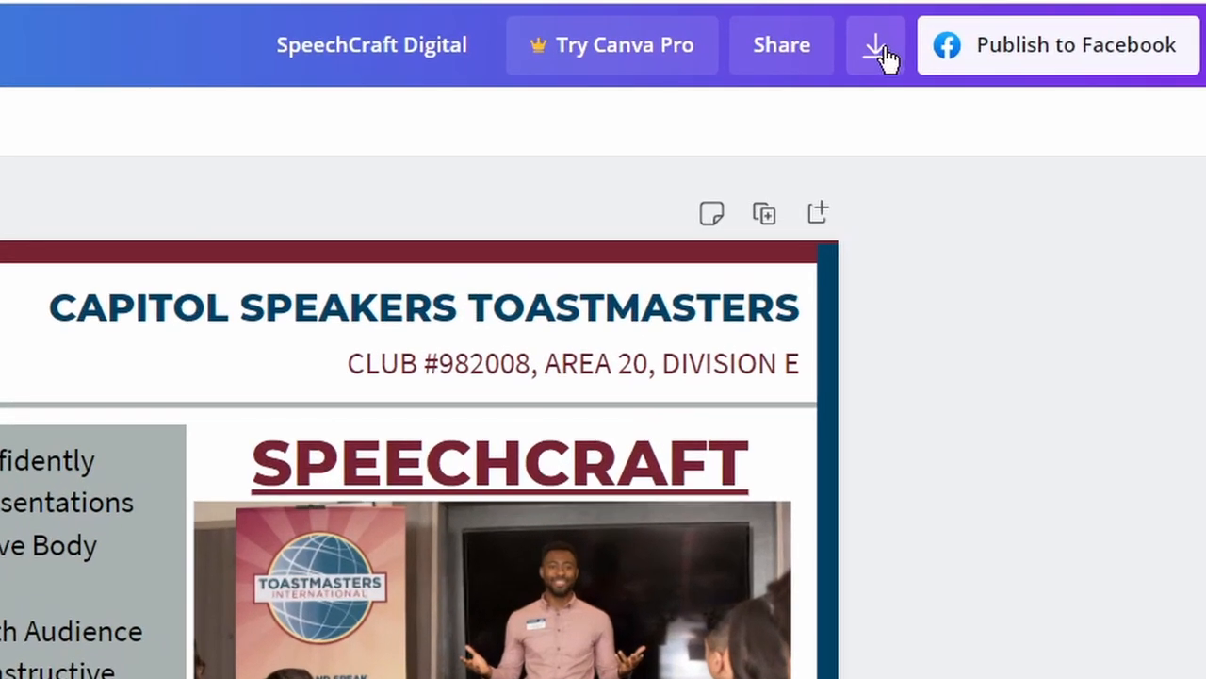
# - Download the SpeechCraft flyer as a PDF Standard file instead of PNG
pyautogui.click(874, 45)
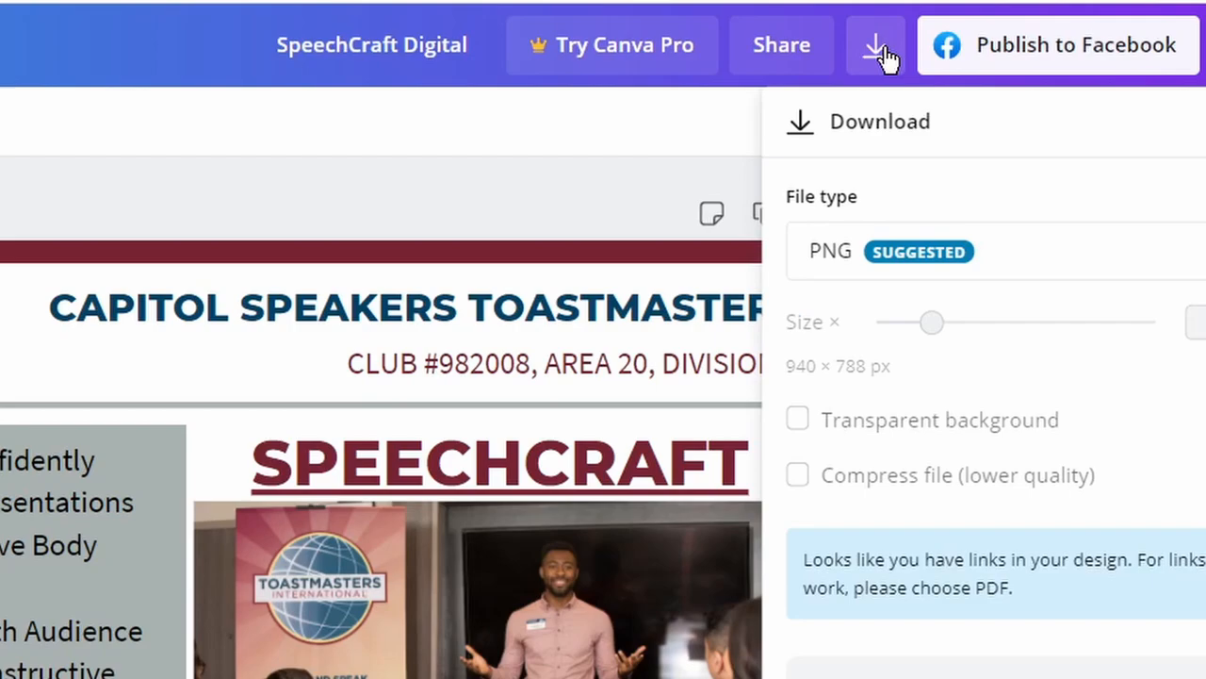
pyautogui.click(980, 250)
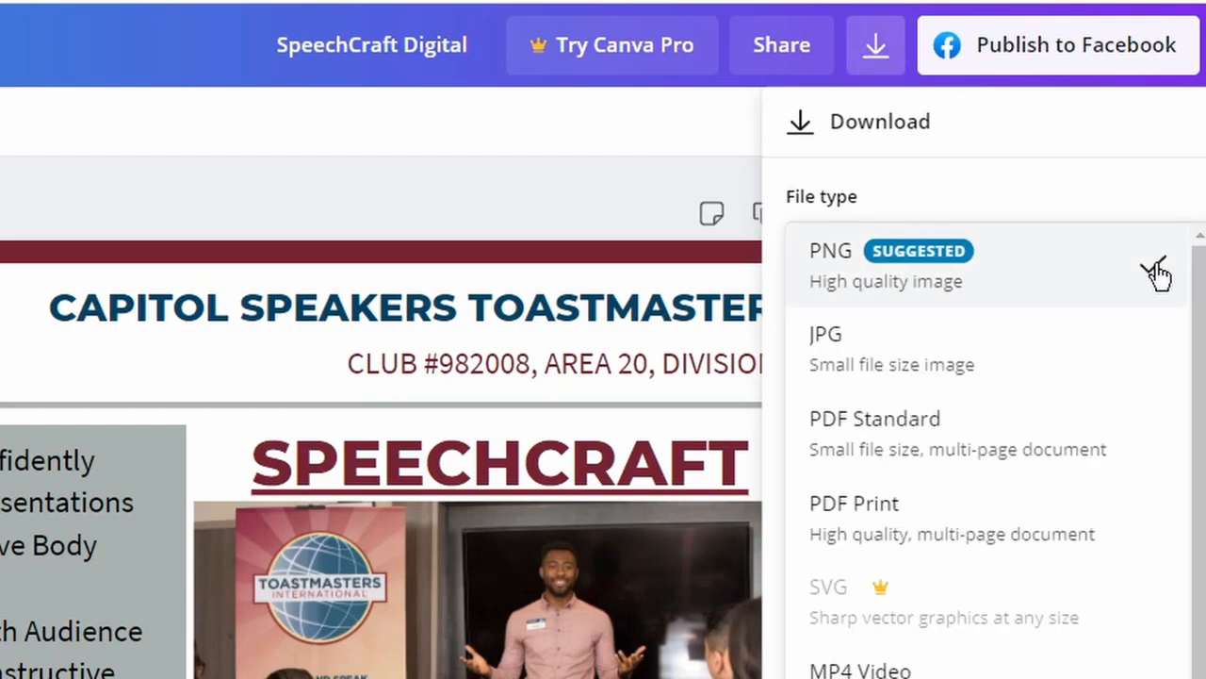
pyautogui.click(875, 419)
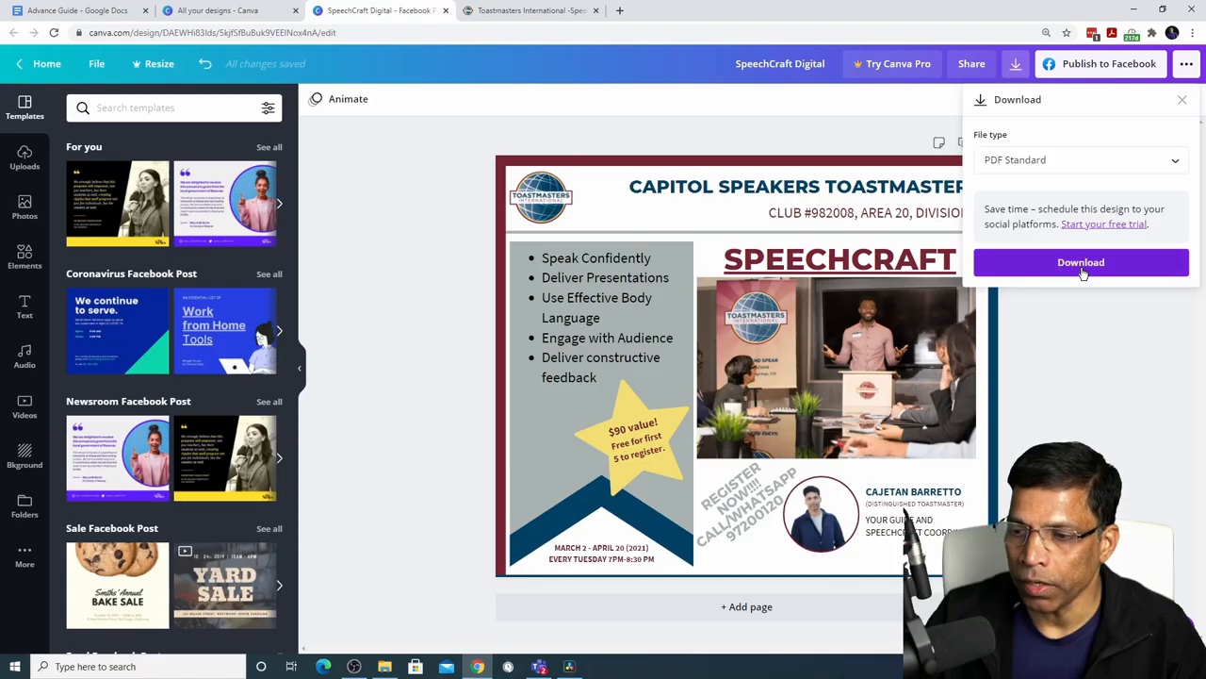
pyautogui.click(1080, 262)
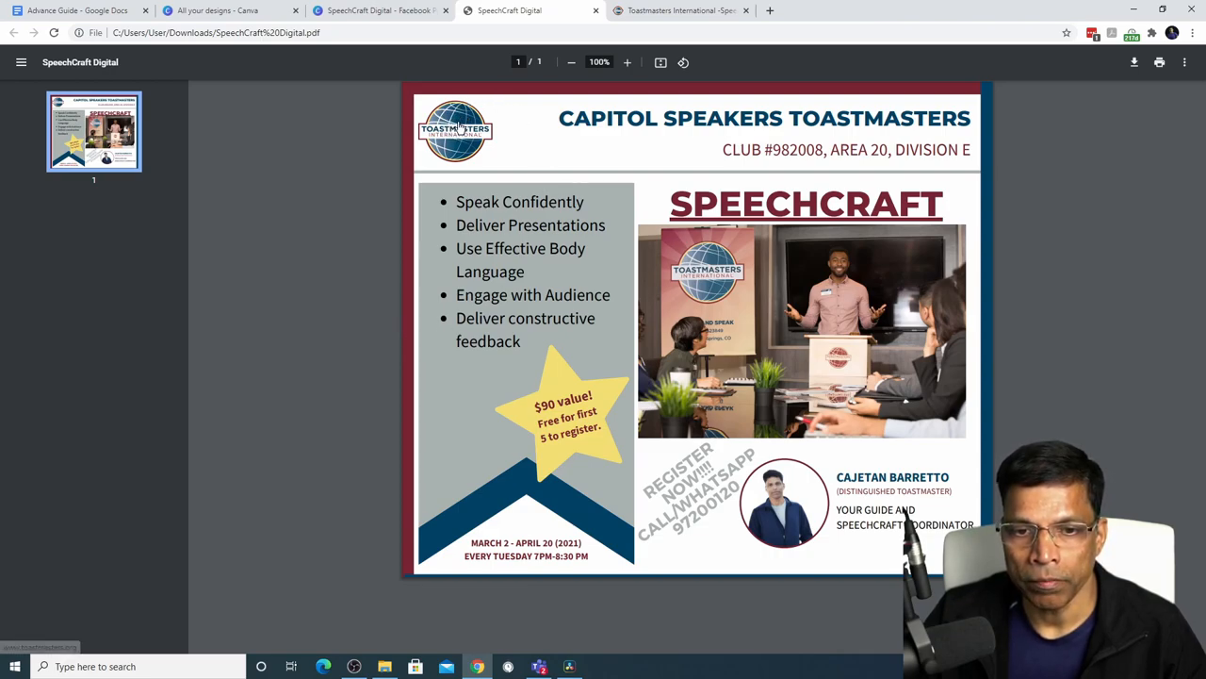
# - Review the downloaded flyer PDF in Chrome, then return to the Canva design
pyautogui.click(528, 11)
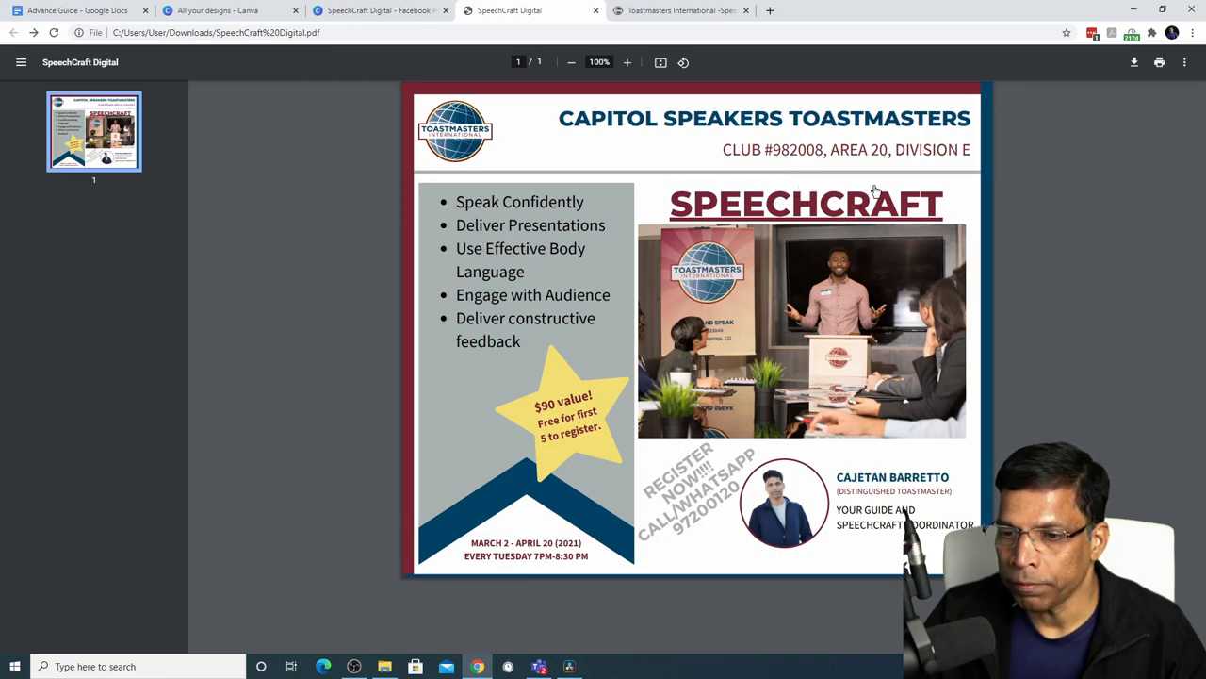
pyautogui.click(811, 211)
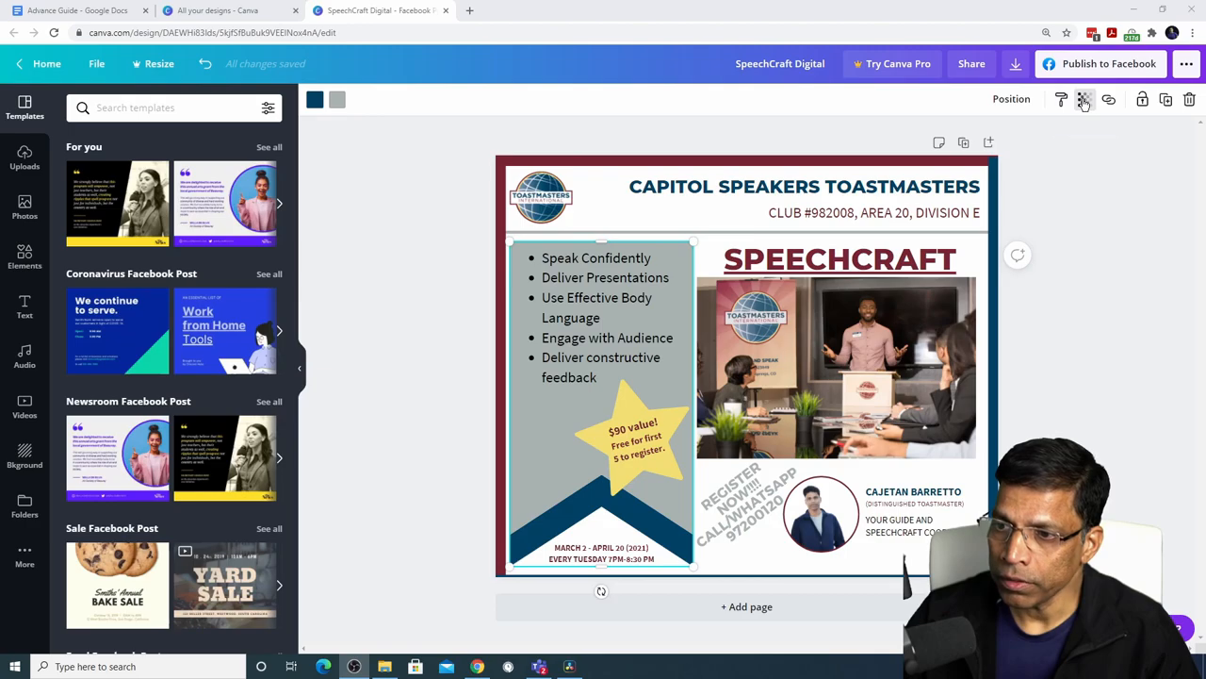
pyautogui.click(1084, 98)
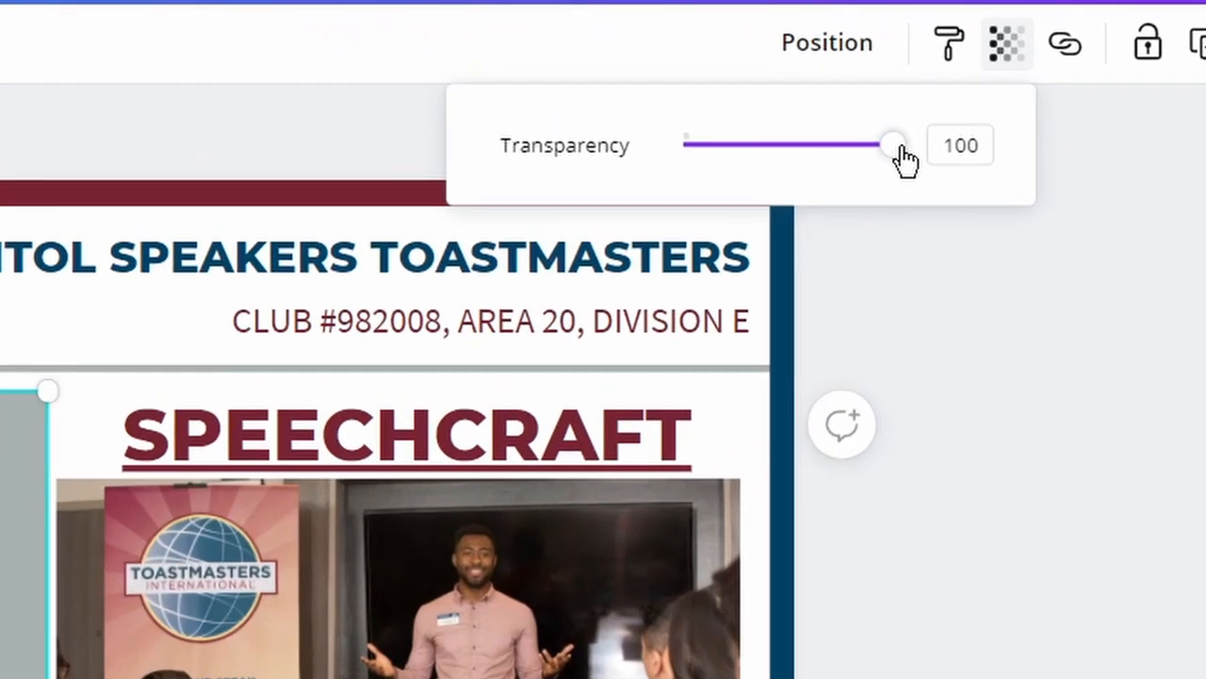
pyautogui.moveTo(890, 145); pyautogui.dragTo(683, 145)
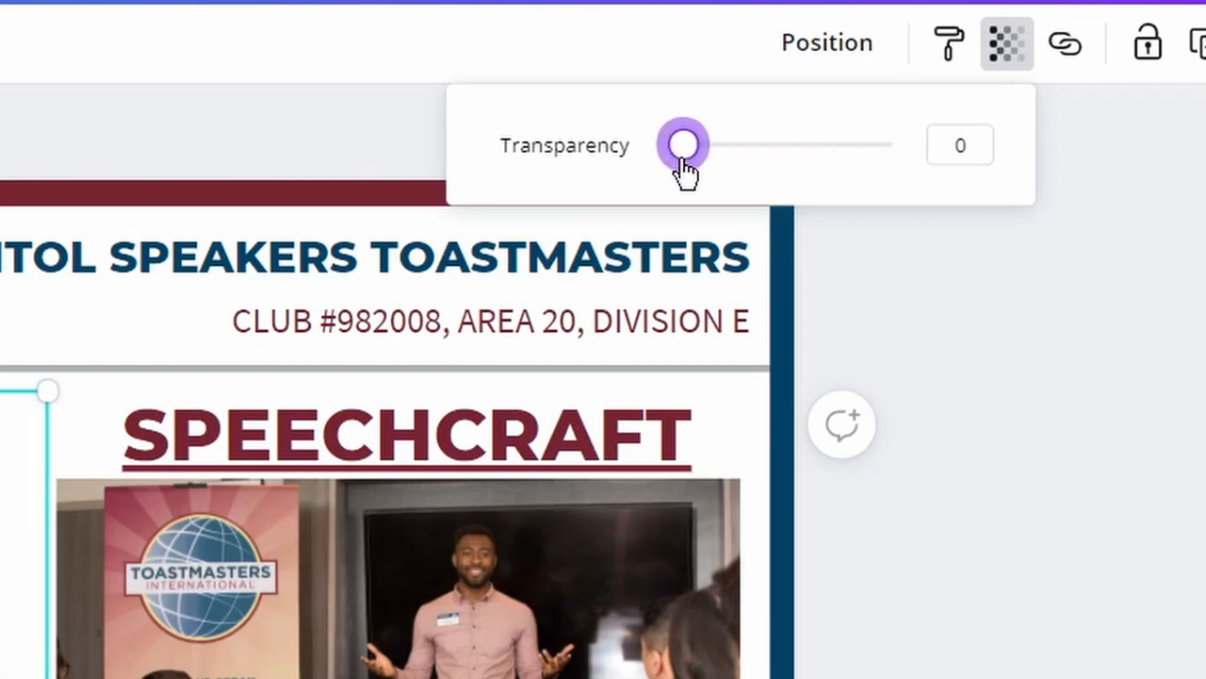
pyautogui.moveTo(682, 143); pyautogui.dragTo(716, 143)
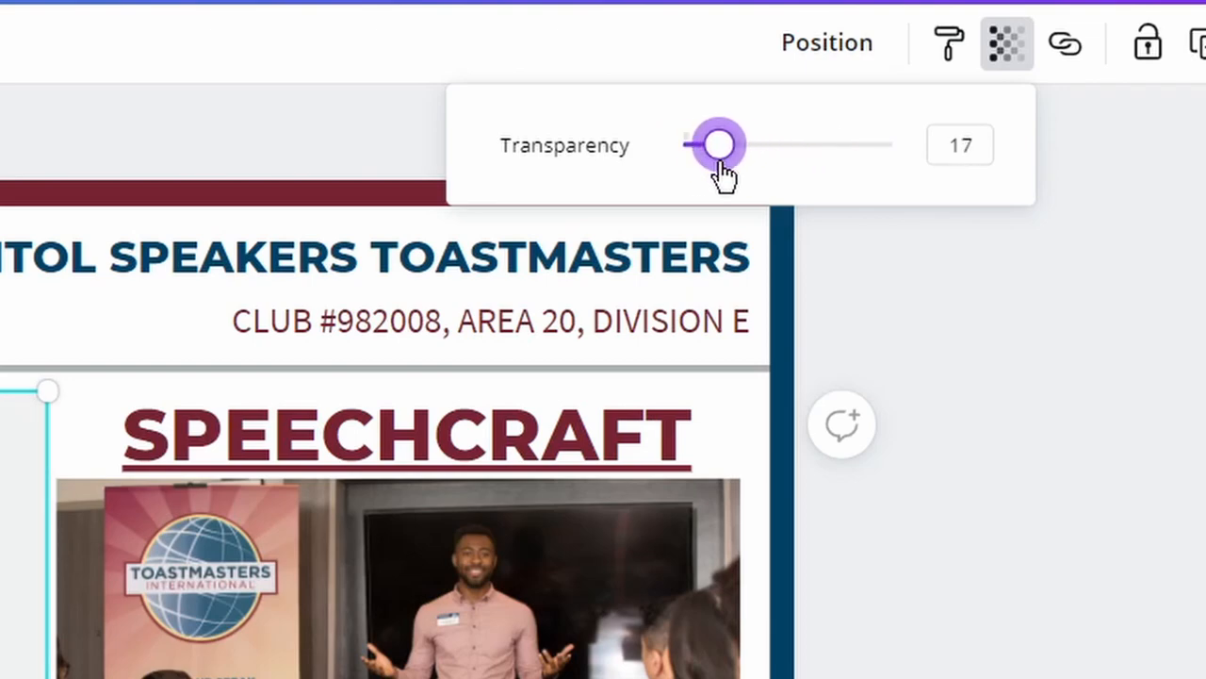
pyautogui.moveTo(718, 144); pyautogui.dragTo(894, 143)
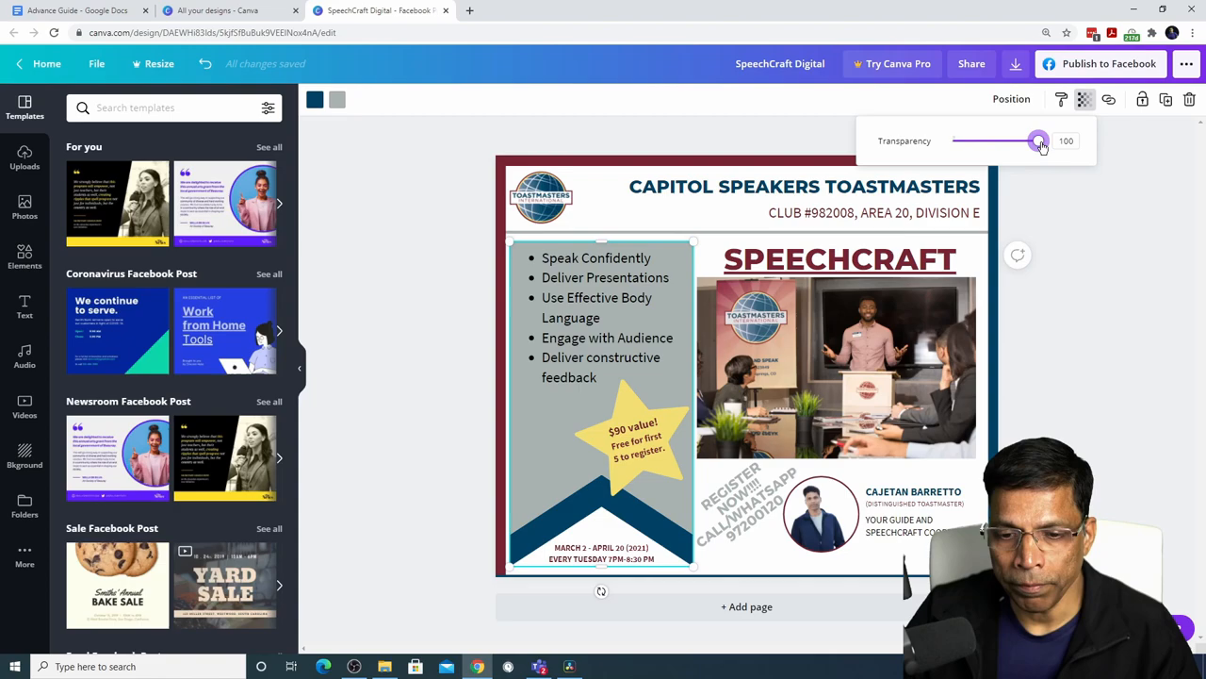
pyautogui.moveTo(1037, 140); pyautogui.dragTo(1012, 140)
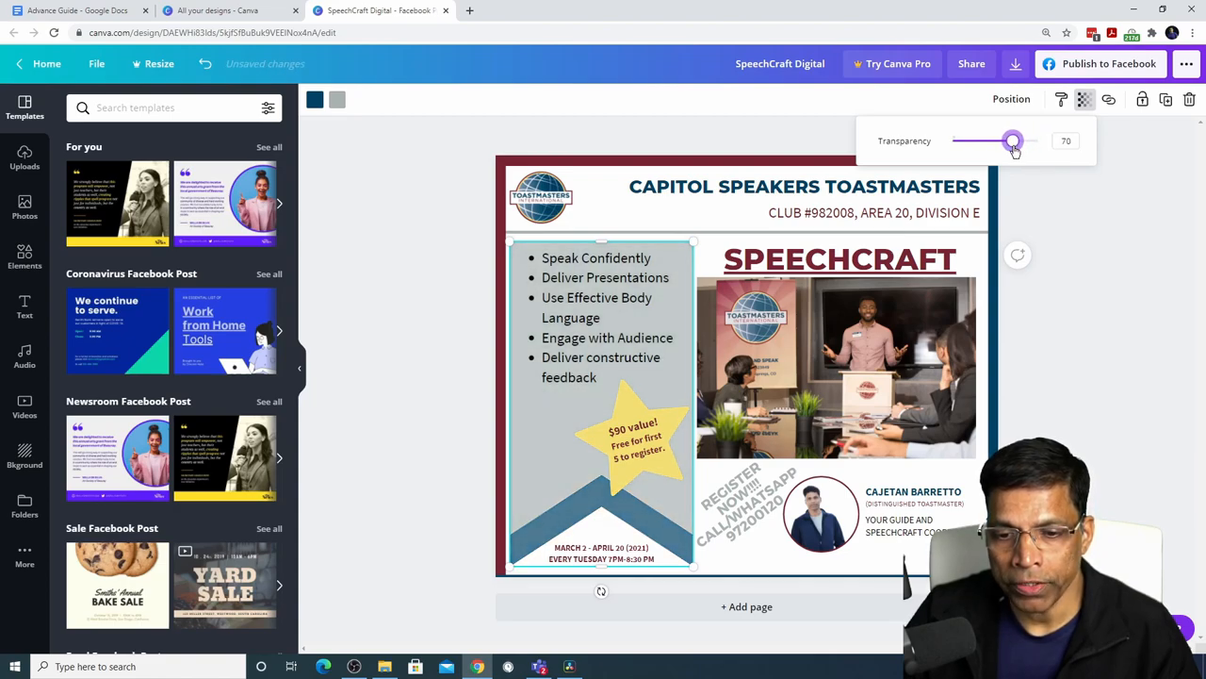
pyautogui.moveTo(1014, 139); pyautogui.dragTo(1011, 140)
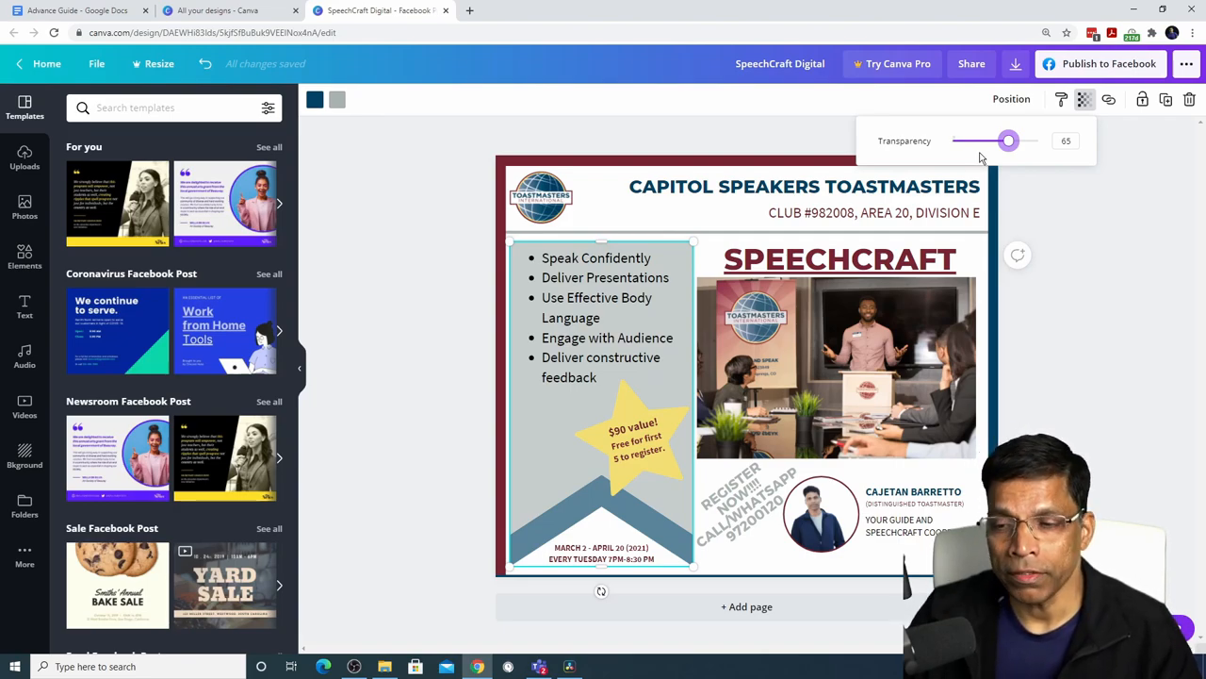
pyautogui.moveTo(1008, 139); pyautogui.dragTo(1033, 140)
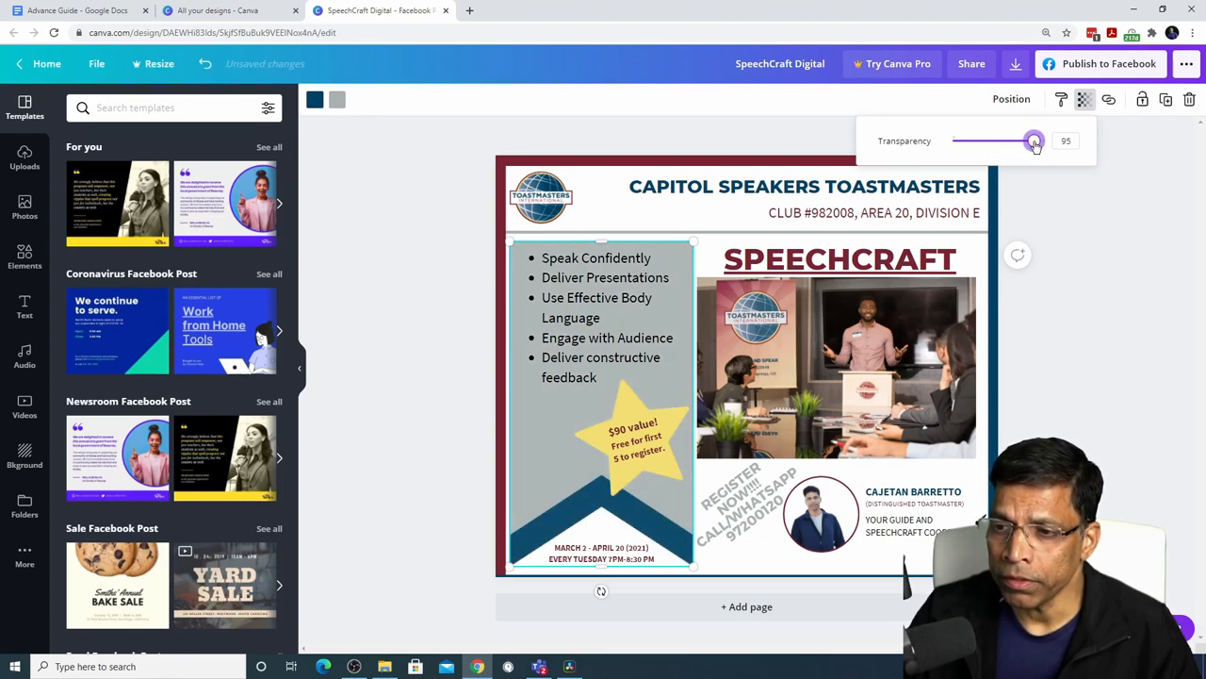
pyautogui.moveTo(1032, 140); pyautogui.dragTo(1037, 139)
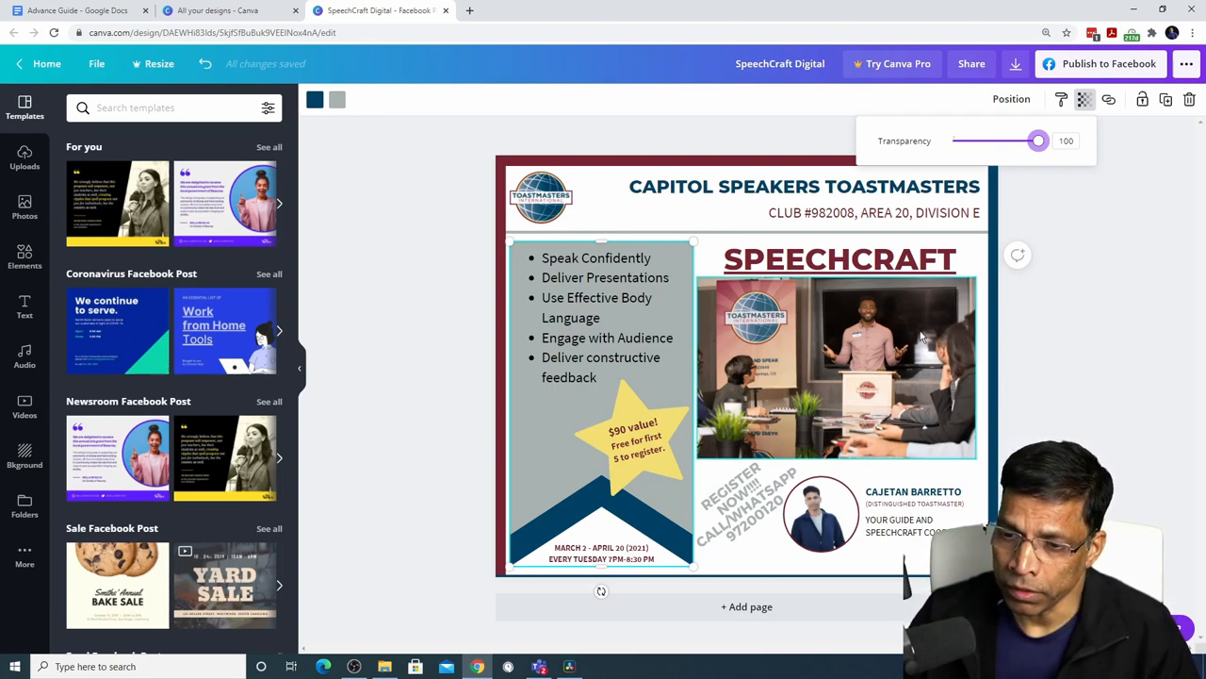
pyautogui.click(539, 198)
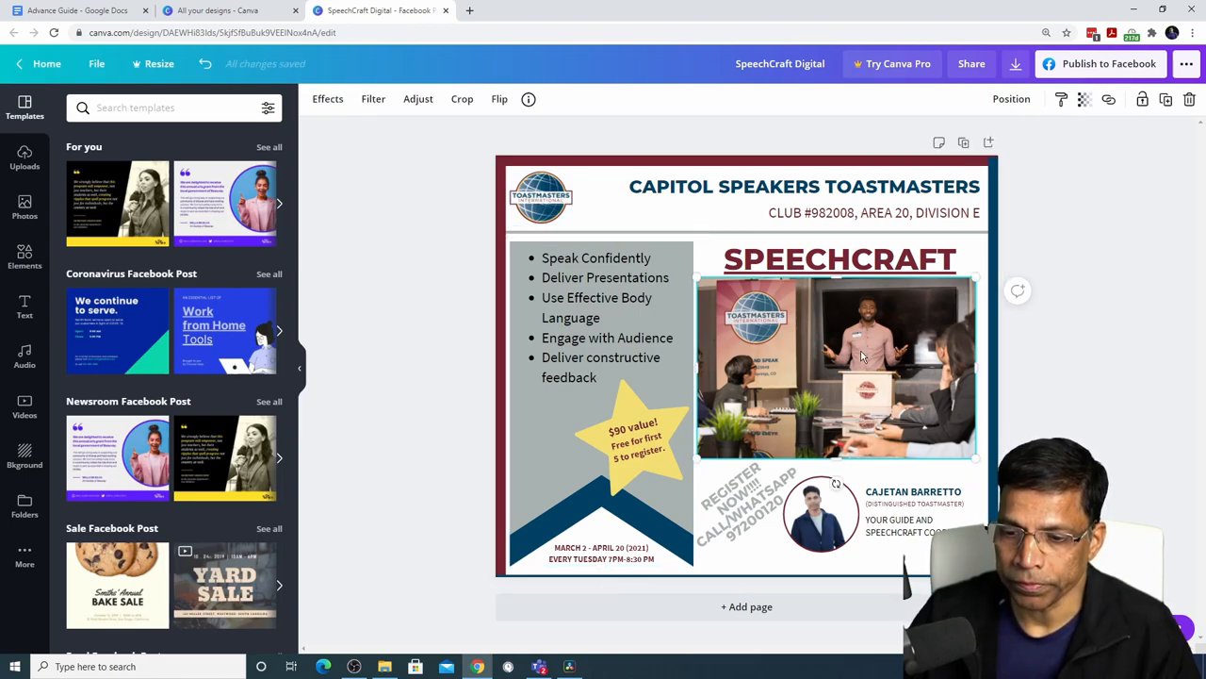
# - Fade the speaker photo to 50 transparency and place the SPEECHCRAFT heading over it
pyautogui.moveTo(1033, 139); pyautogui.dragTo(1003, 140)
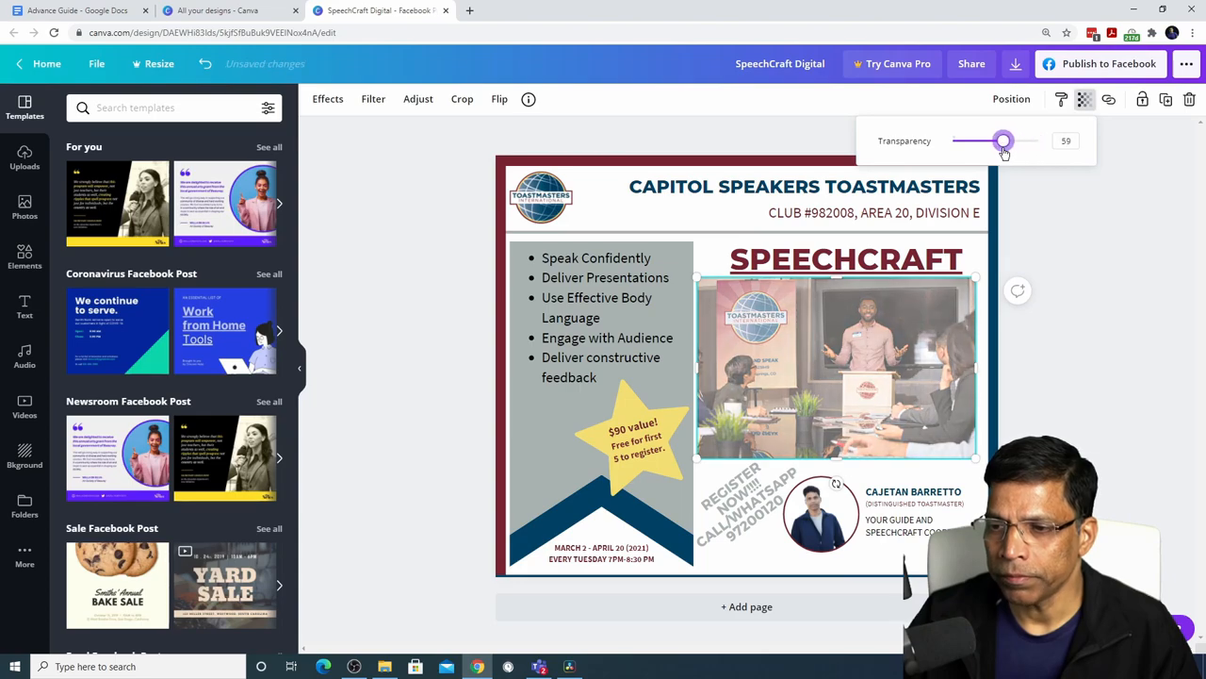
pyautogui.moveTo(1003, 139); pyautogui.dragTo(984, 140)
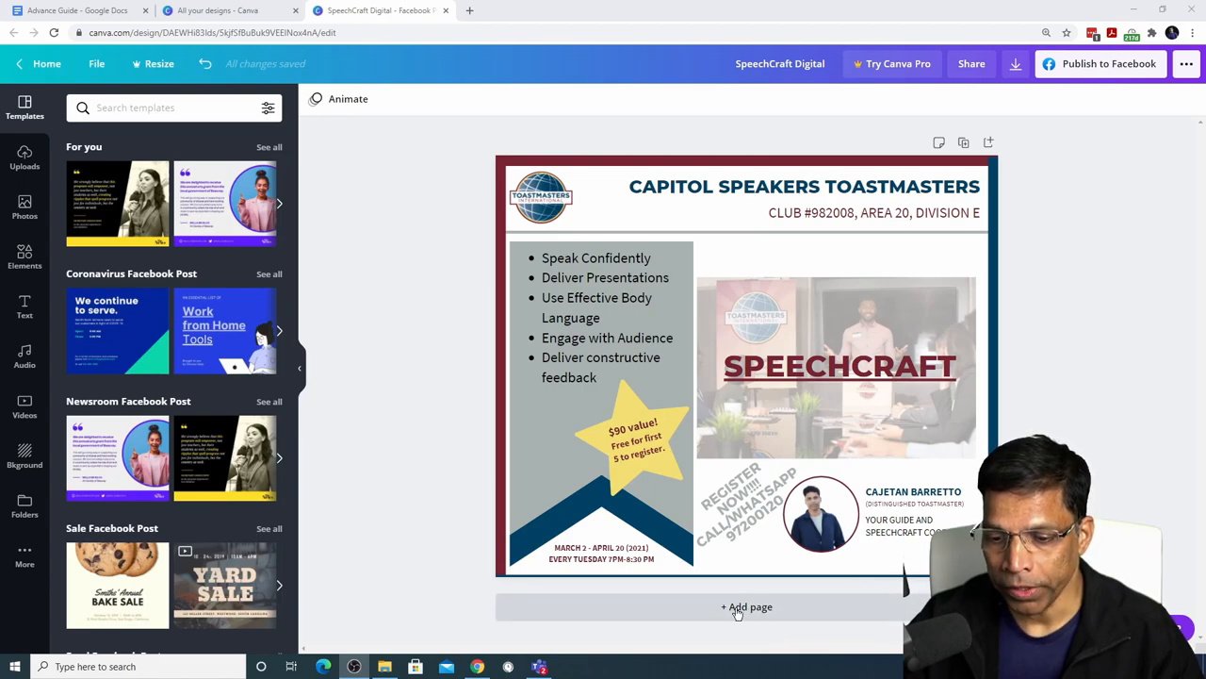
# - Add a blank second page and duplicate the flyer page
pyautogui.click(746, 607)
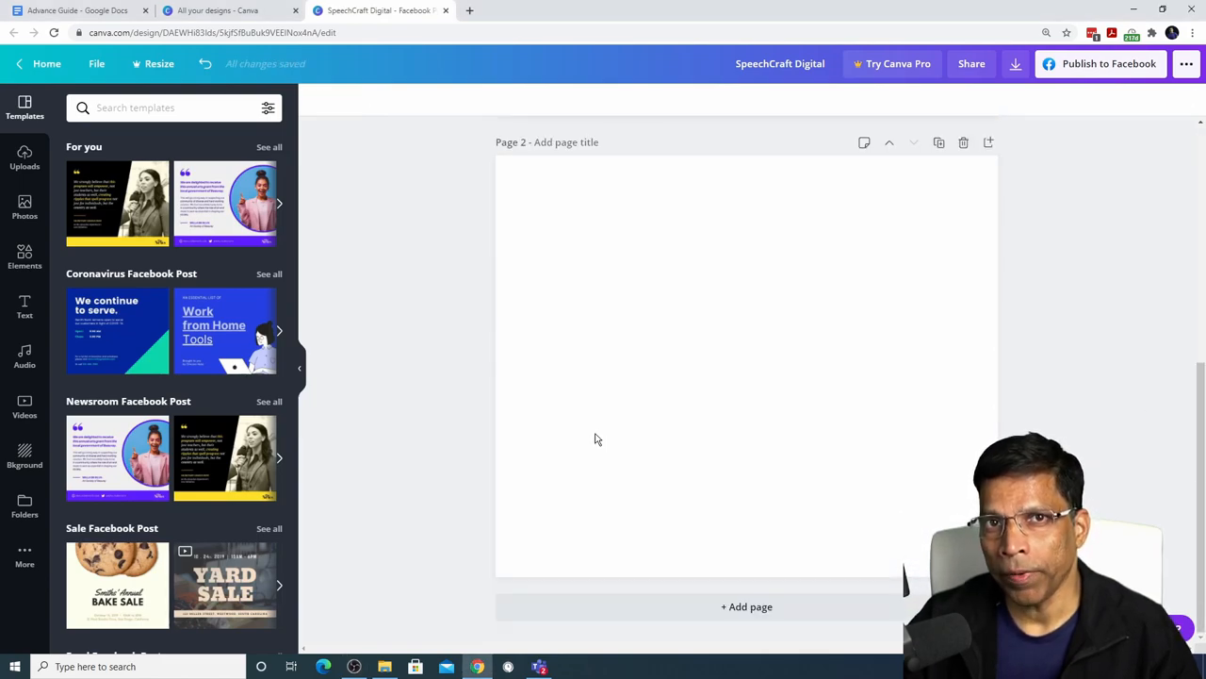
pyautogui.scroll(3)
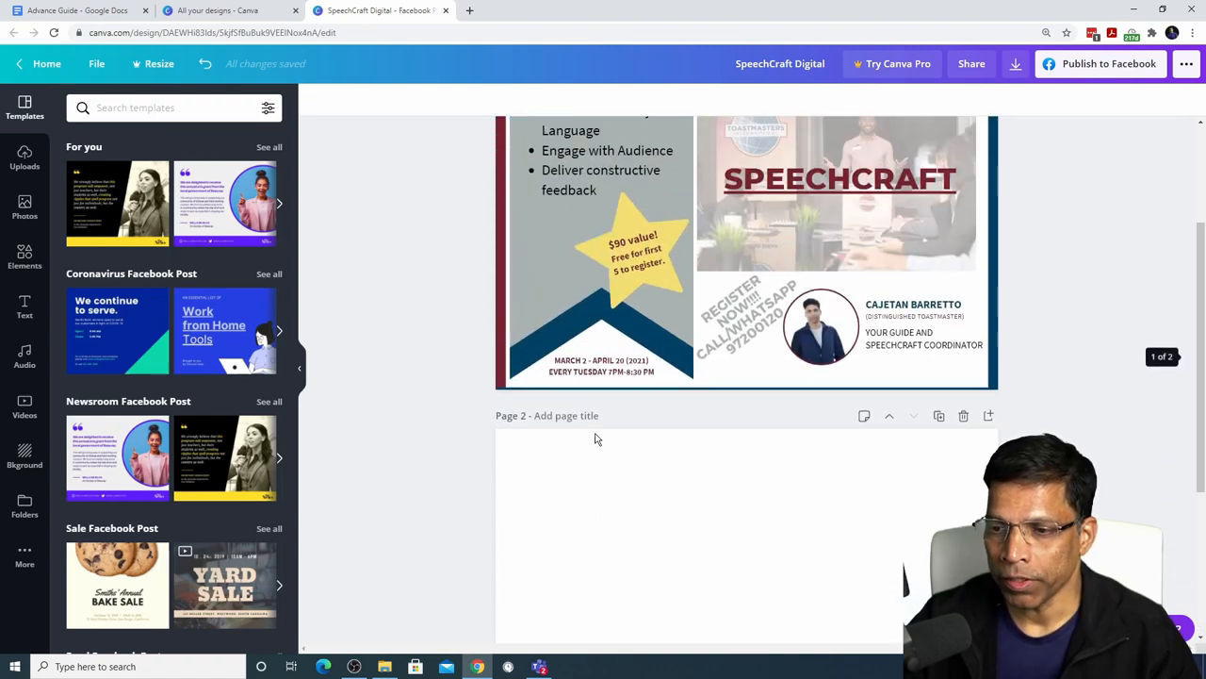
pyautogui.scroll(3)
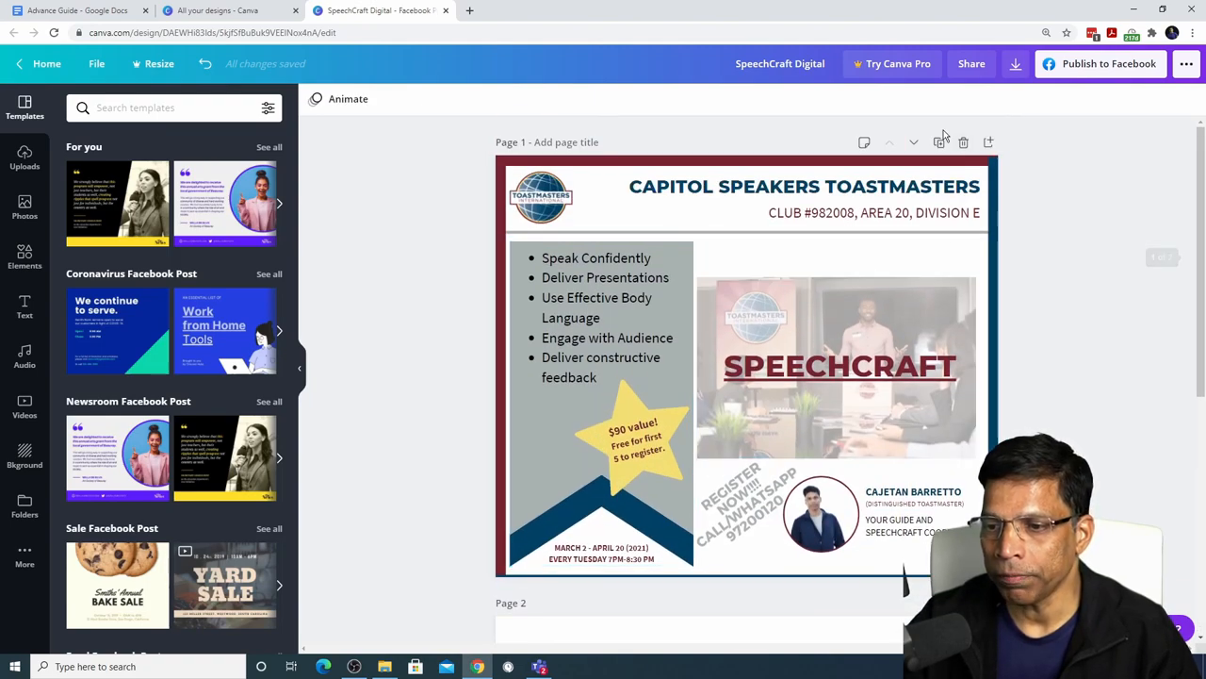
pyautogui.moveTo(938, 143)
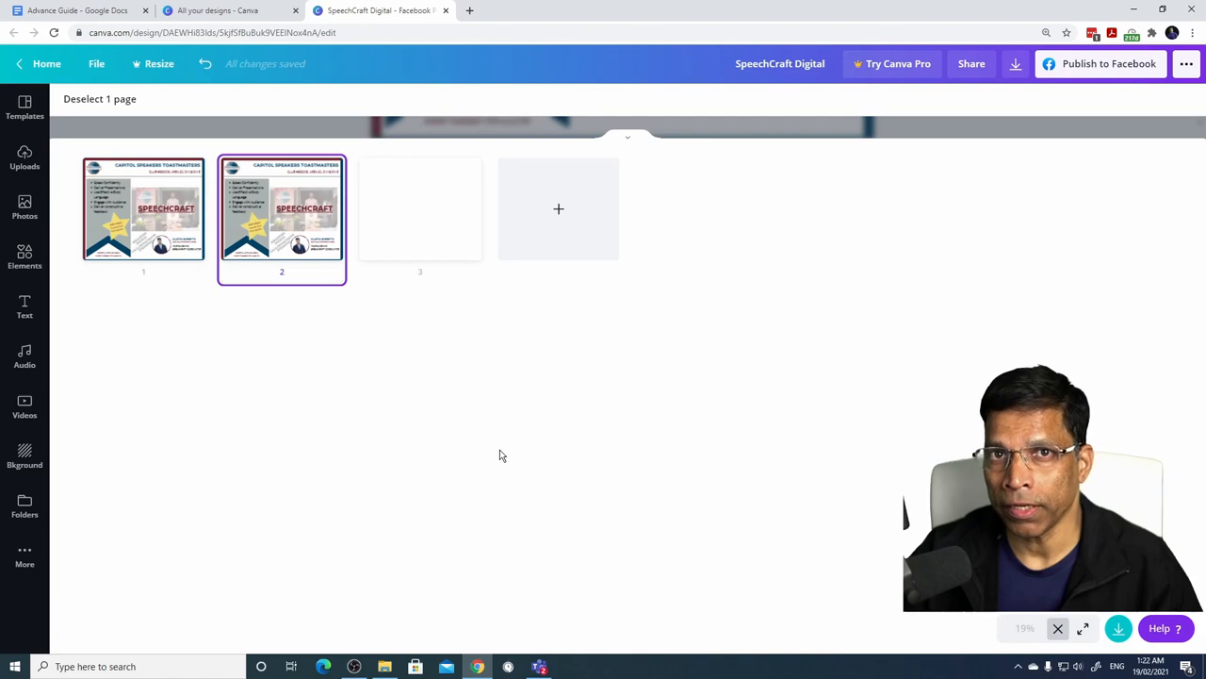
pyautogui.moveTo(143, 217)
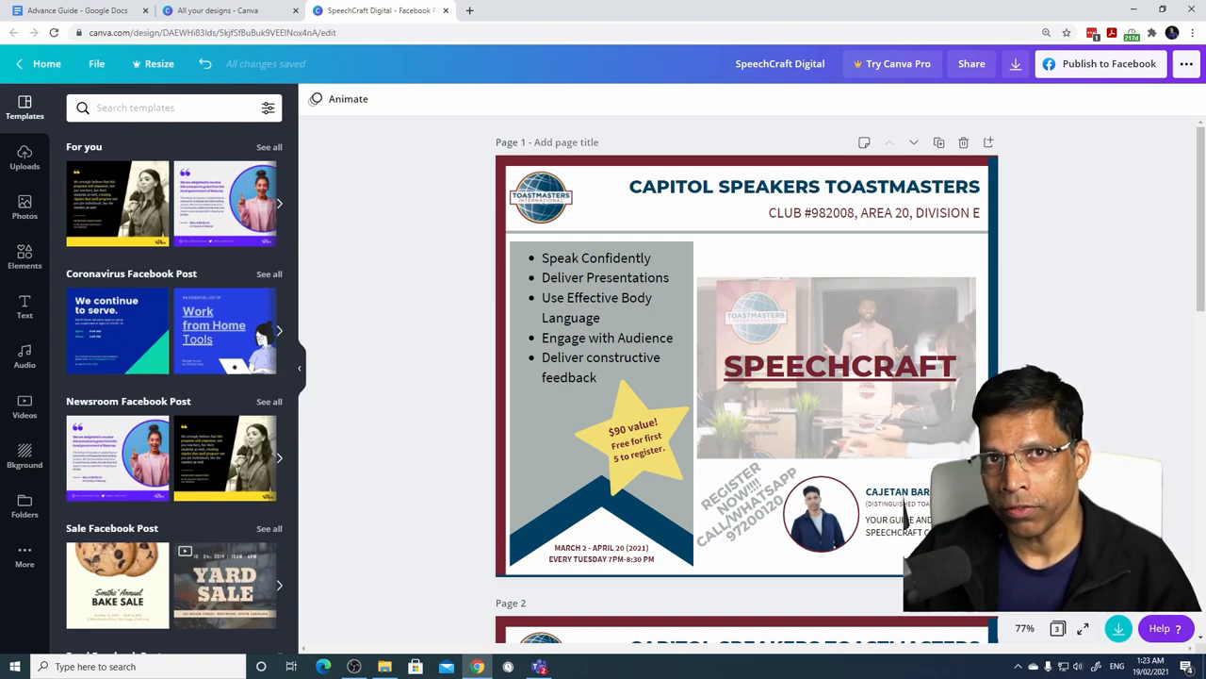
# - Delete the duplicated flyer page, leaving the flyer and a blank Page 2
pyautogui.click(1026, 628)
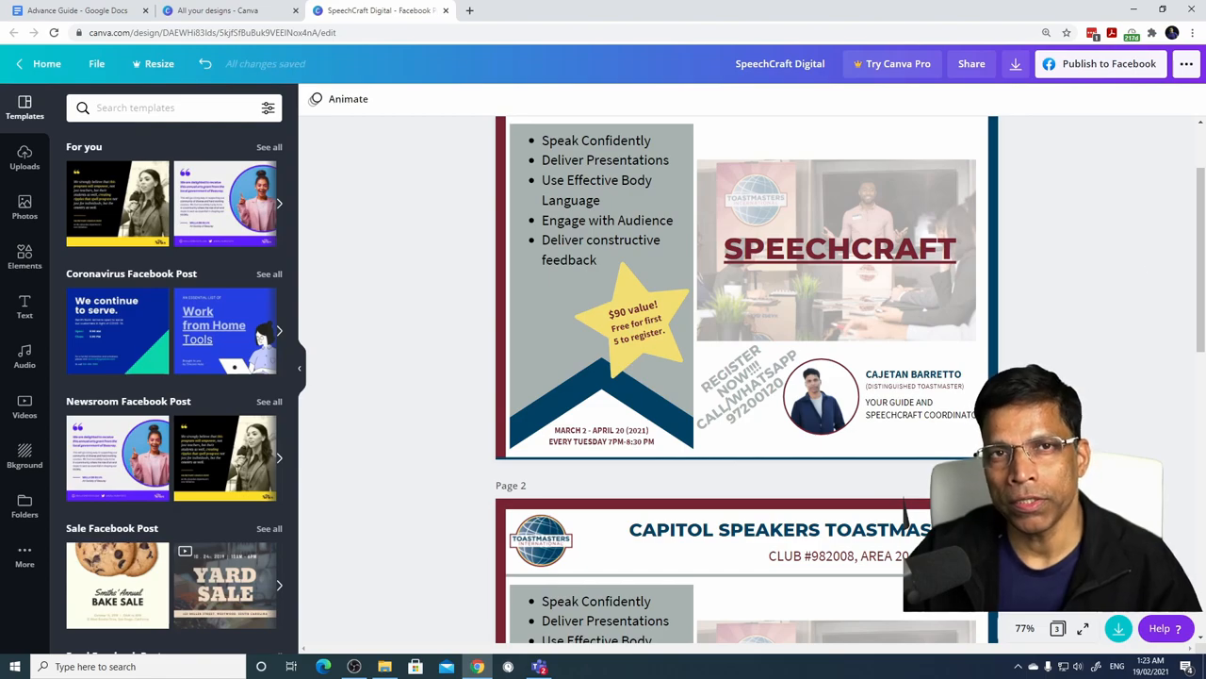
pyautogui.scroll(-3)
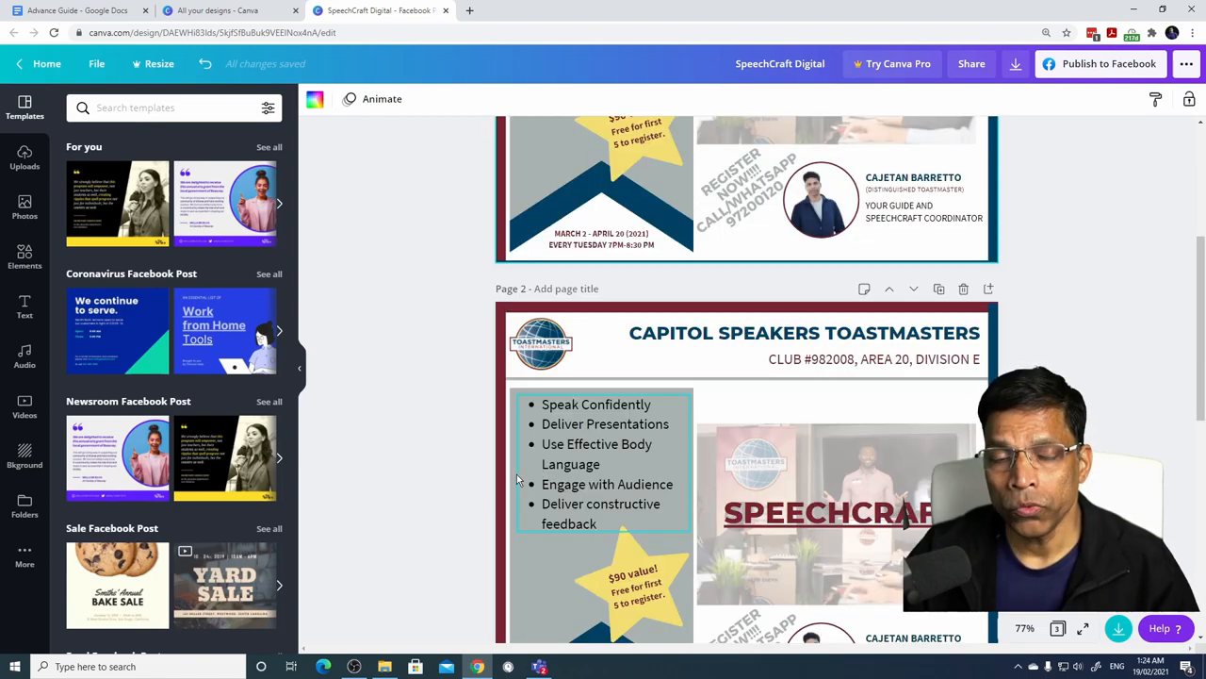
pyautogui.moveTo(963, 288)
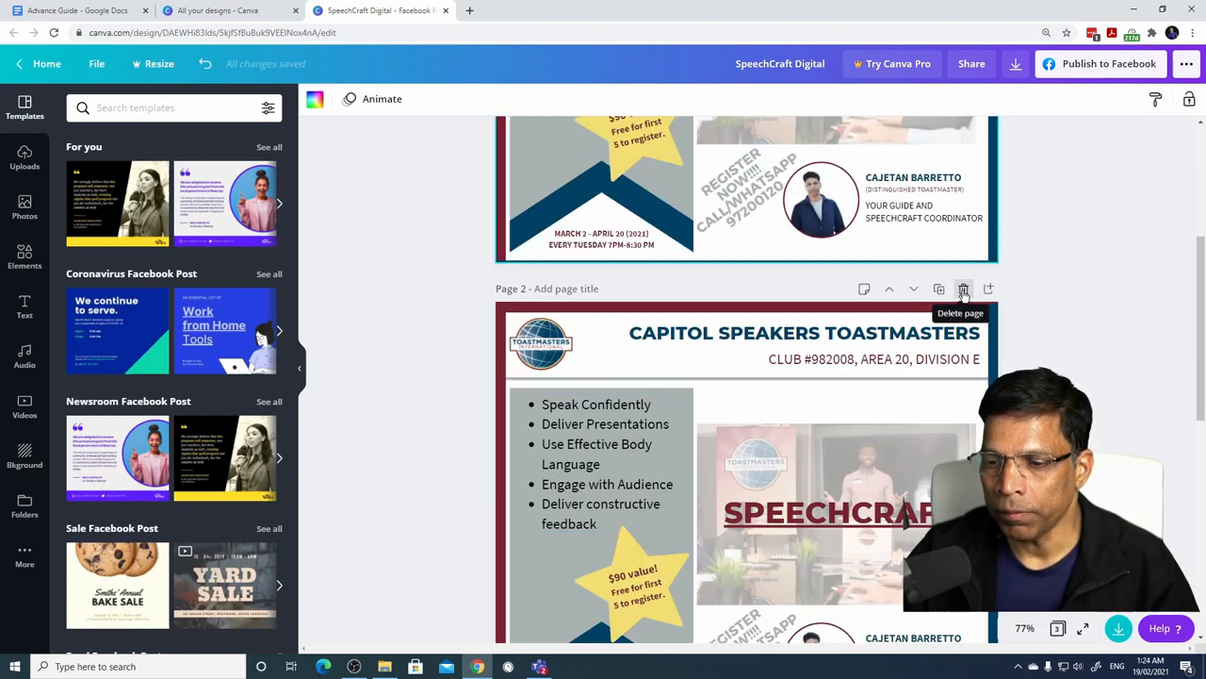
pyautogui.click(964, 288)
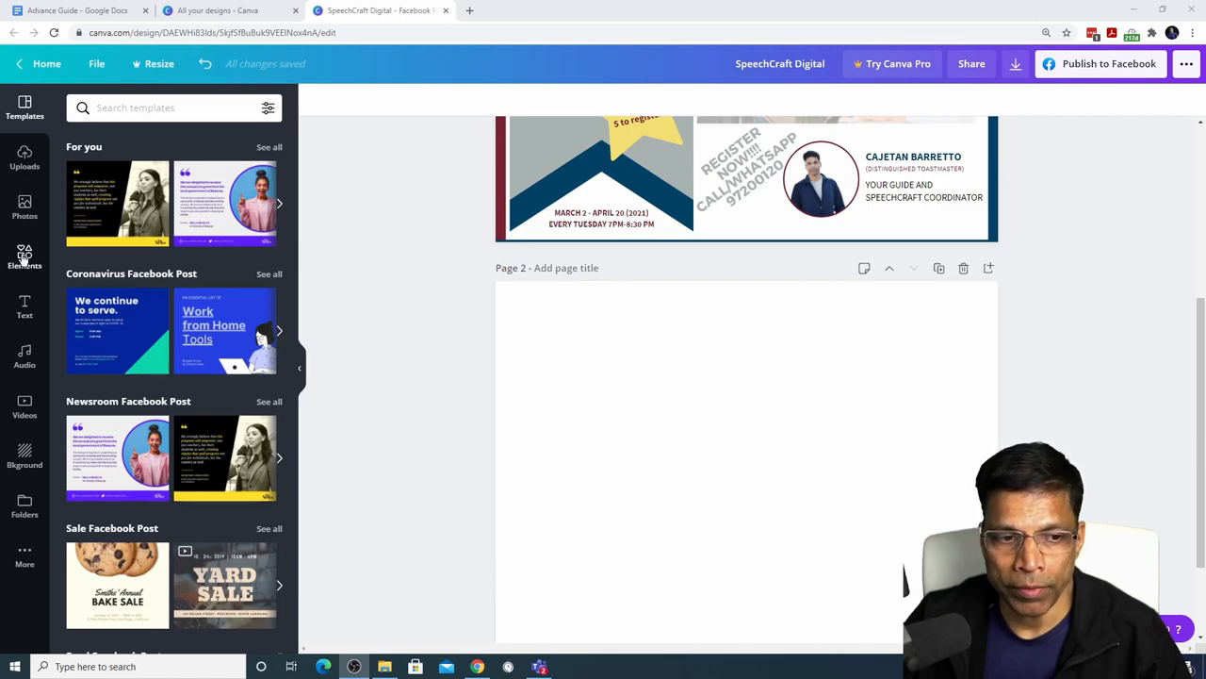
# - Add a blue-to-purple gradient square from Elements onto the blank Page 2
pyautogui.click(25, 254)
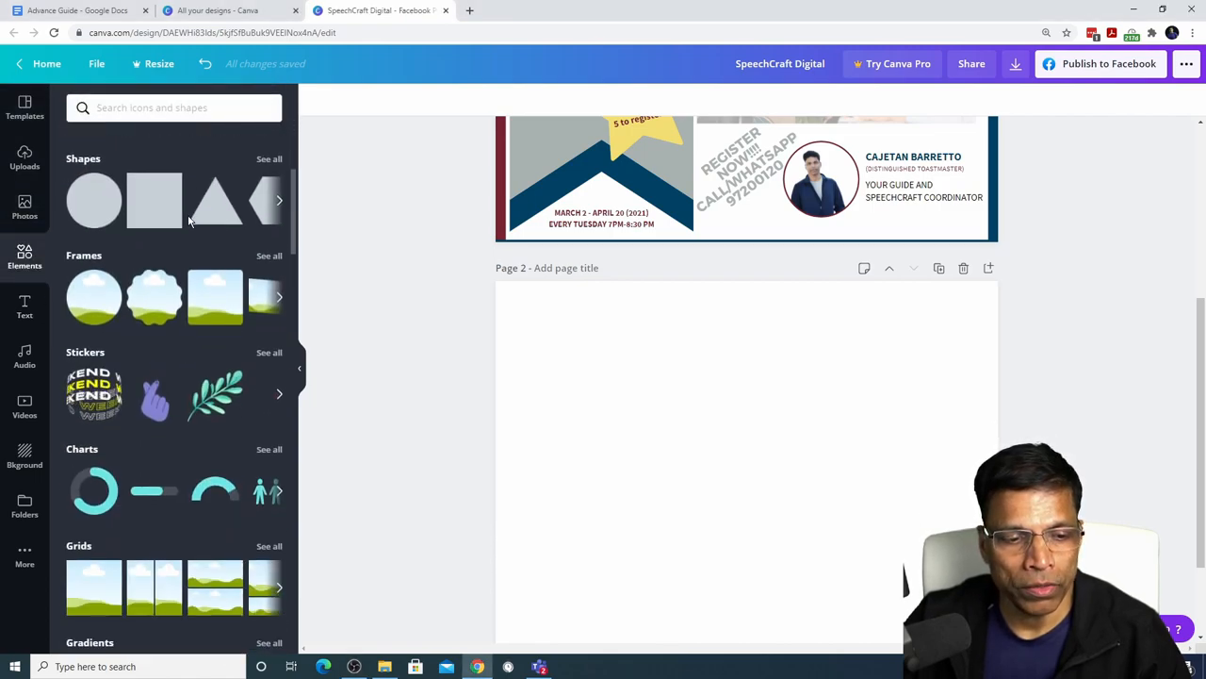
pyautogui.scroll(-3)
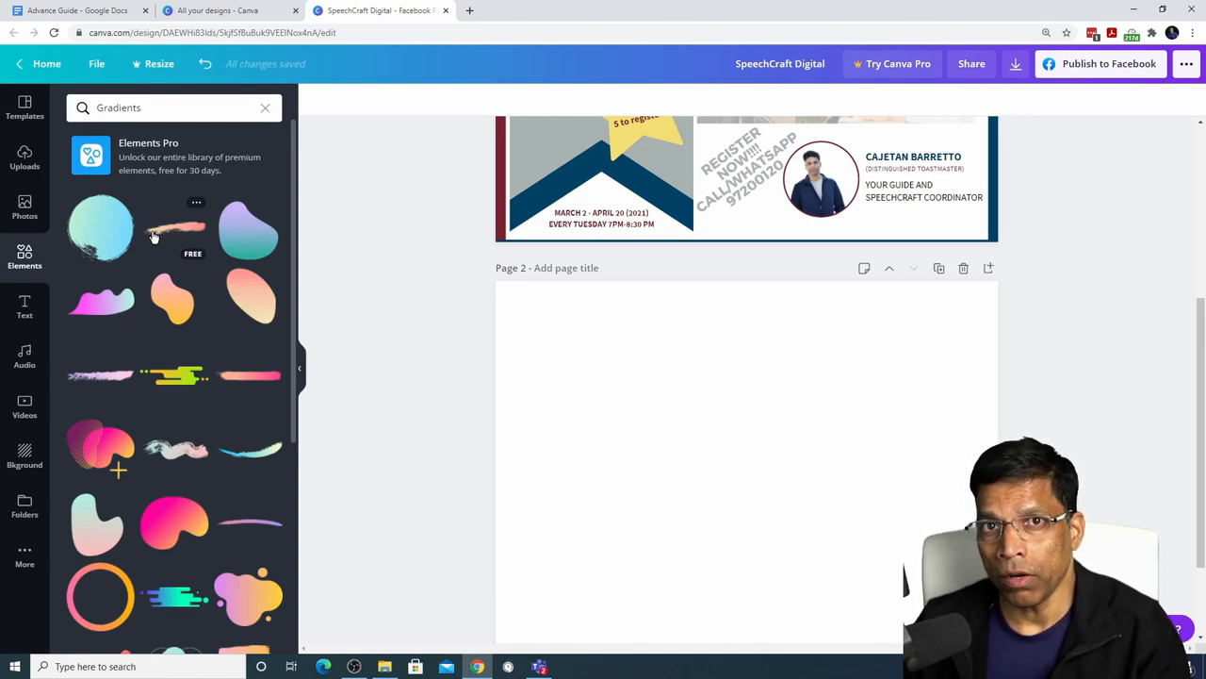
pyautogui.moveTo(143, 273)
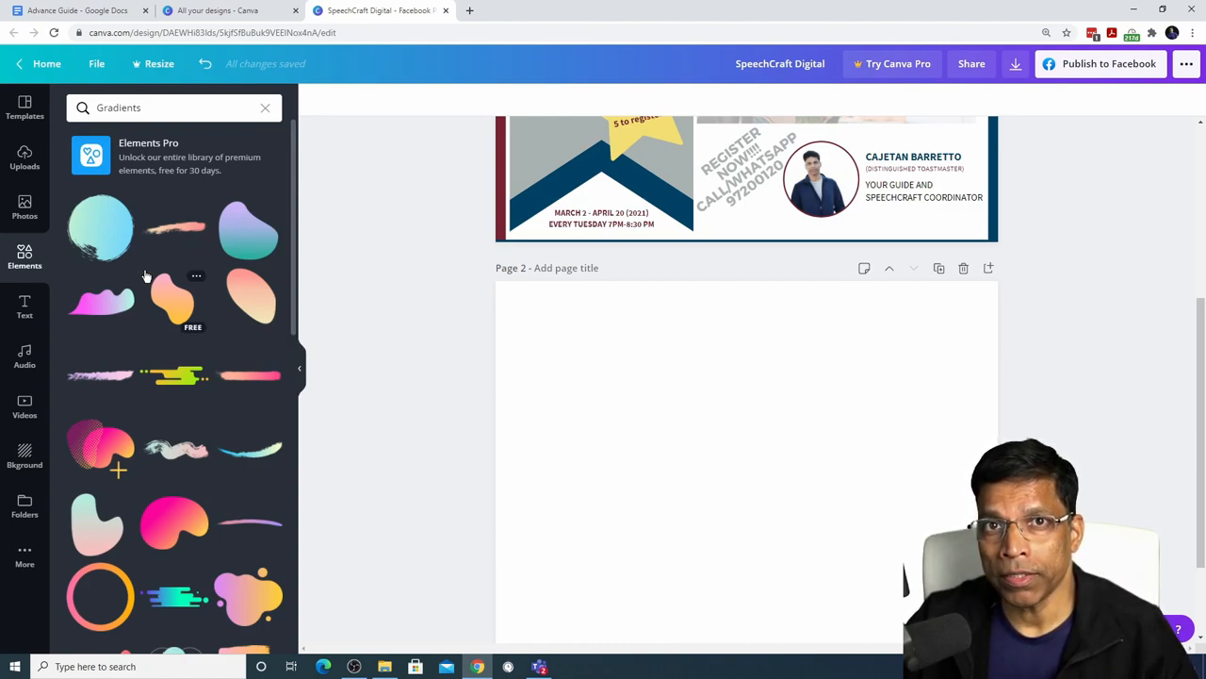
pyautogui.scroll(-3)
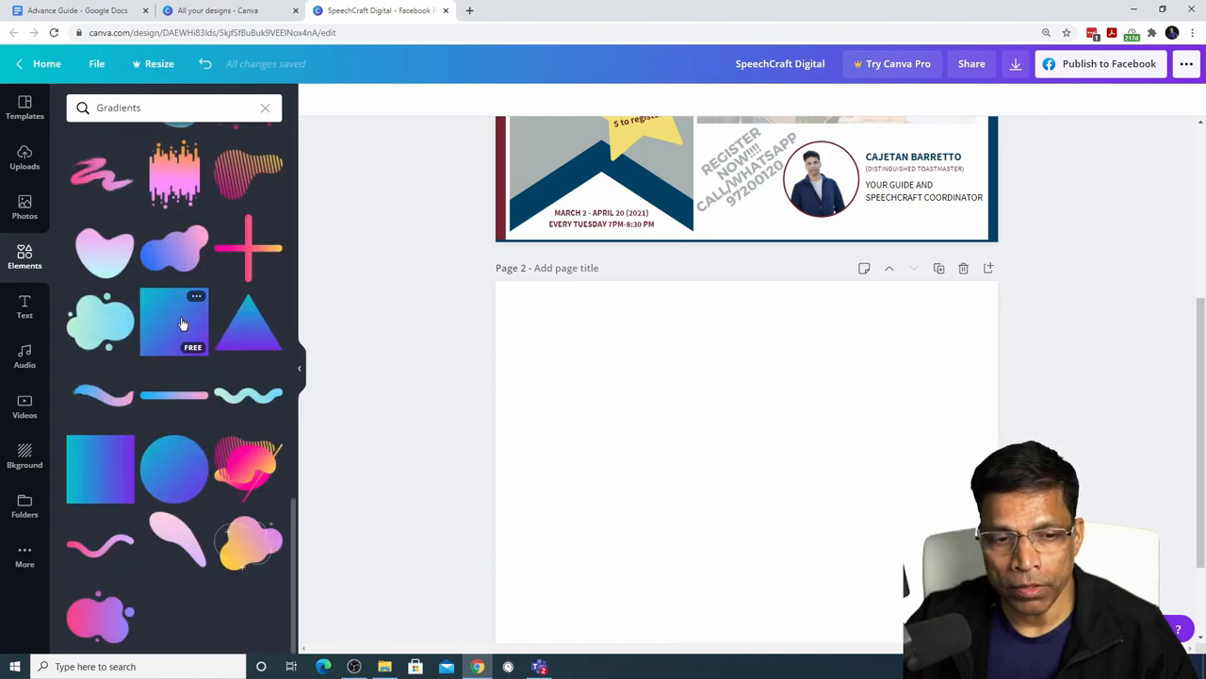
pyautogui.click(174, 320)
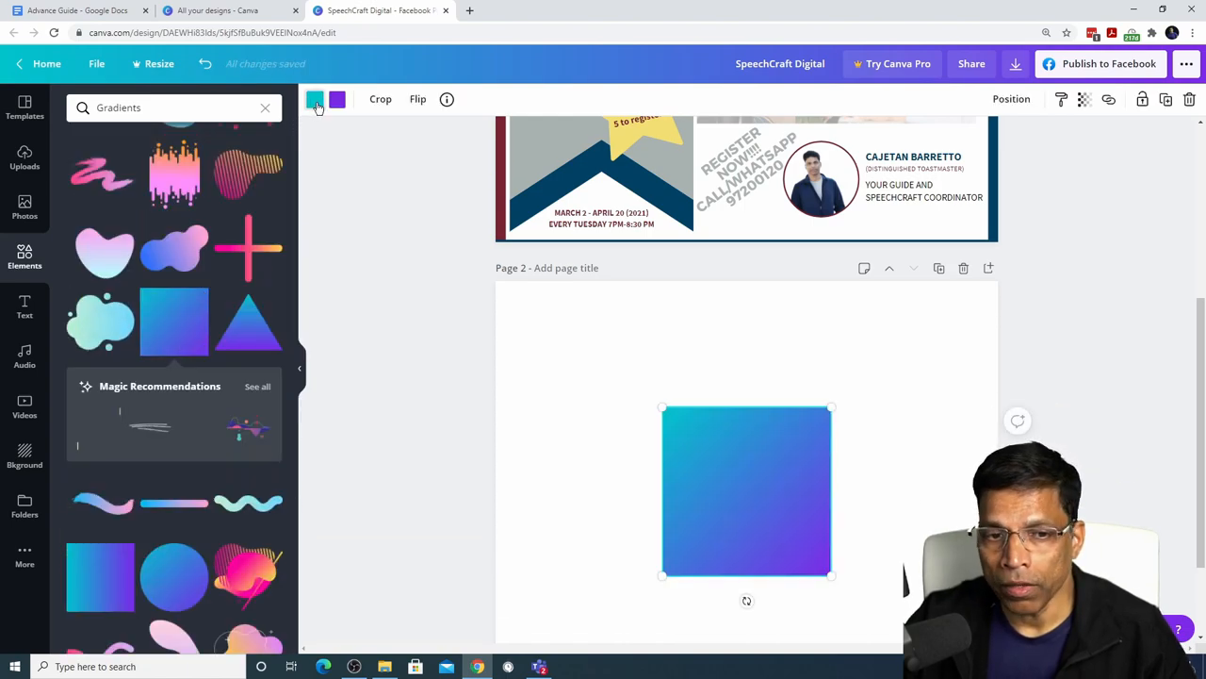
# - Recolour the gradient square with the dark blue brand colour and blue #016094
pyautogui.click(315, 98)
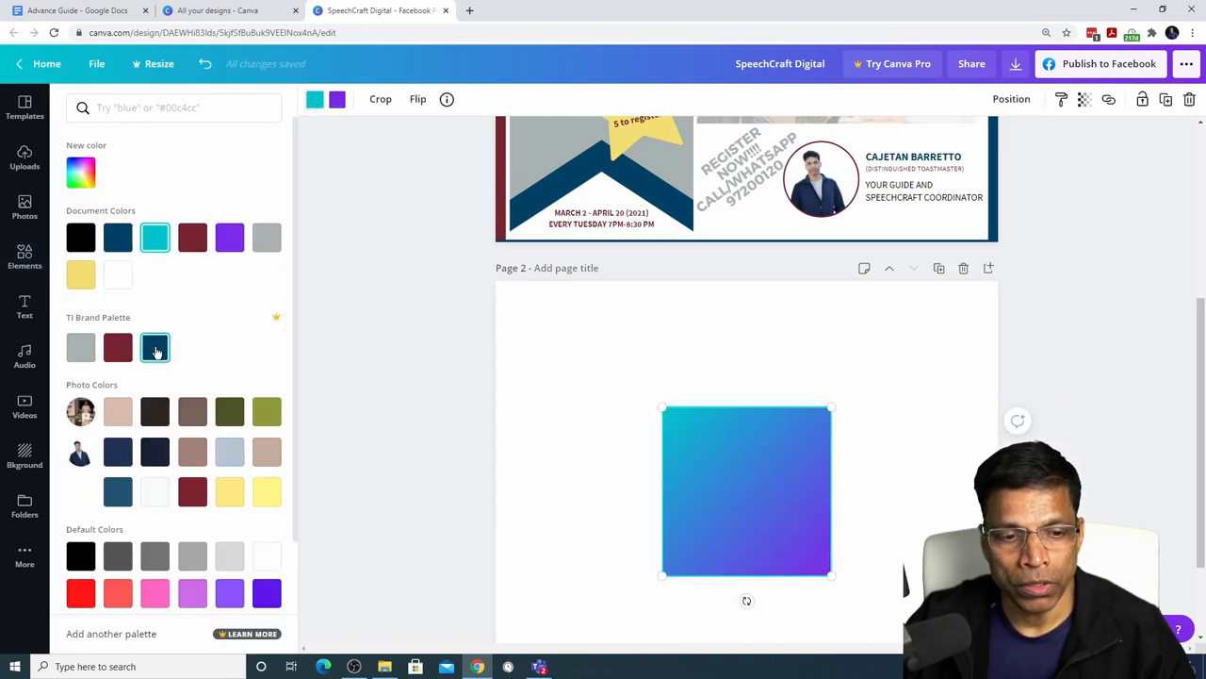
pyautogui.click(155, 347)
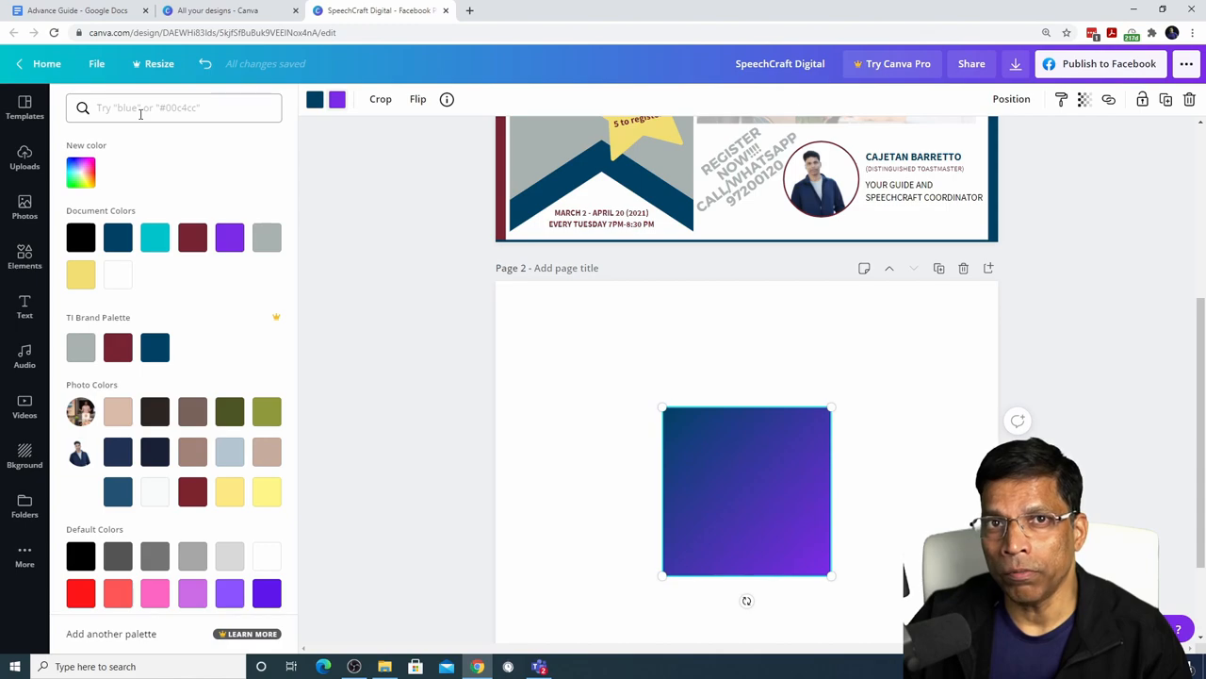
pyautogui.write('01')
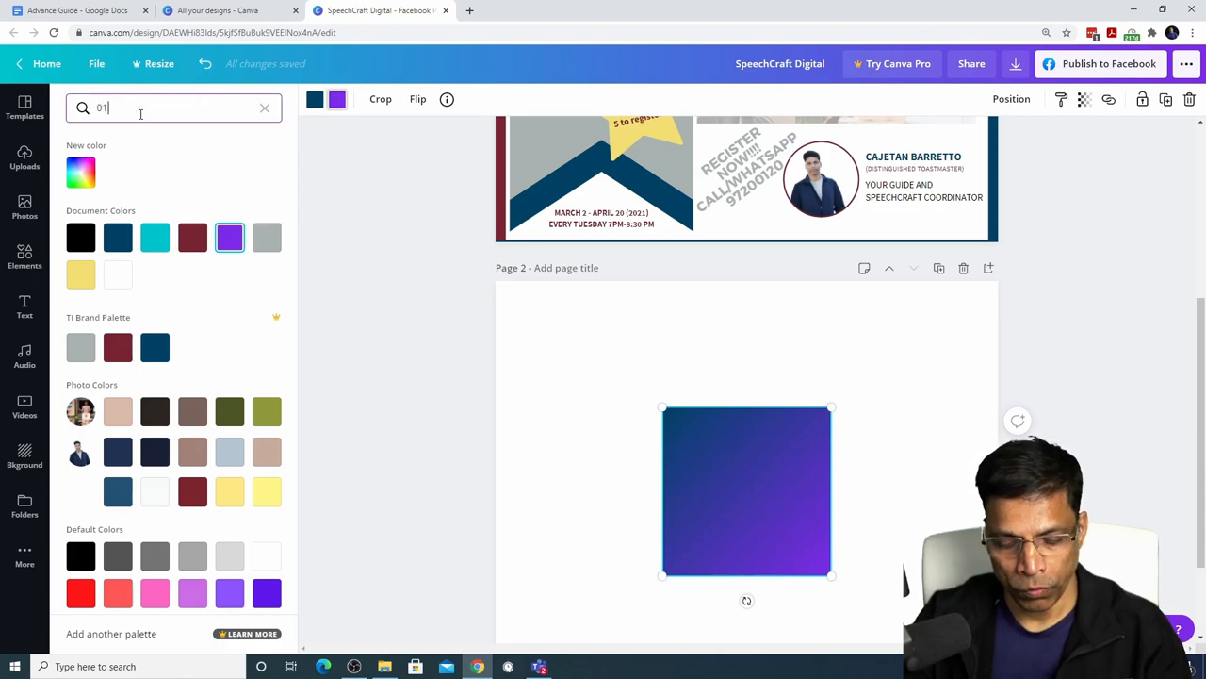
pyautogui.write('6094')
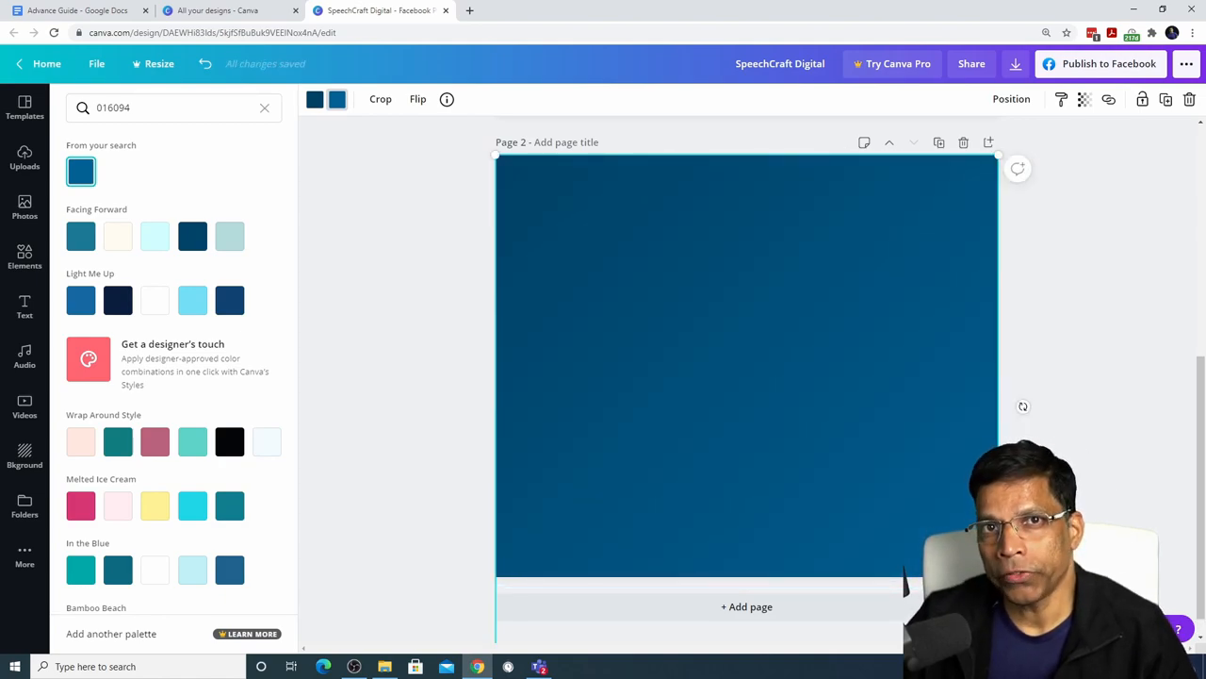
pyautogui.click(24, 257)
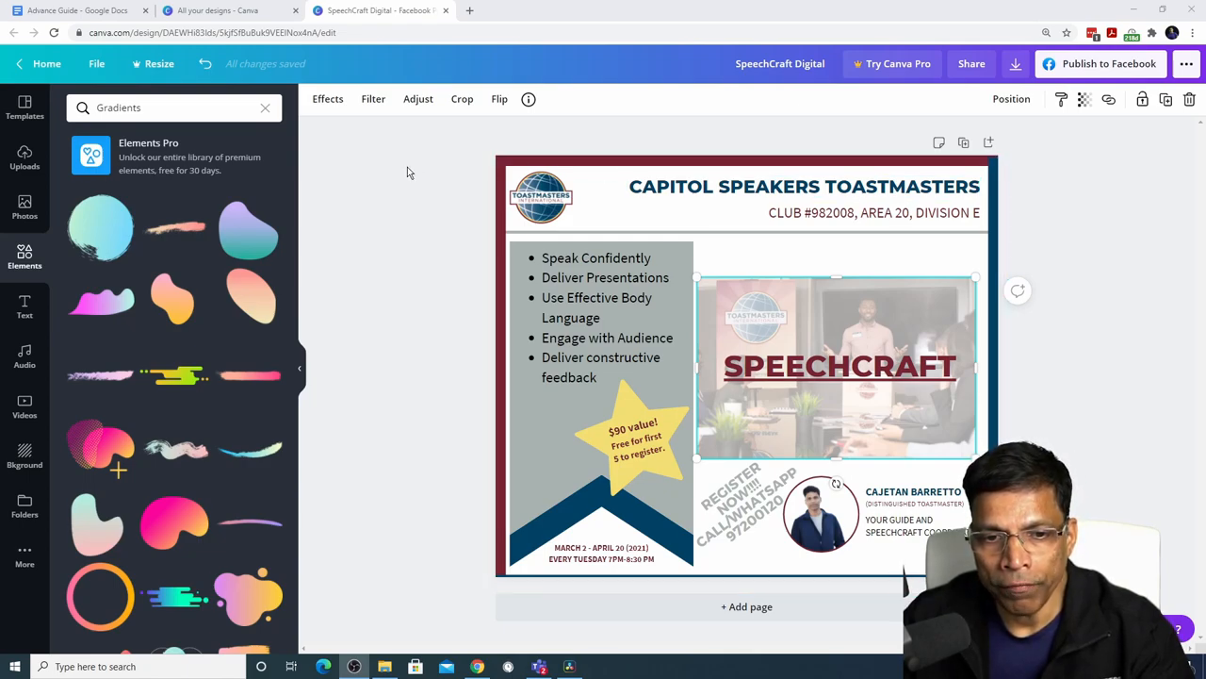
# - Try Block, Breathe and None page animations on the flyer, settling on Block
pyautogui.click(358, 185)
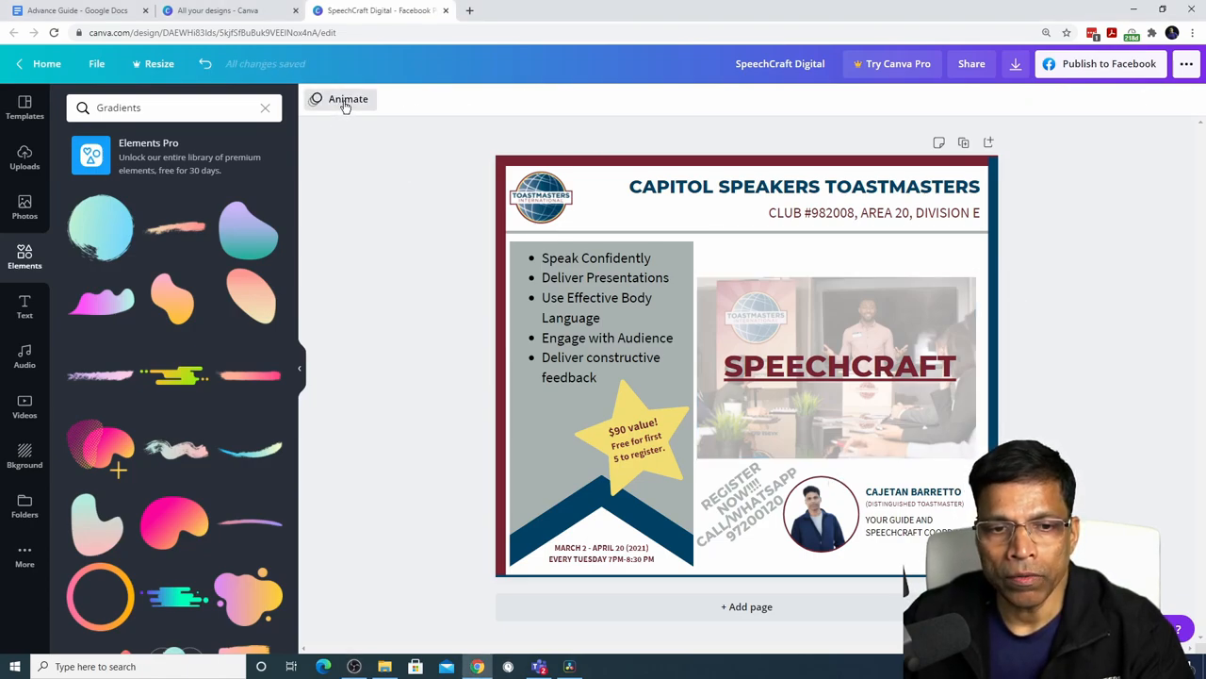
pyautogui.click(347, 98)
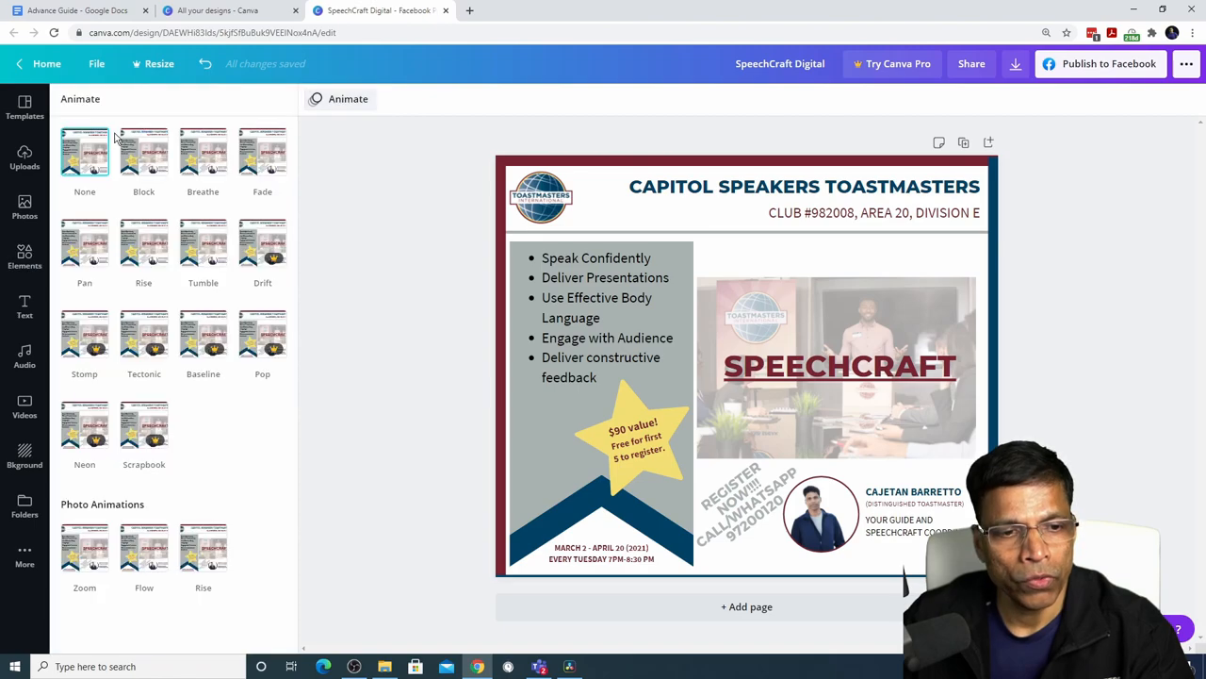
pyautogui.moveTo(155, 256)
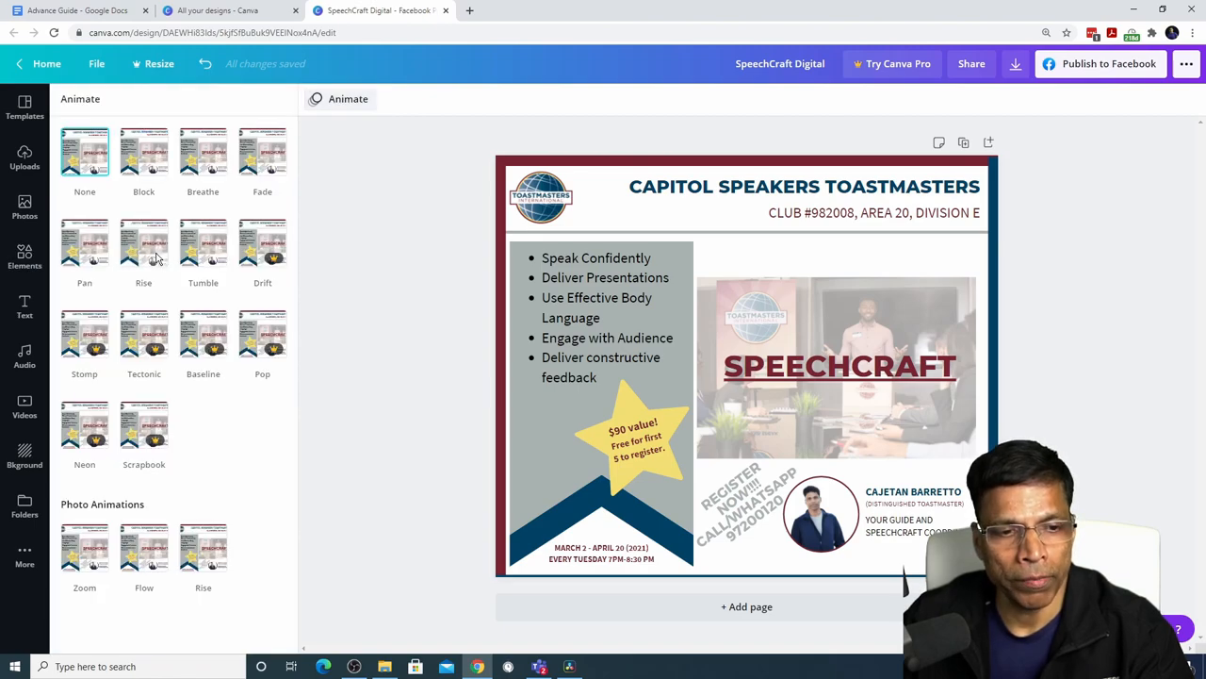
pyautogui.click(143, 153)
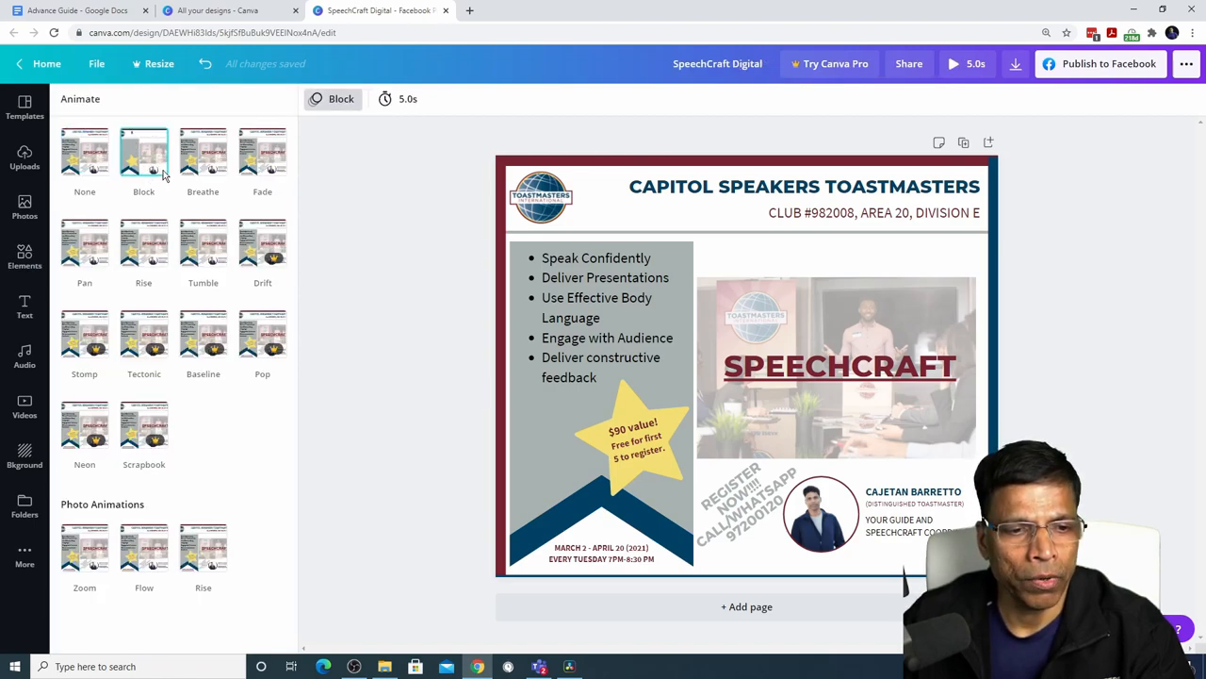
pyautogui.click(203, 150)
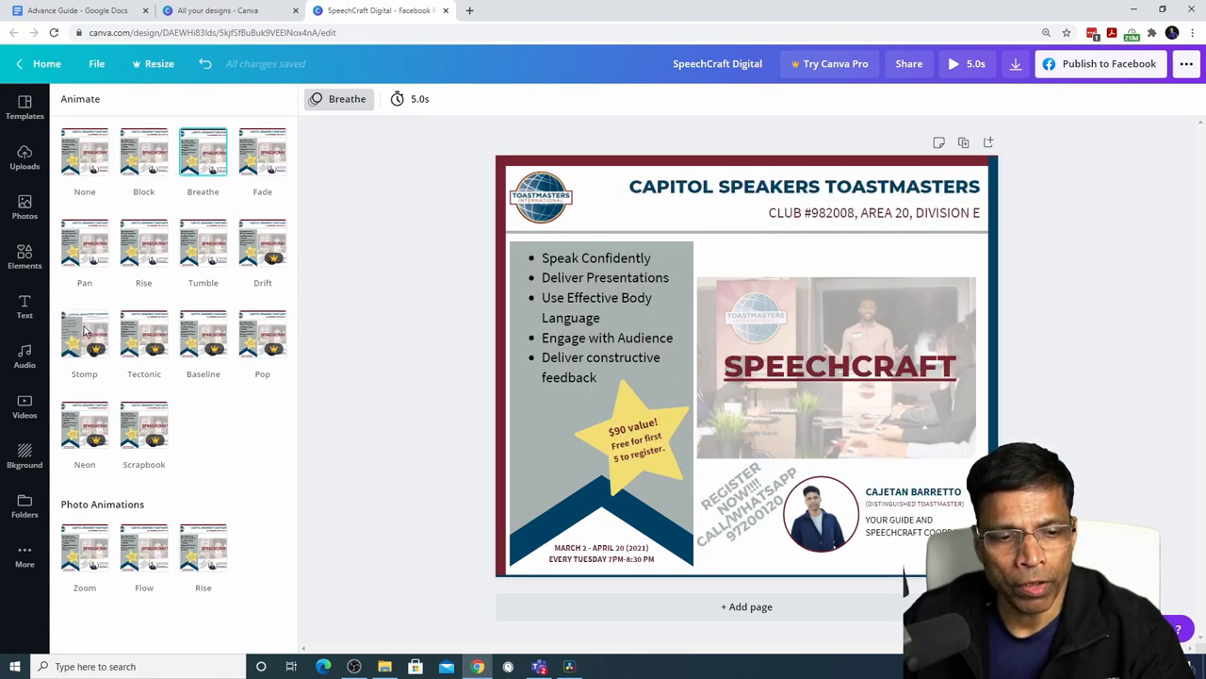
pyautogui.moveTo(400, 313)
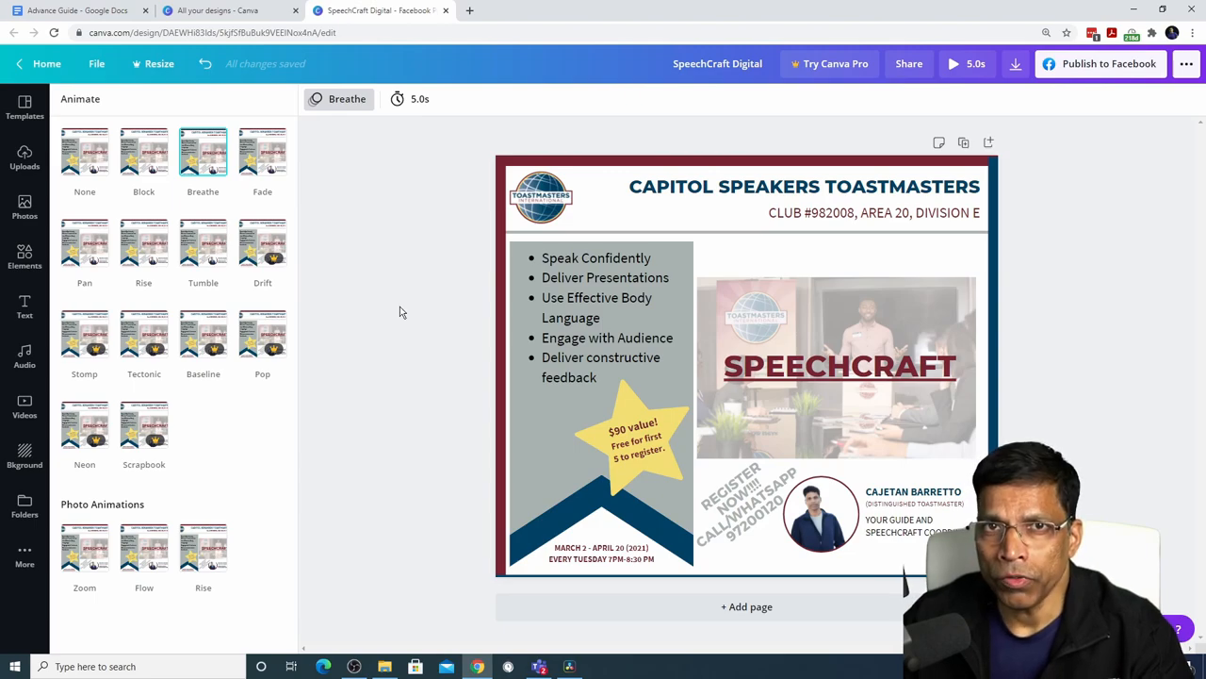
pyautogui.moveTo(85, 155)
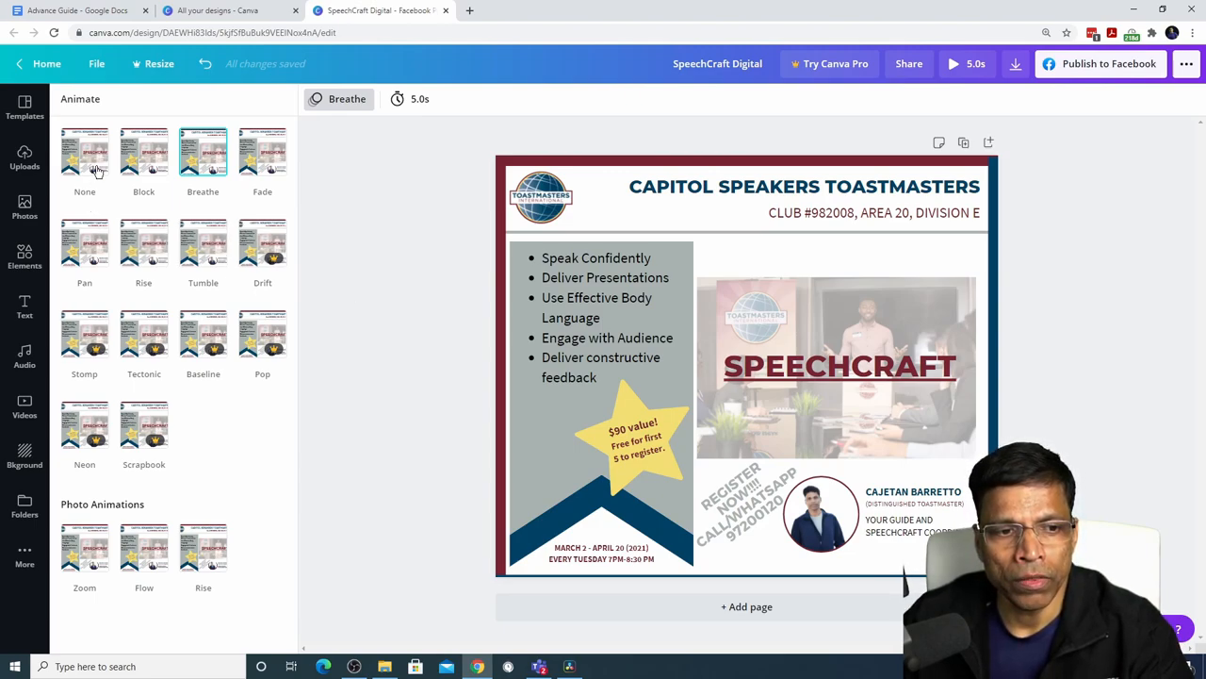
pyautogui.click(83, 153)
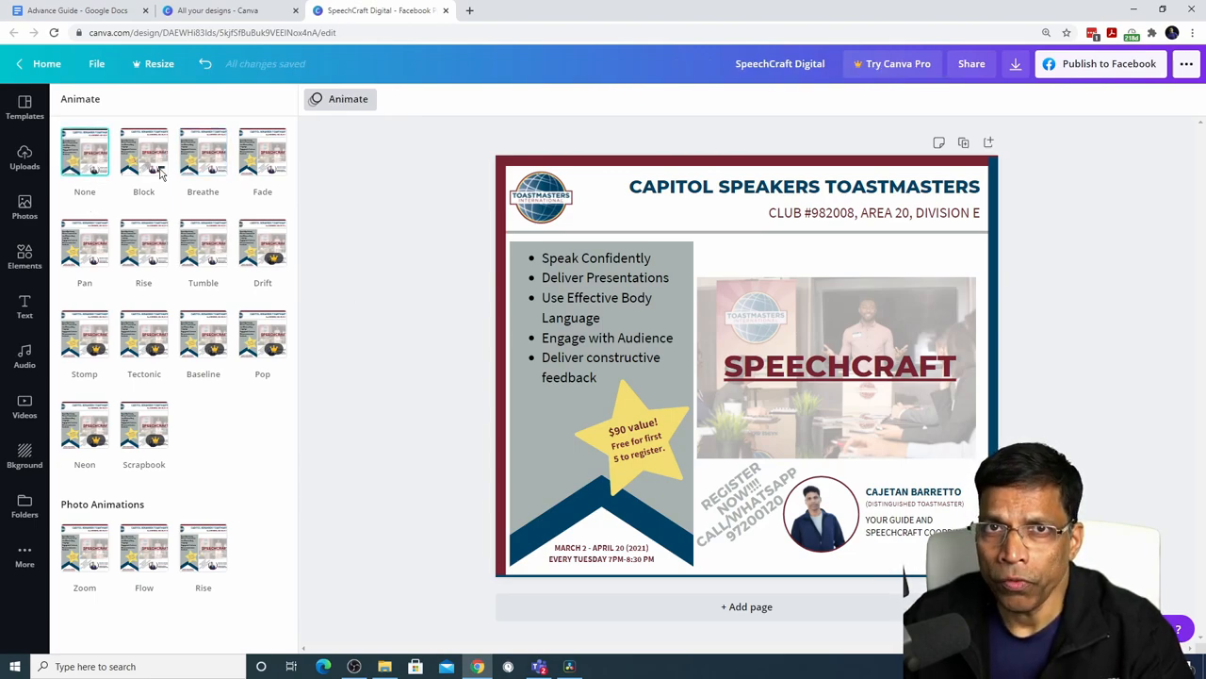
pyautogui.click(143, 153)
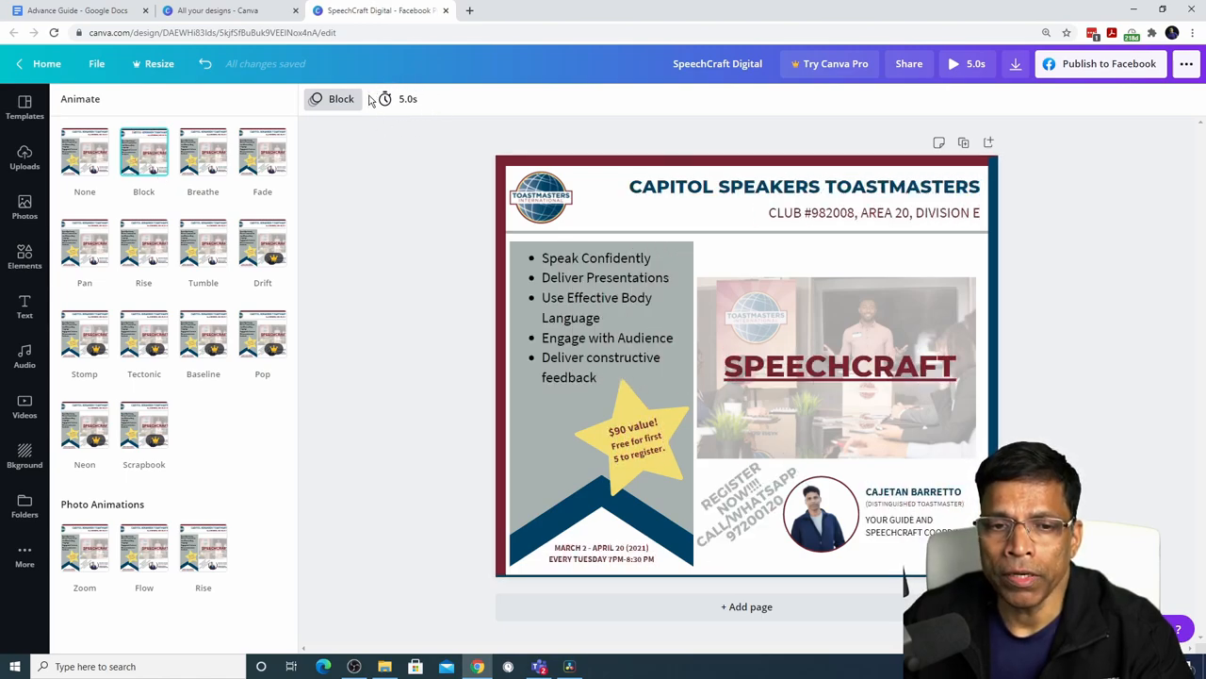
pyautogui.moveTo(385, 98)
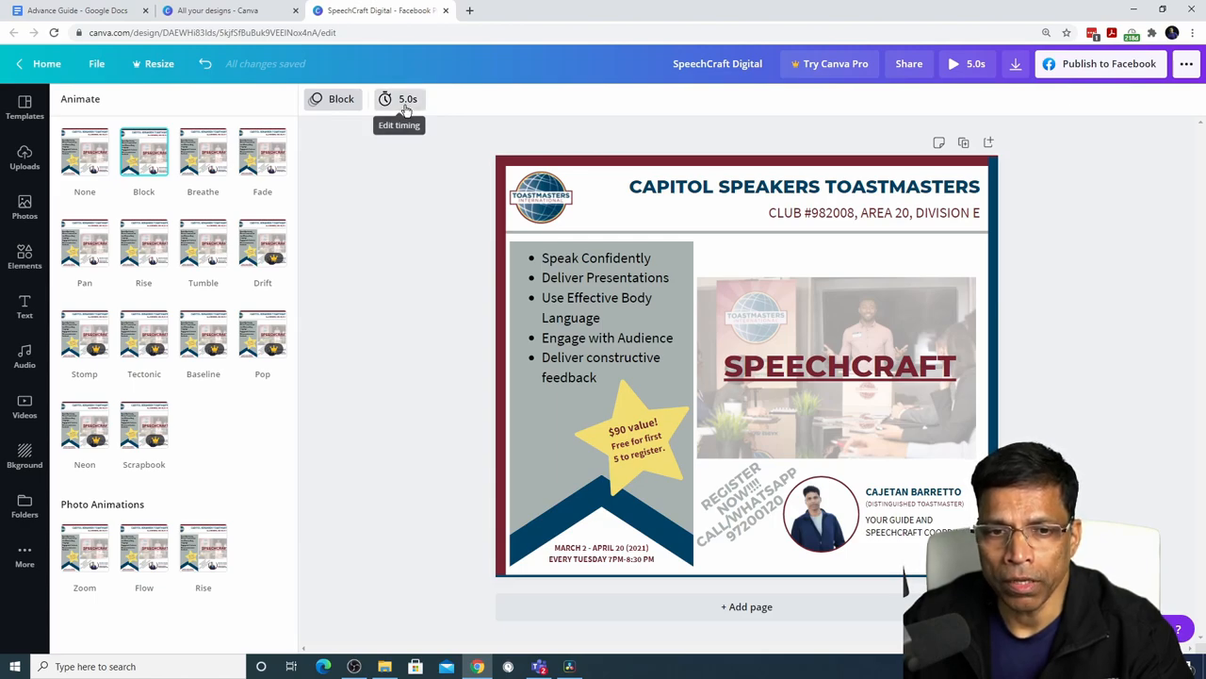
# - Lengthen the flyer page timing from 5.0s to 10.0s
pyautogui.click(407, 98)
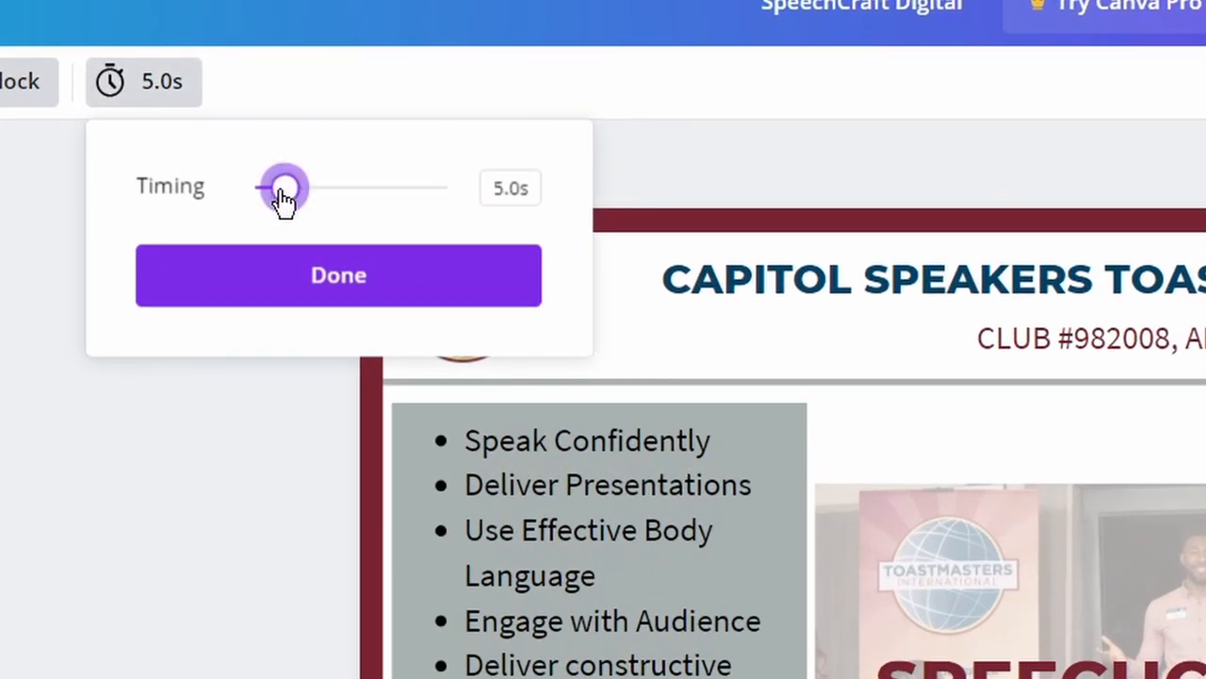
pyautogui.moveTo(283, 187); pyautogui.dragTo(299, 187)
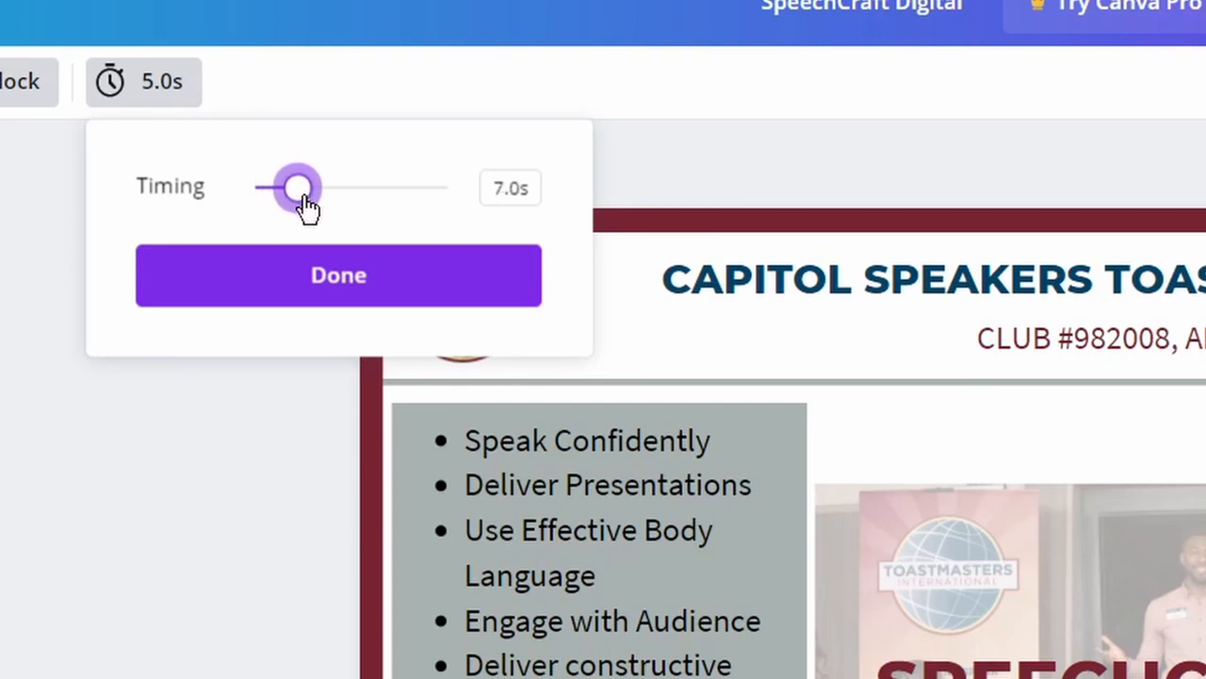
pyautogui.click(337, 276)
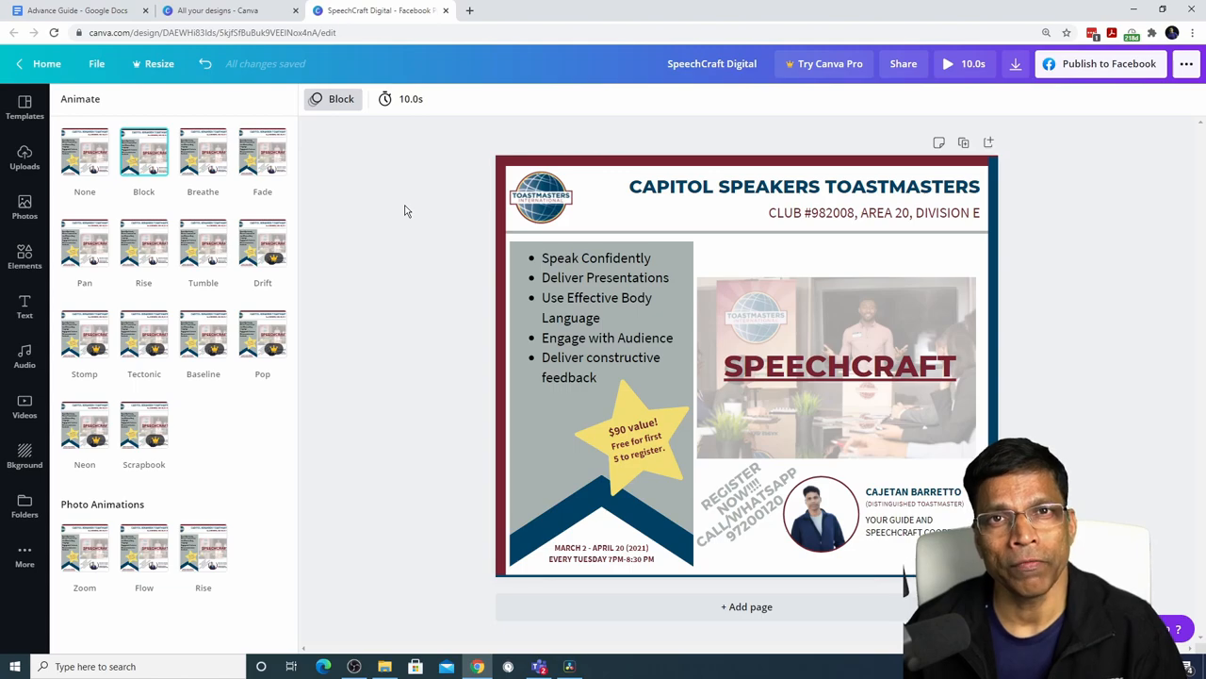
pyautogui.moveTo(935, 111)
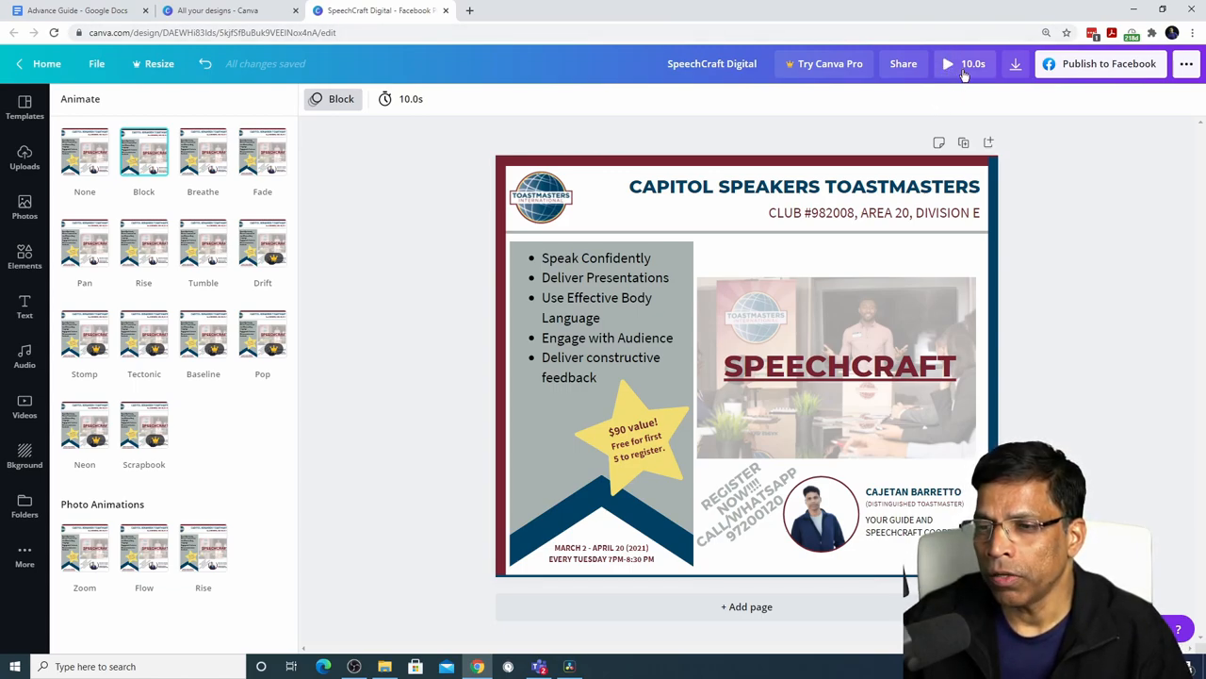
pyautogui.click(948, 64)
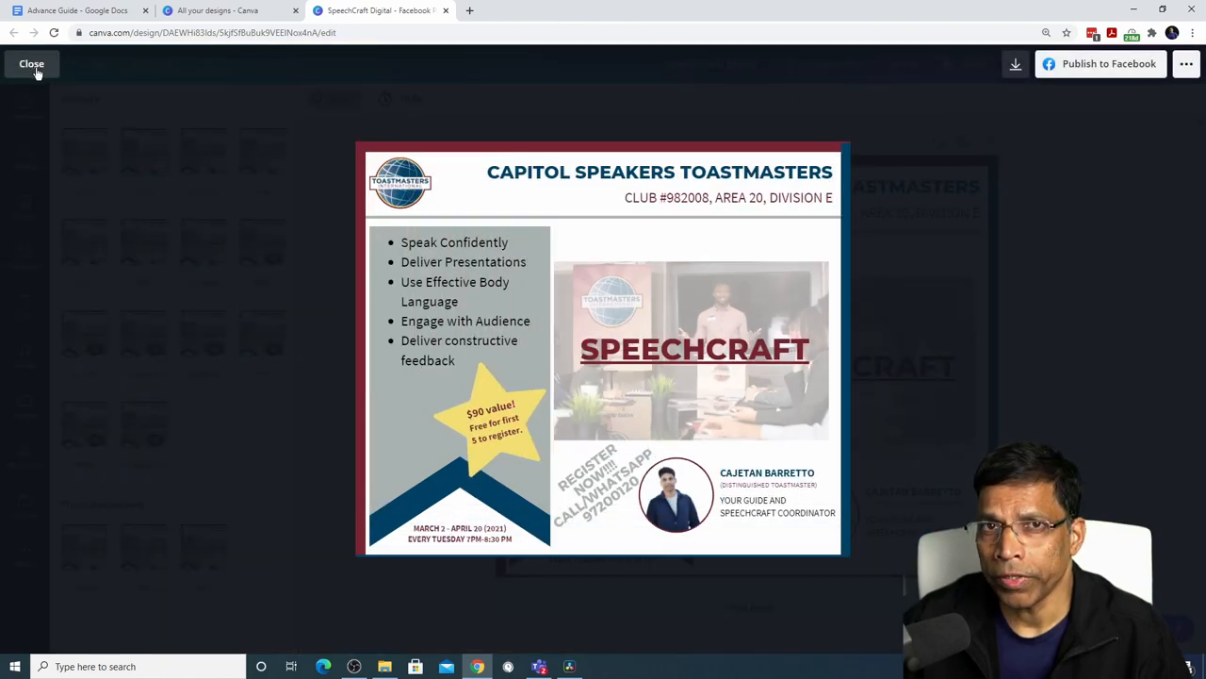
pyautogui.click(31, 64)
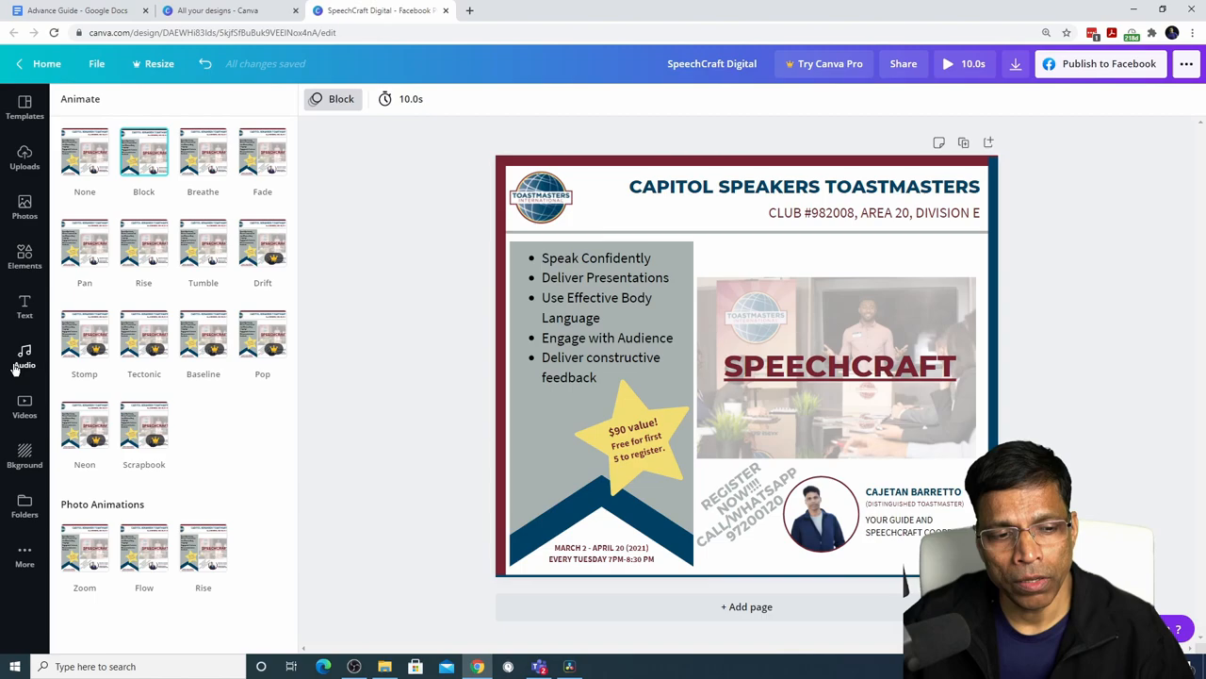
# - Add the Morning Snowflake track as background music, preview it, then view uploaded media
pyautogui.click(24, 357)
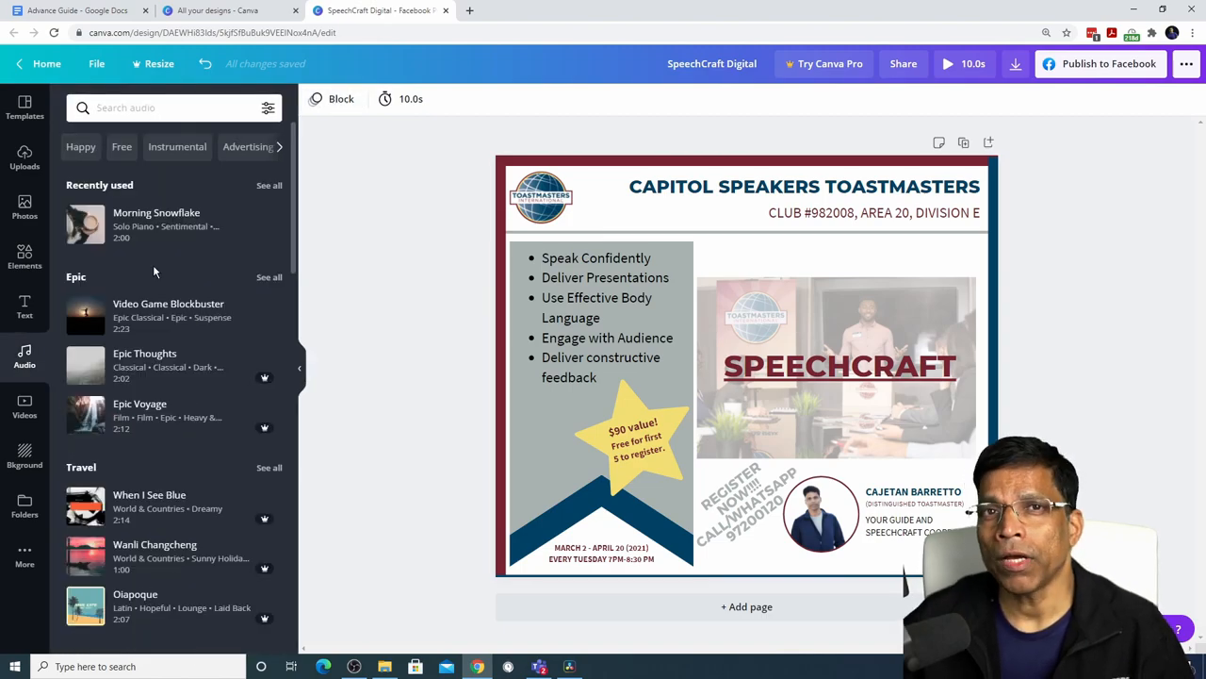
pyautogui.moveTo(160, 267)
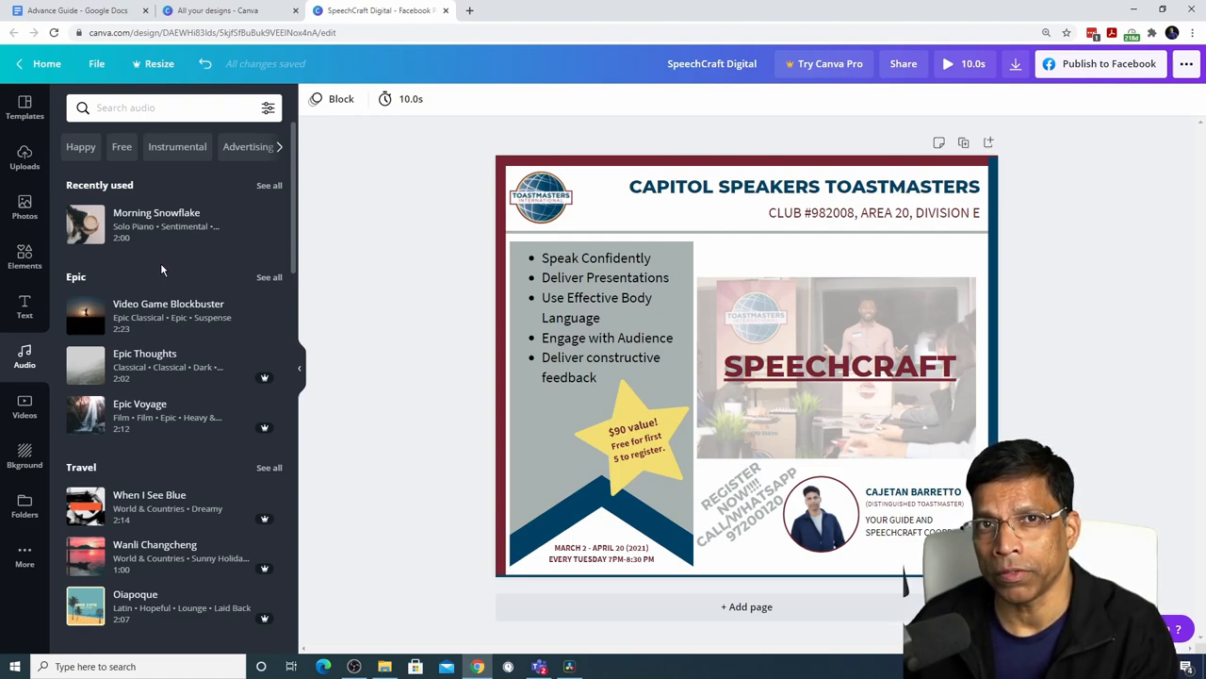
pyautogui.click(142, 107)
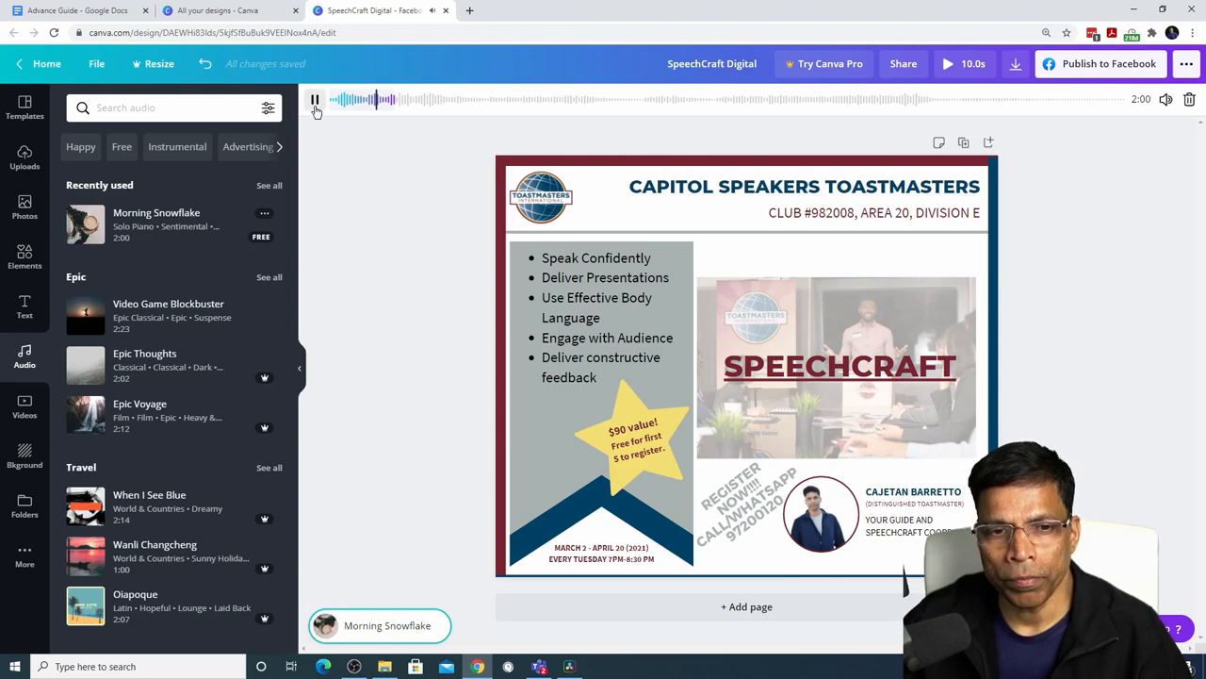
pyautogui.click(315, 98)
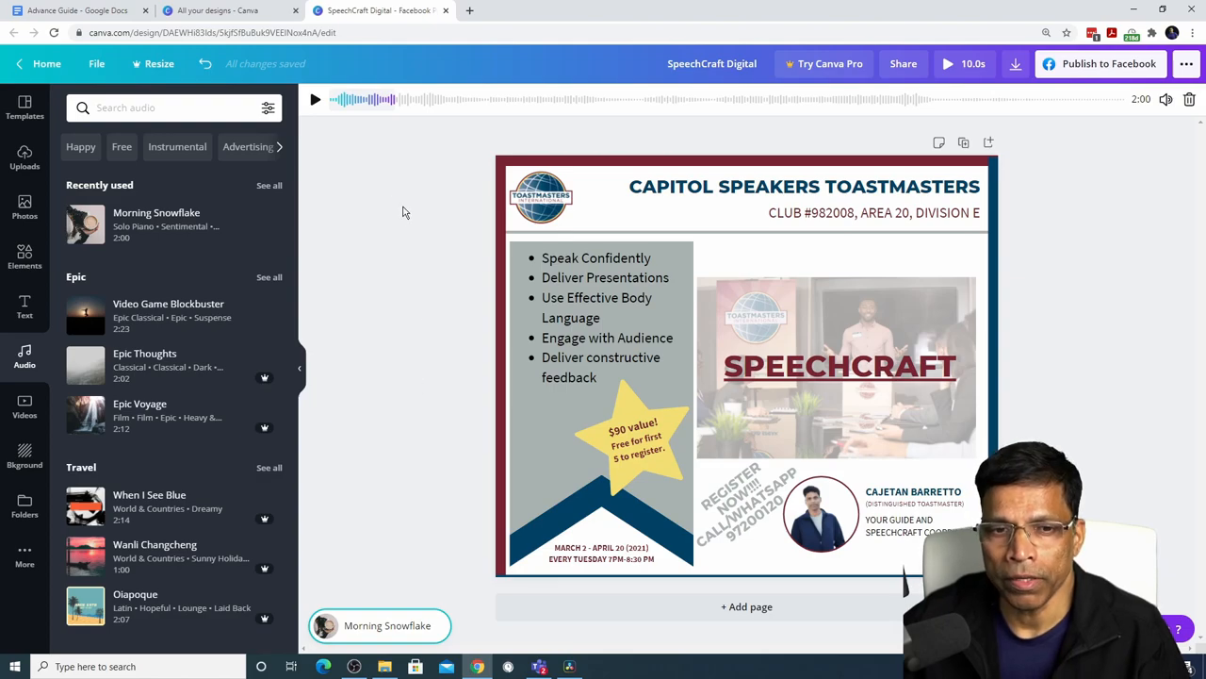
pyautogui.moveTo(349, 102)
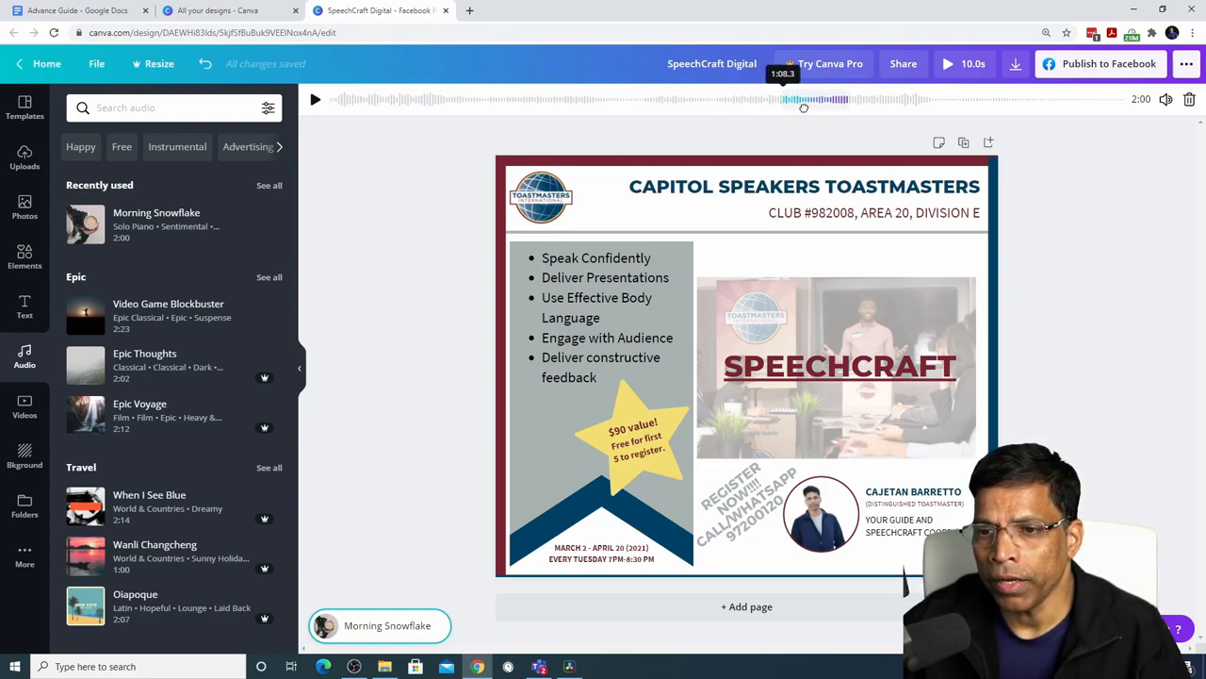
pyautogui.click(315, 98)
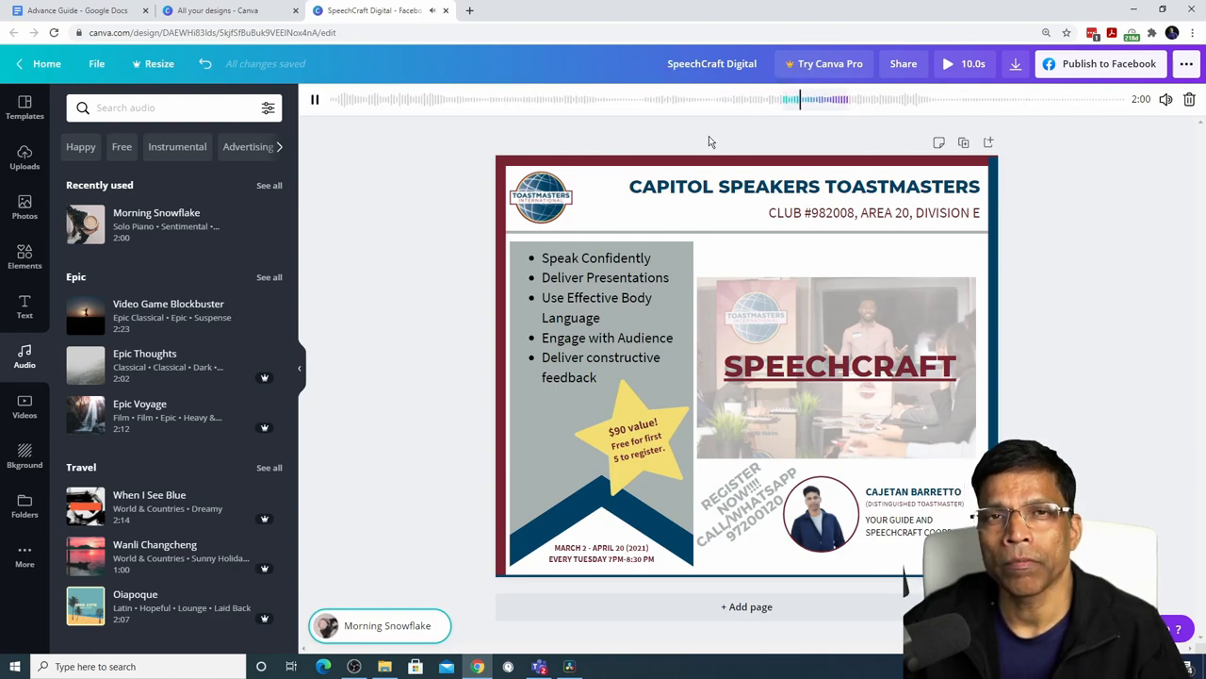
pyautogui.click(314, 98)
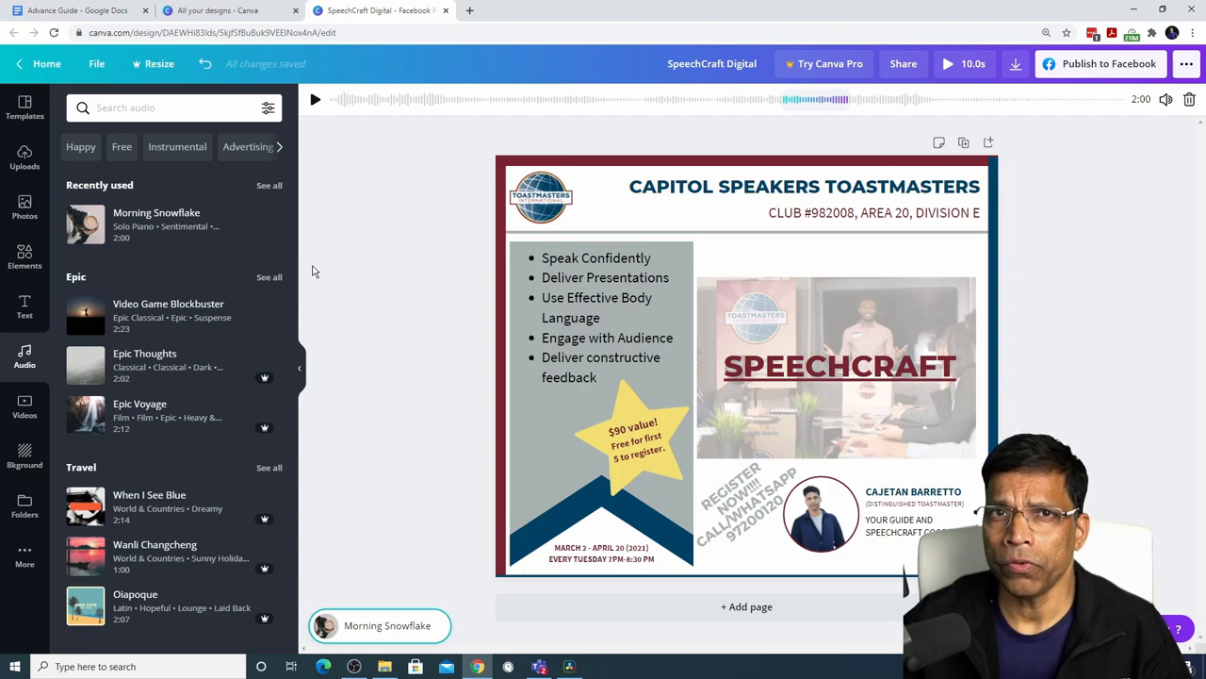
pyautogui.click(24, 155)
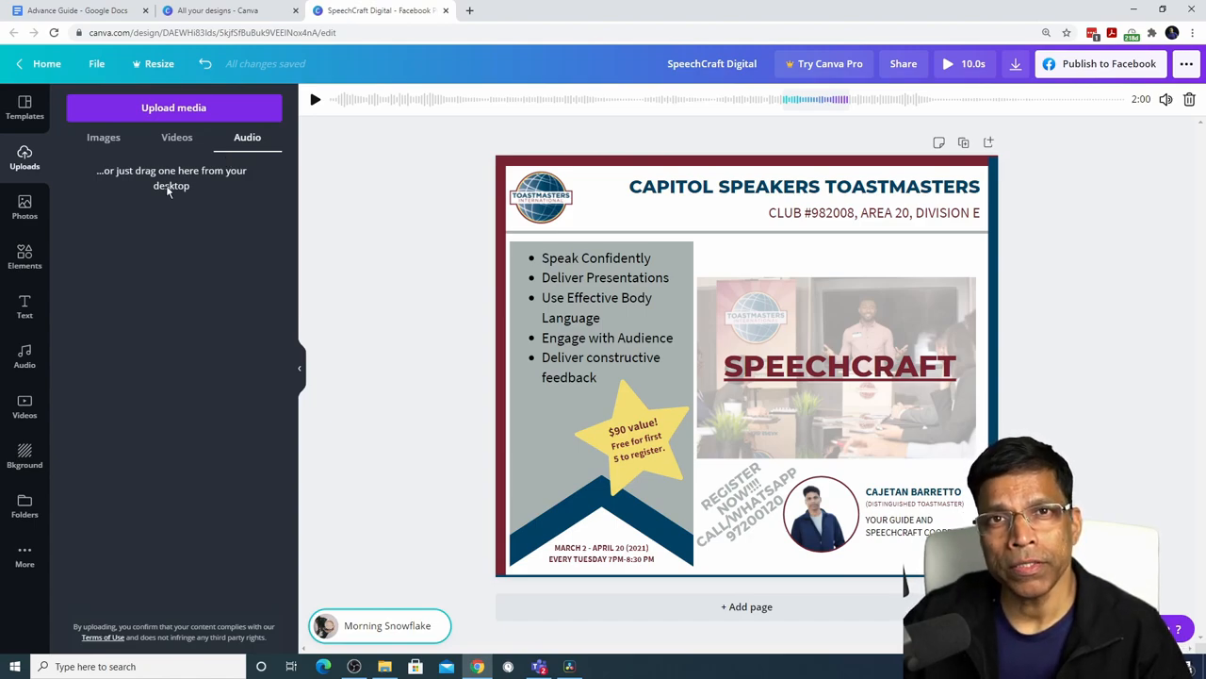
pyautogui.moveTo(173, 108)
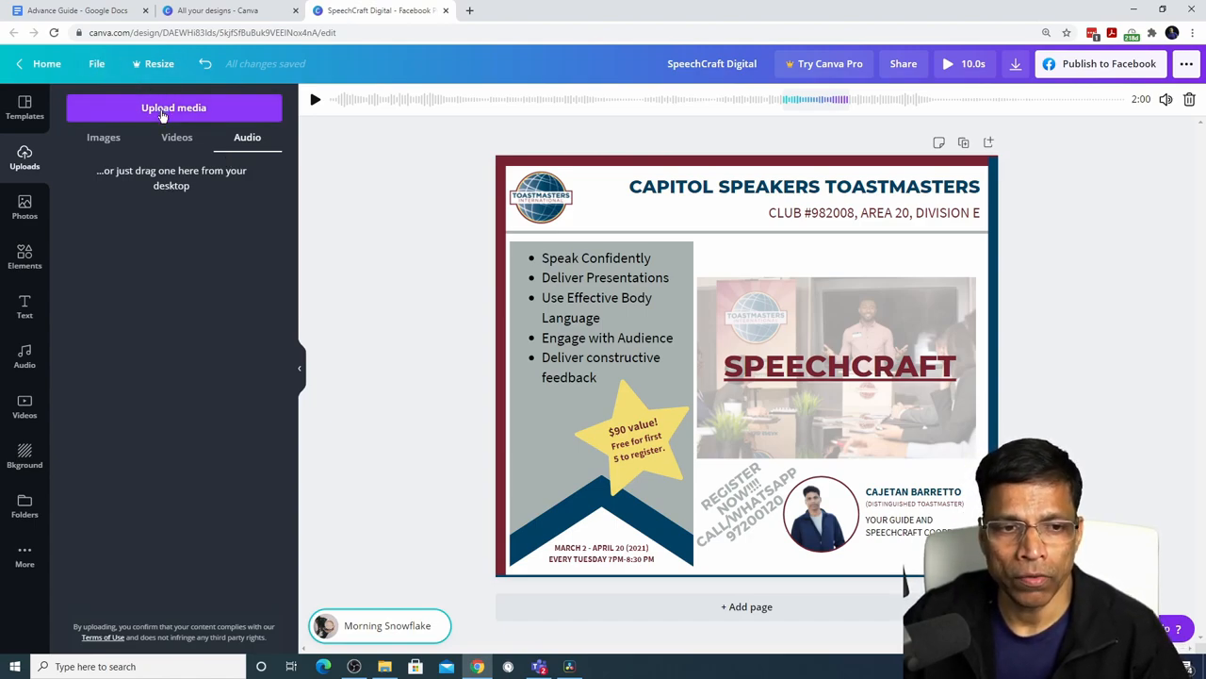
# - Upload Movin' On.mp3 from the jazz folder as the flyer's audio track and preview it
pyautogui.click(173, 106)
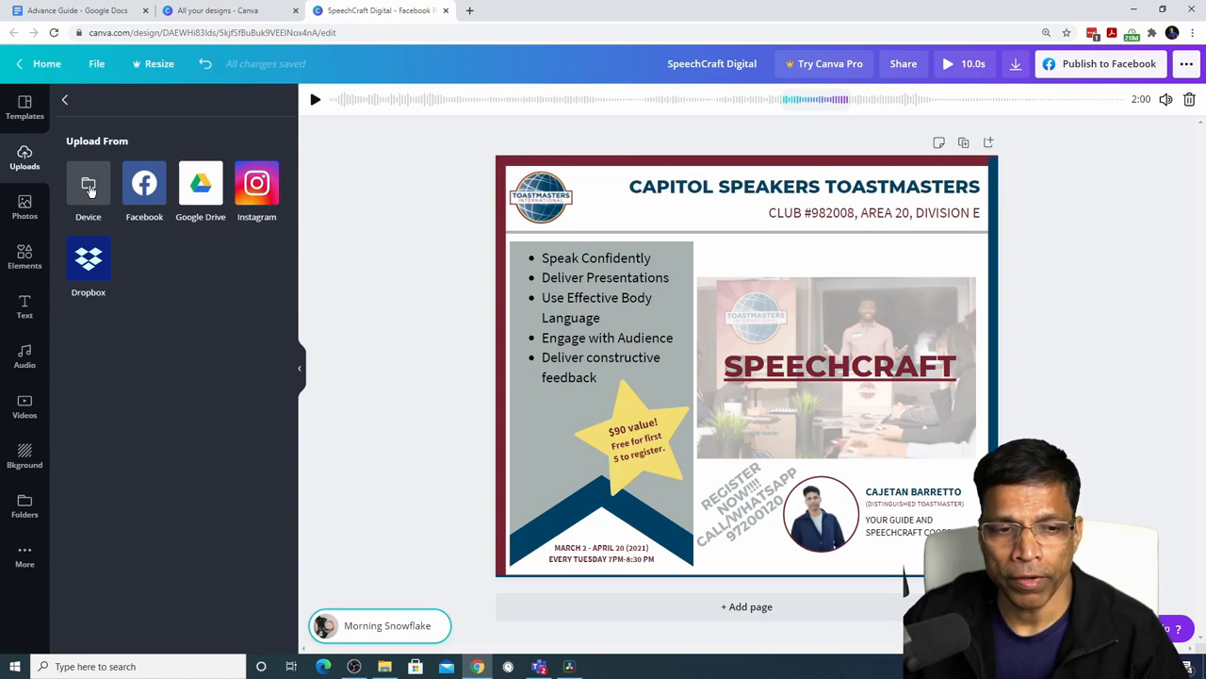
pyautogui.click(86, 183)
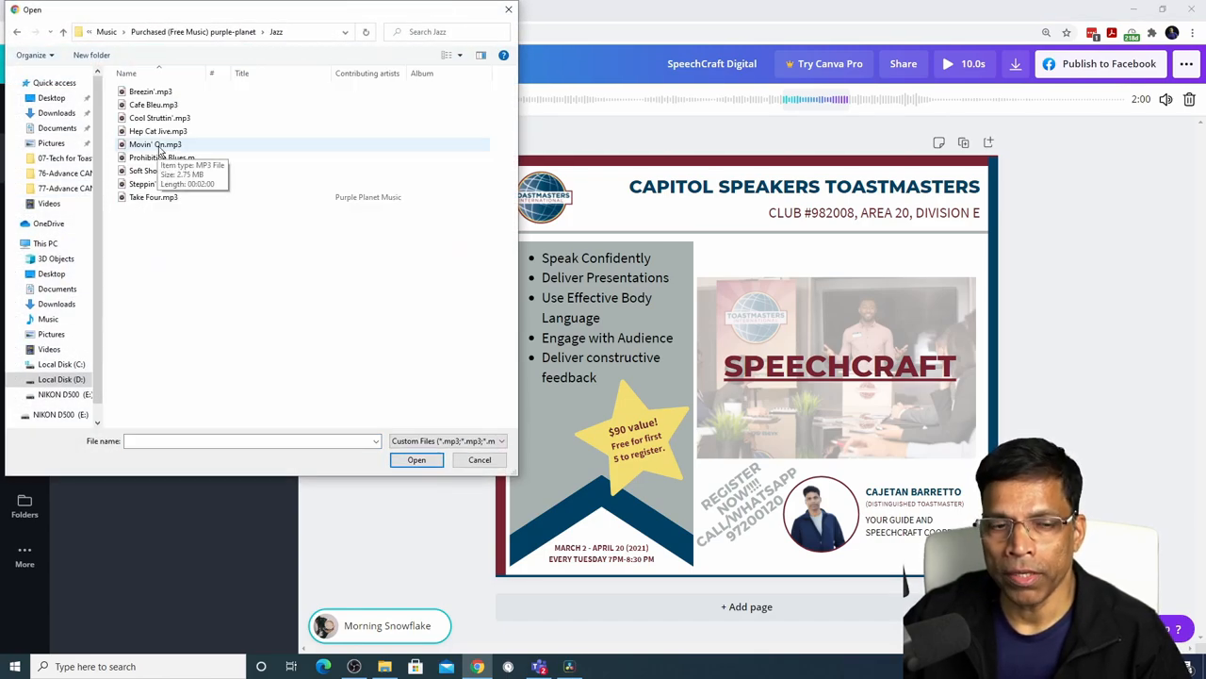
pyautogui.click(154, 143)
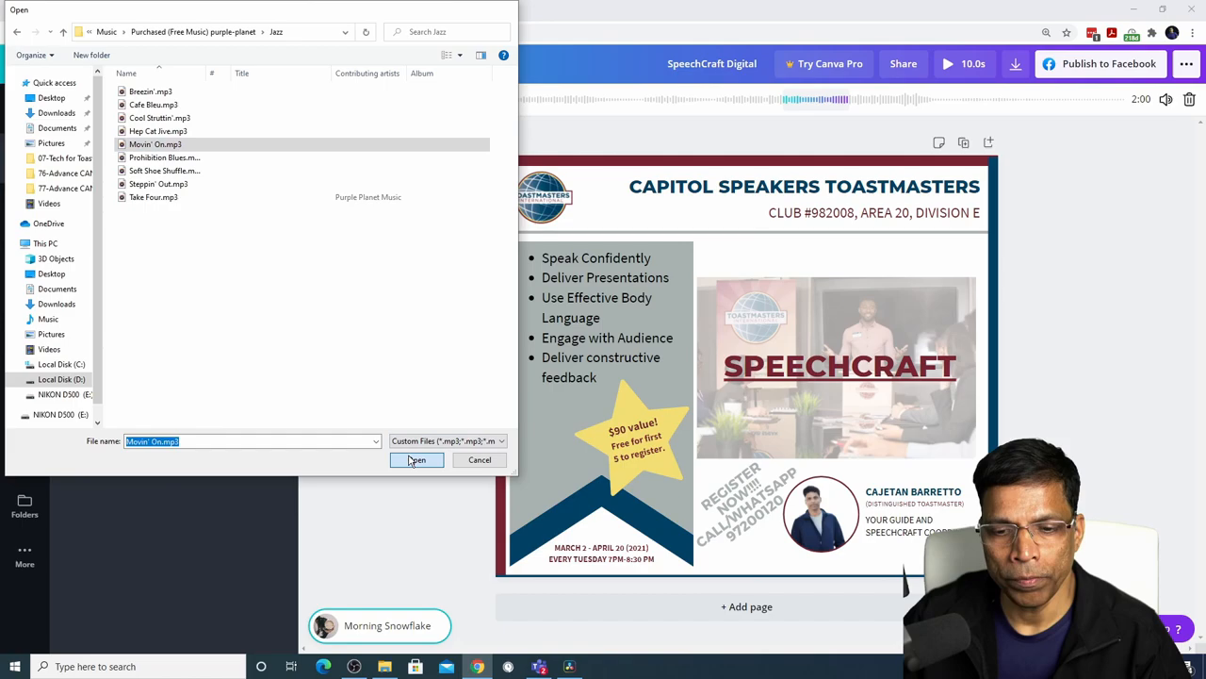
pyautogui.click(417, 460)
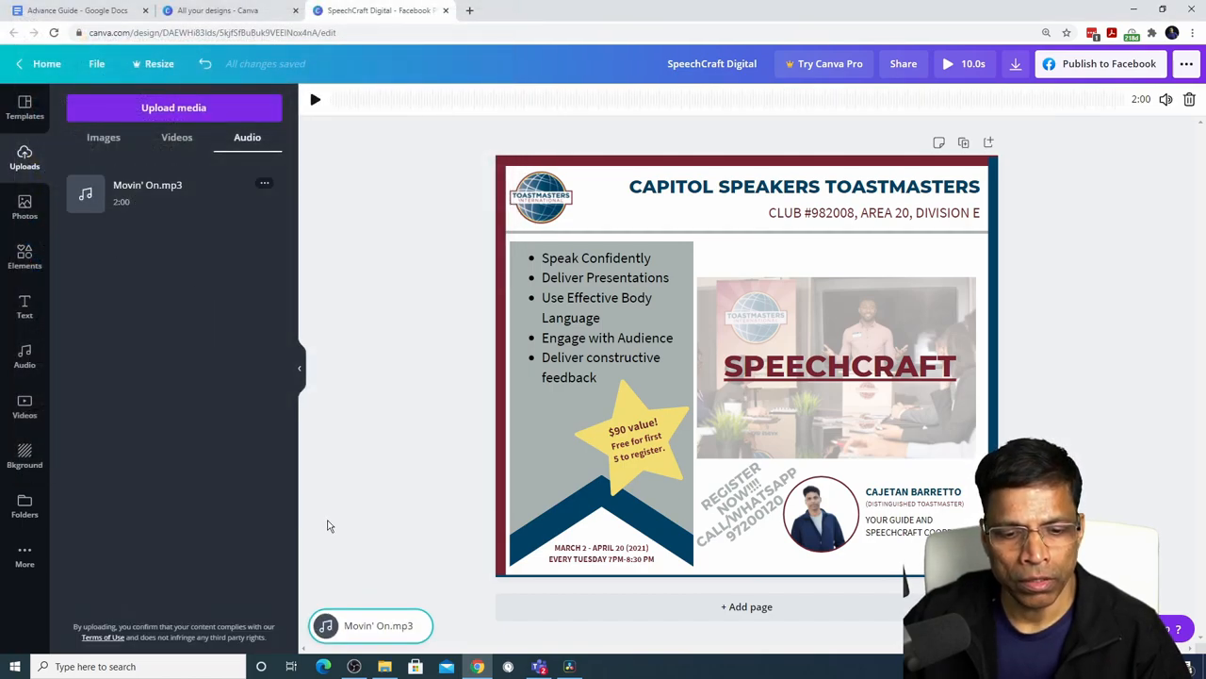
pyautogui.click(314, 98)
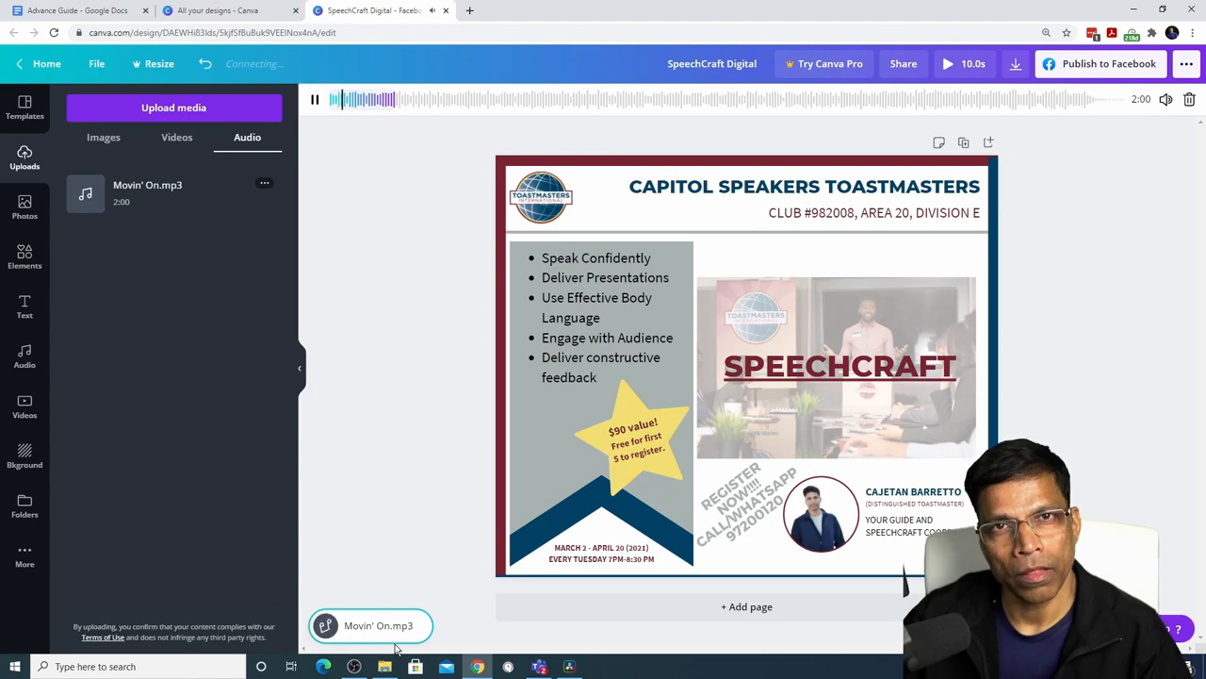
pyautogui.click(312, 98)
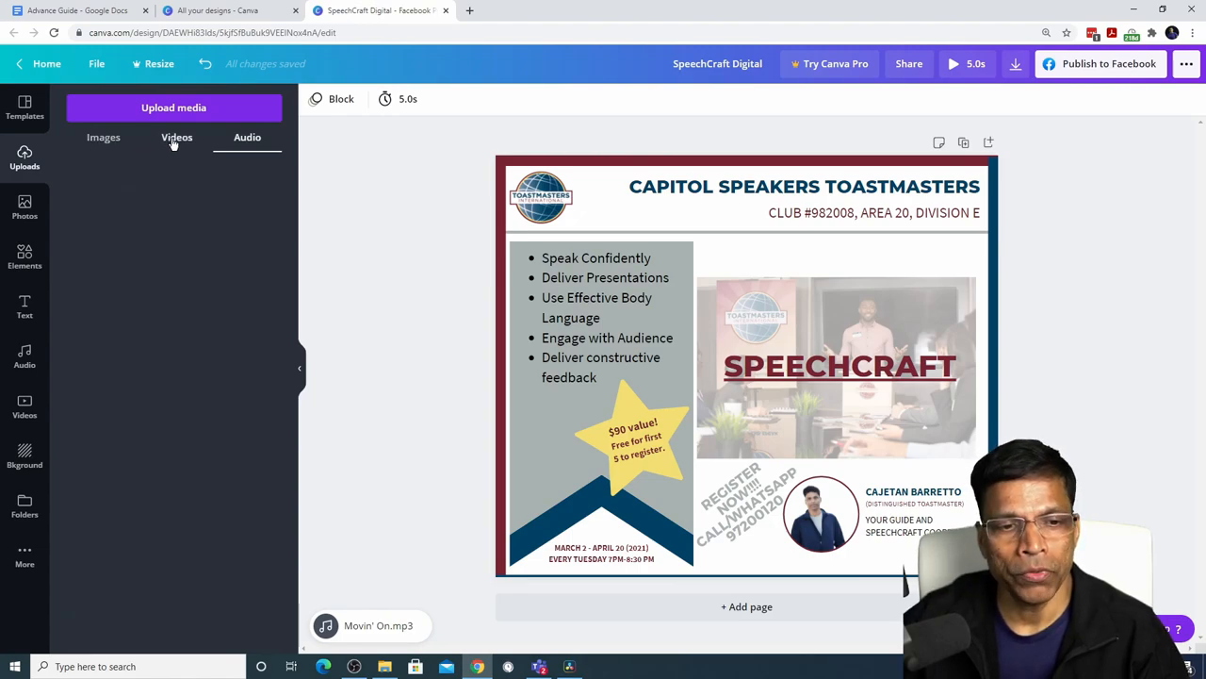
# - Place the stock hands-typing-beside-coffee video in the lower half of page 2
pyautogui.click(178, 135)
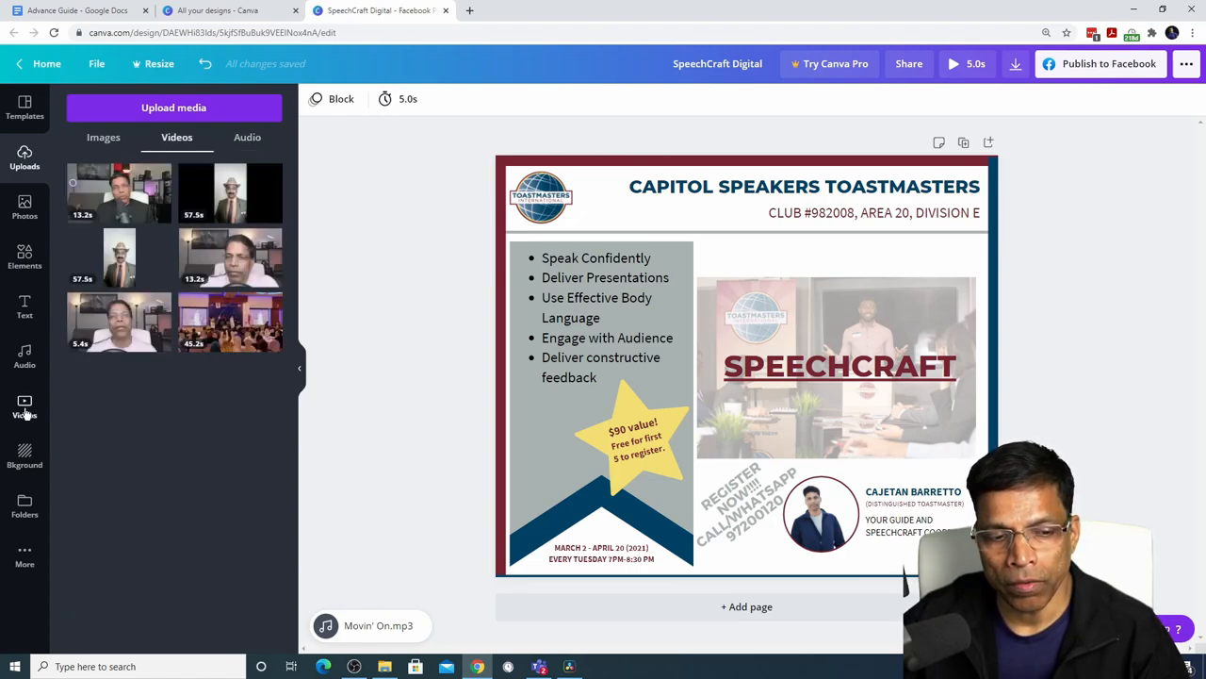
pyautogui.click(23, 407)
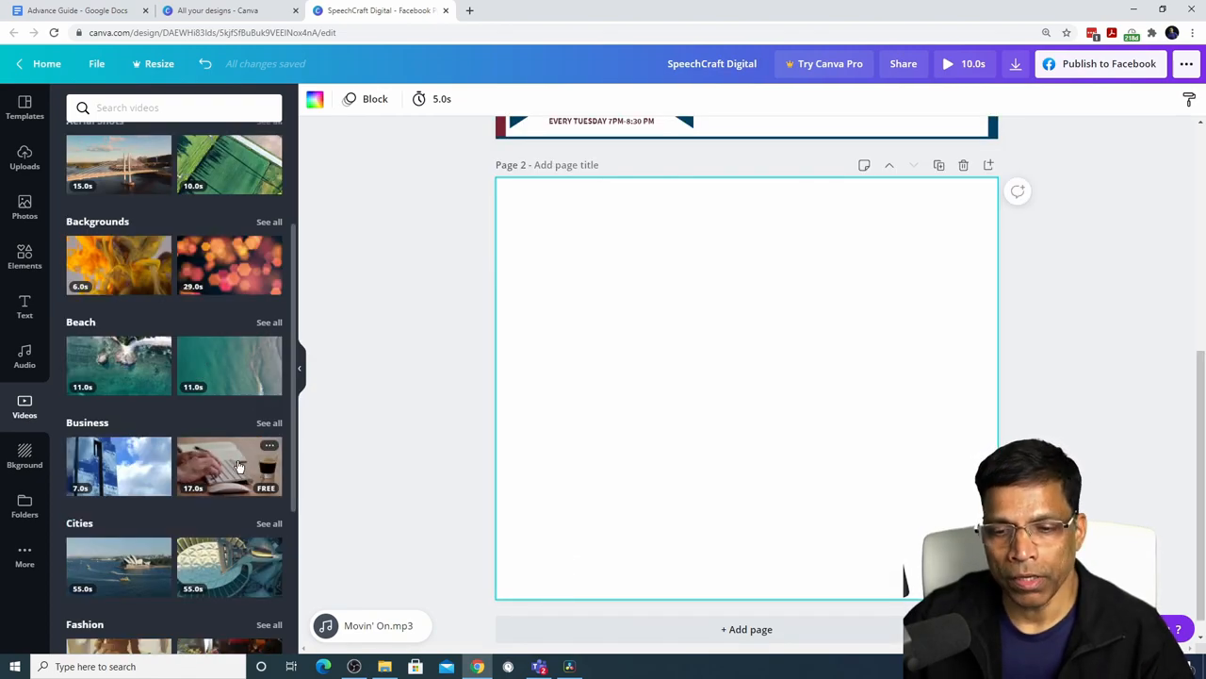
pyautogui.click(230, 466)
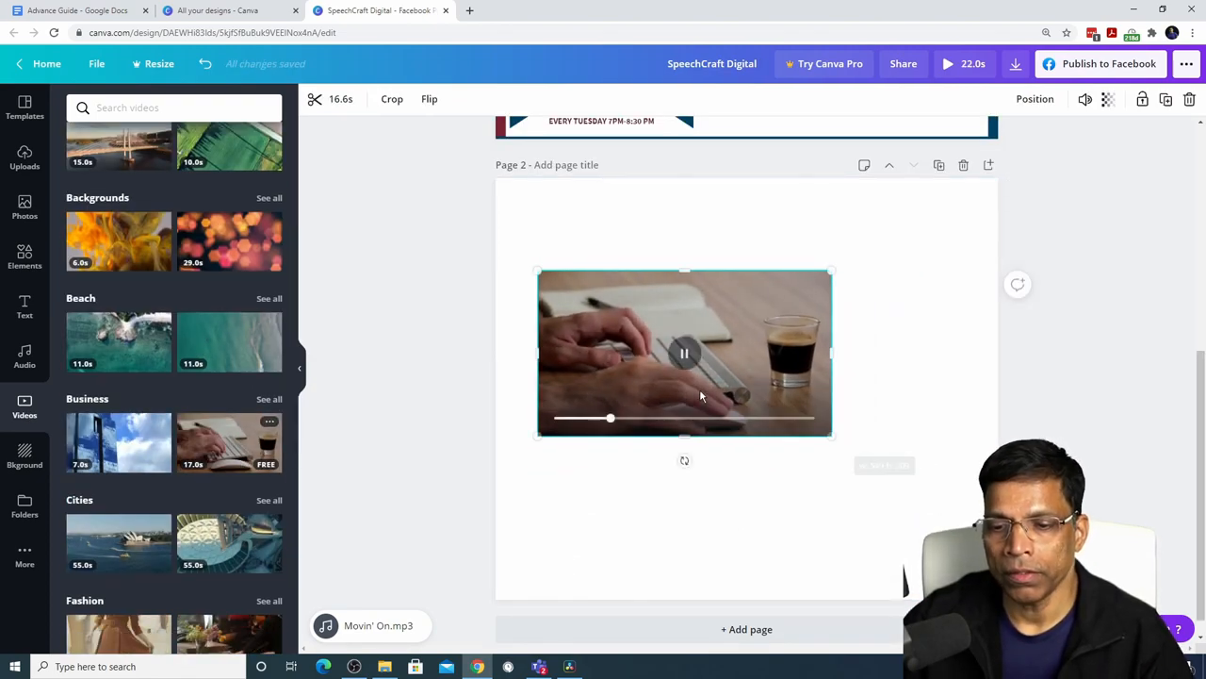
pyautogui.moveTo(685, 354); pyautogui.dragTo(757, 462)
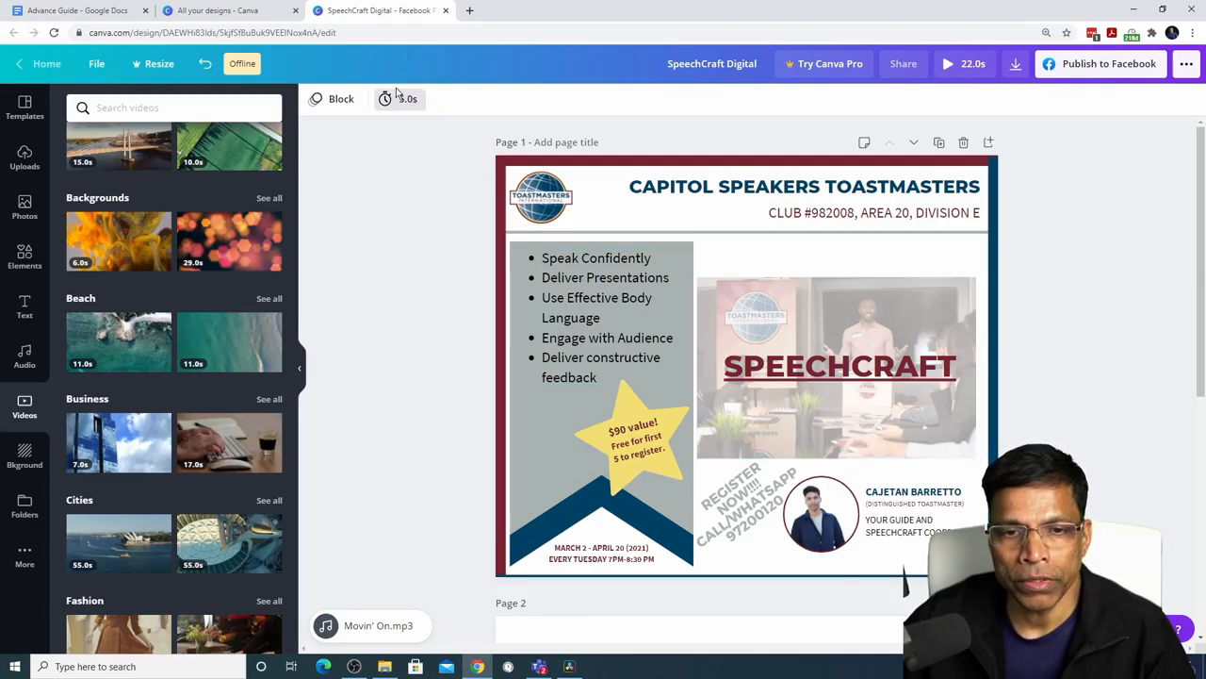
pyautogui.scroll(-3)
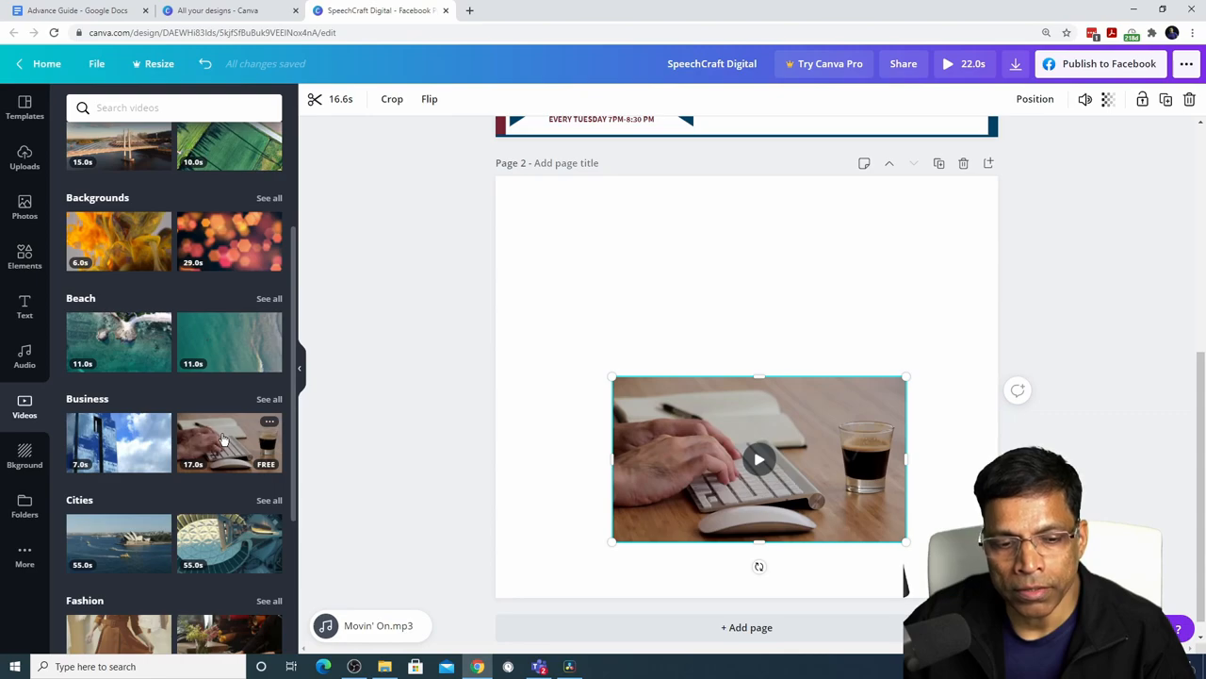
pyautogui.moveTo(449, 388)
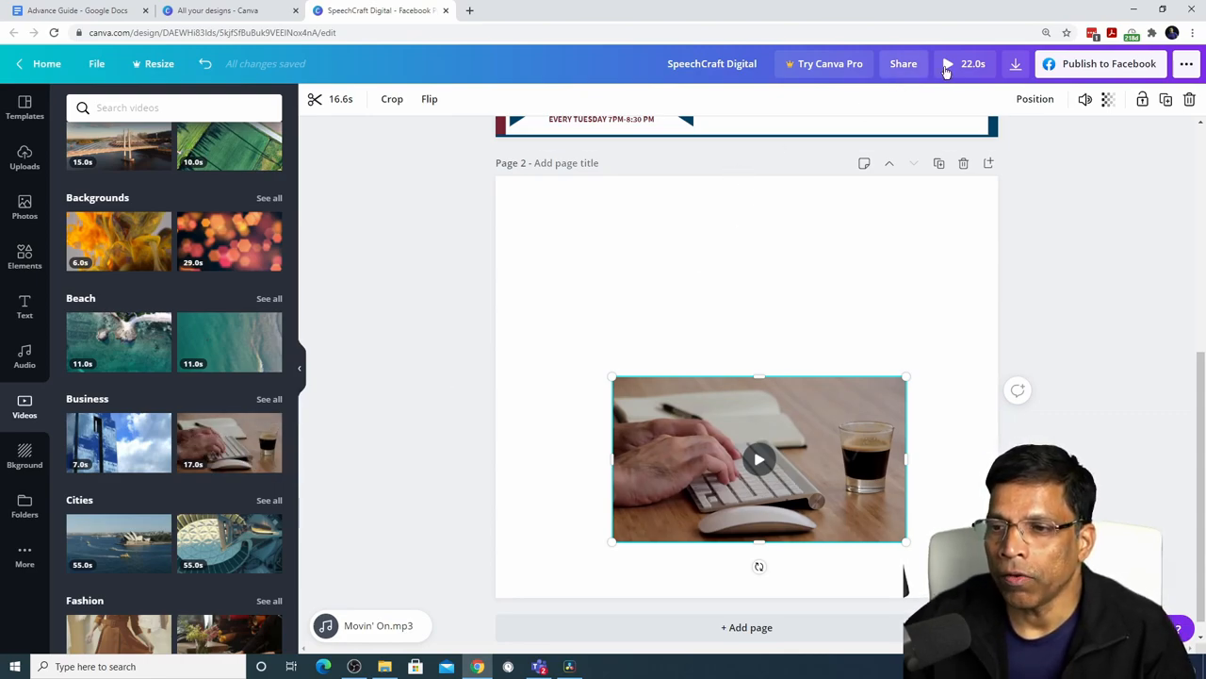
pyautogui.click(950, 64)
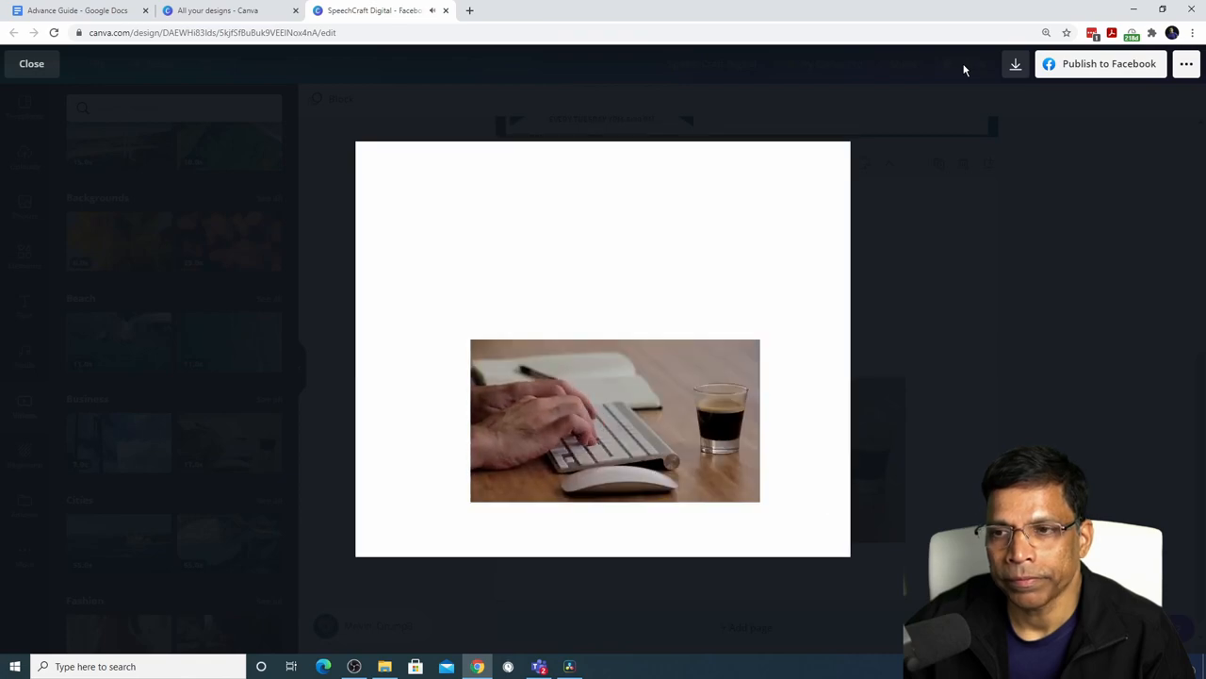
pyautogui.click(30, 64)
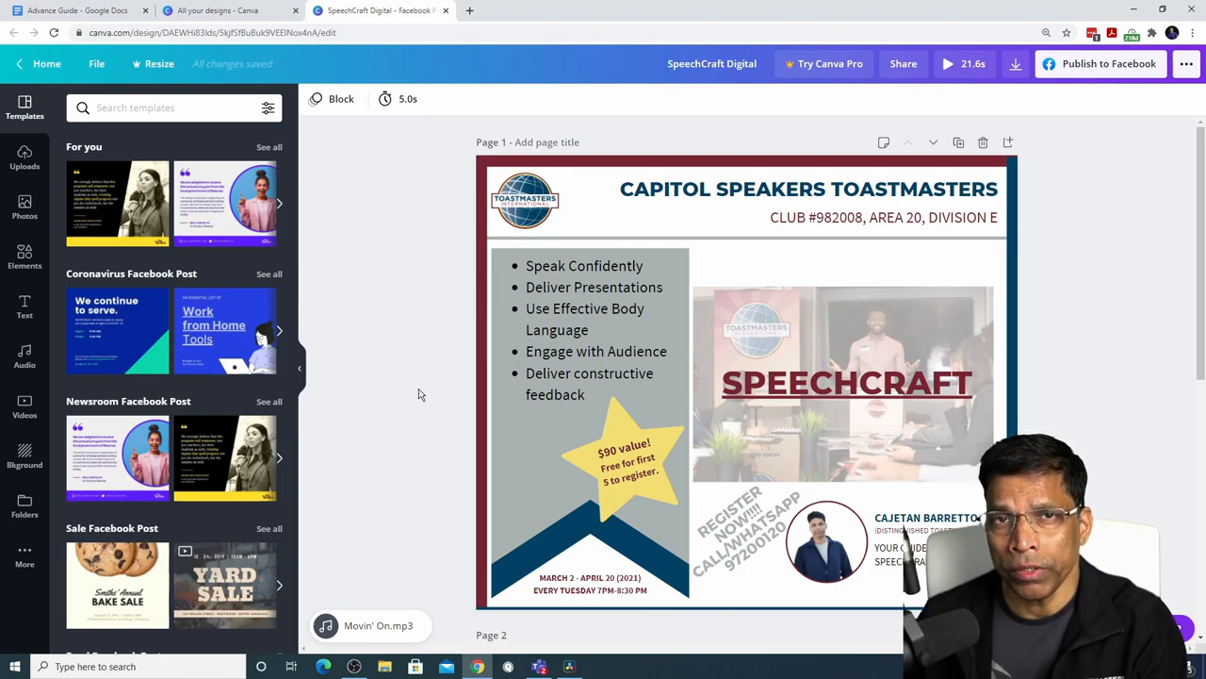
pyautogui.moveTo(762, 116)
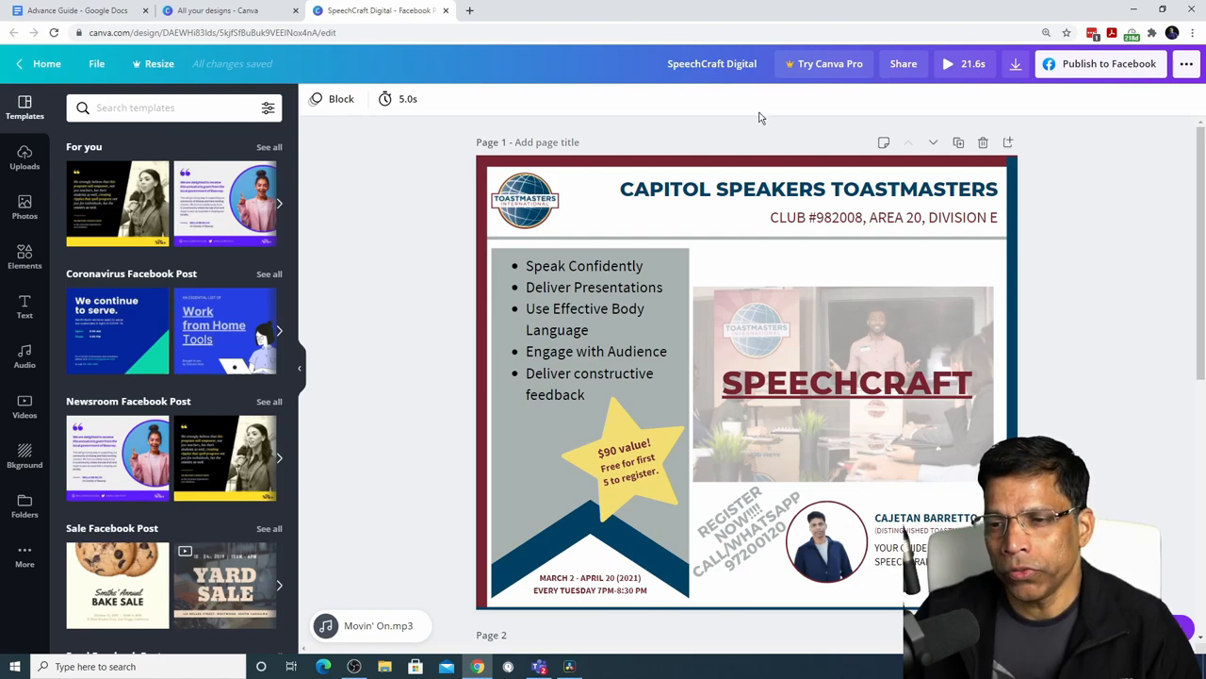
pyautogui.click(903, 65)
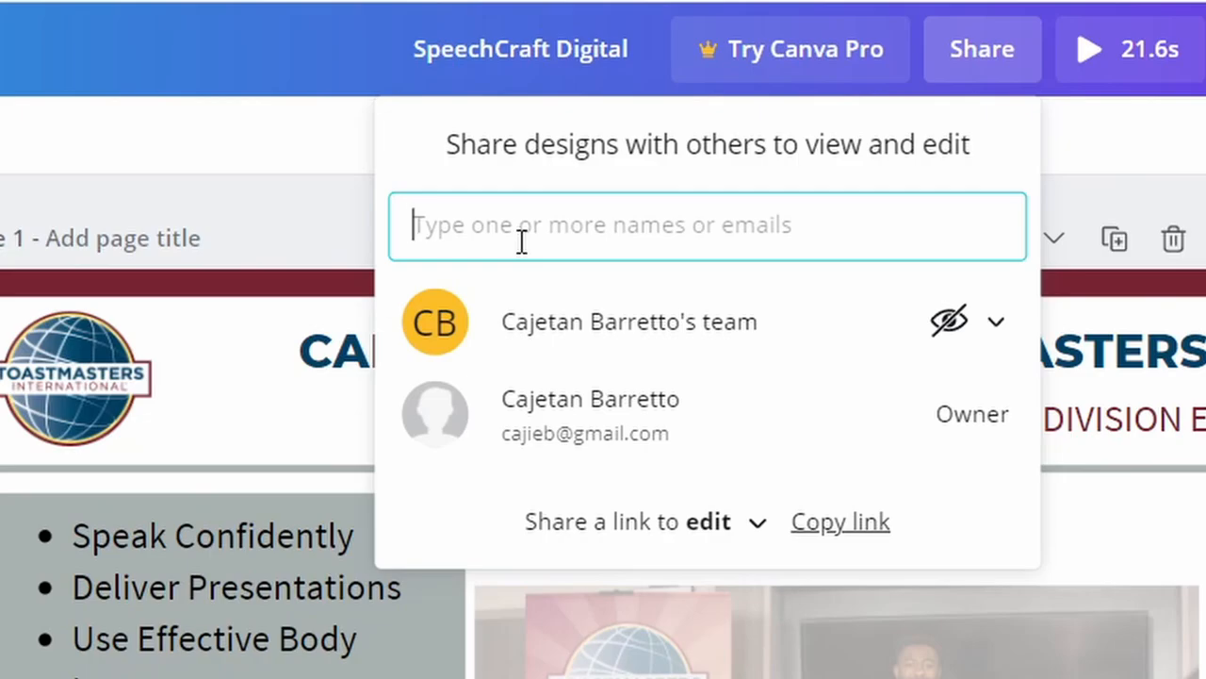
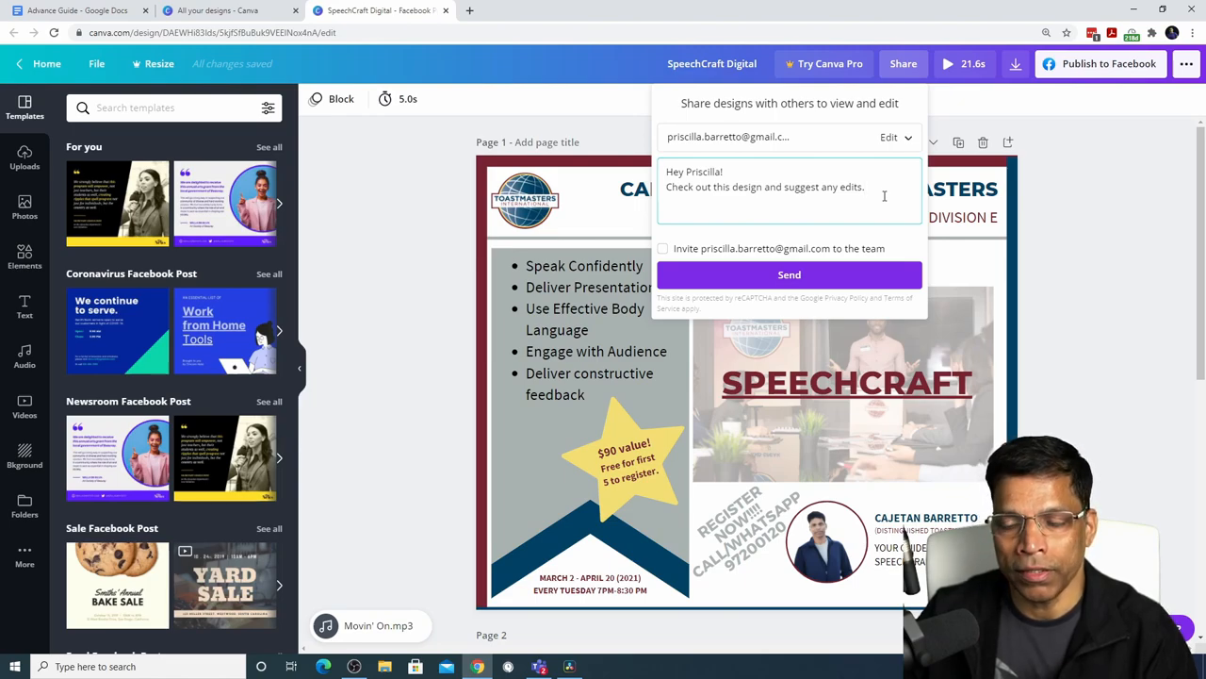
pyautogui.moveTo(835, 211)
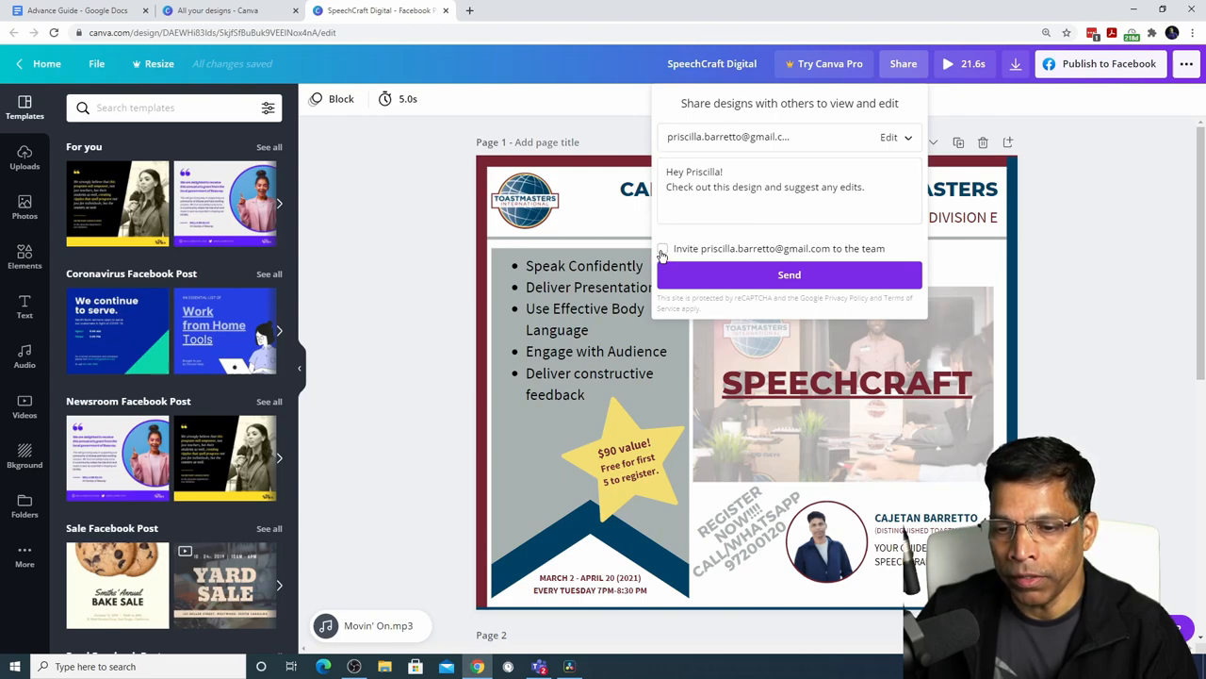
pyautogui.click(663, 248)
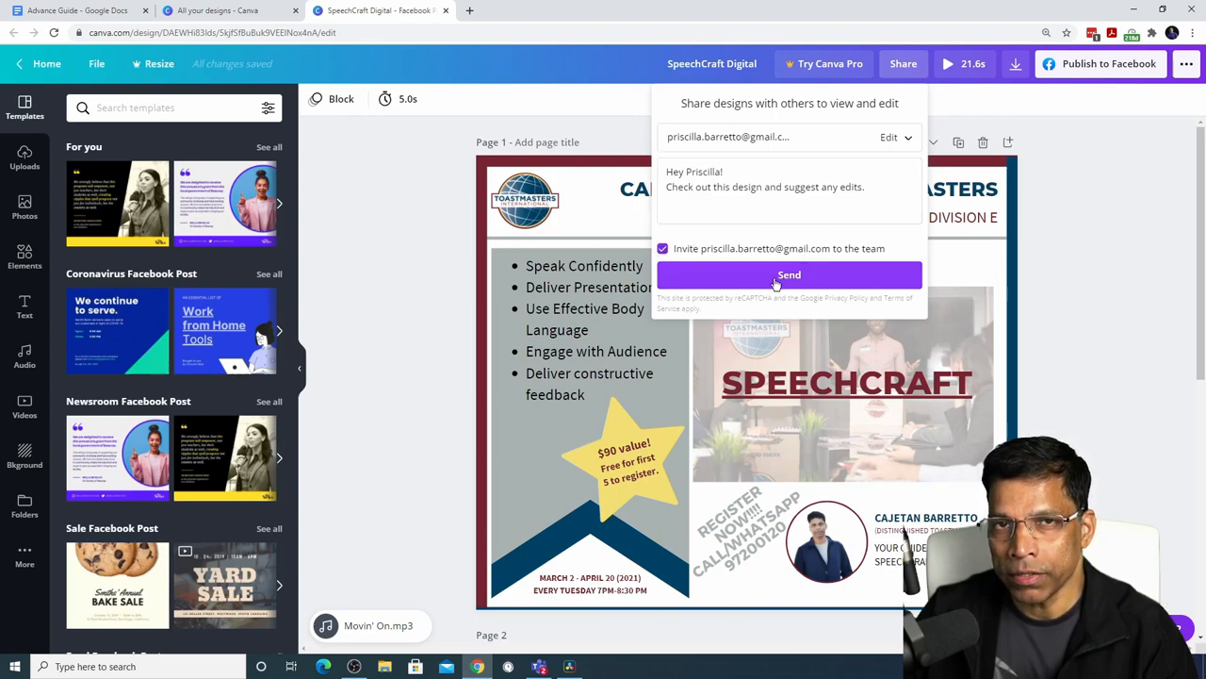
pyautogui.click(788, 276)
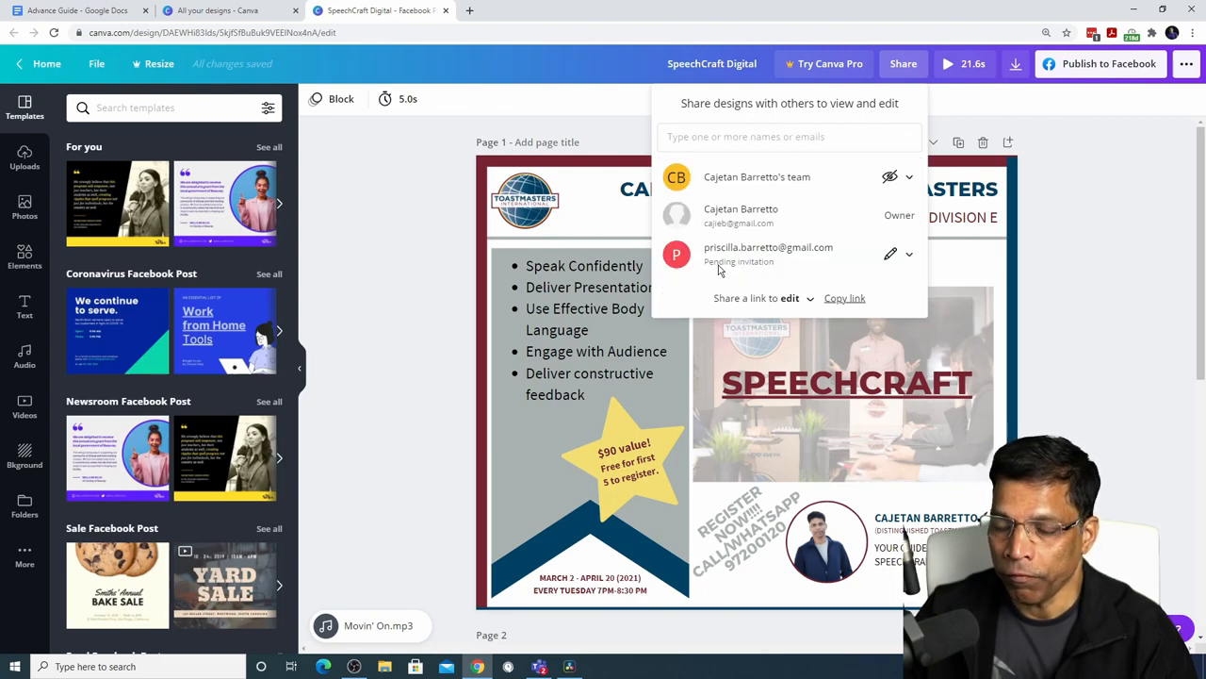
# - Review the pending invitee's permission choices, leaving edit access unchanged
pyautogui.click(909, 253)
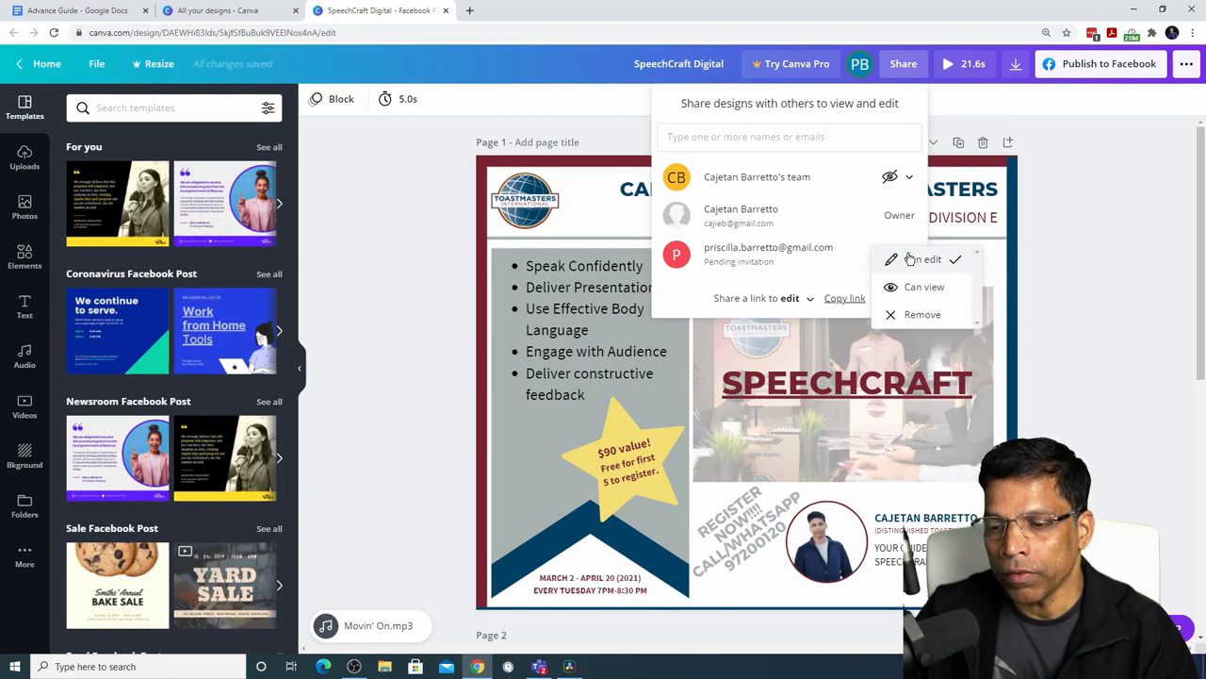
pyautogui.moveTo(940, 268)
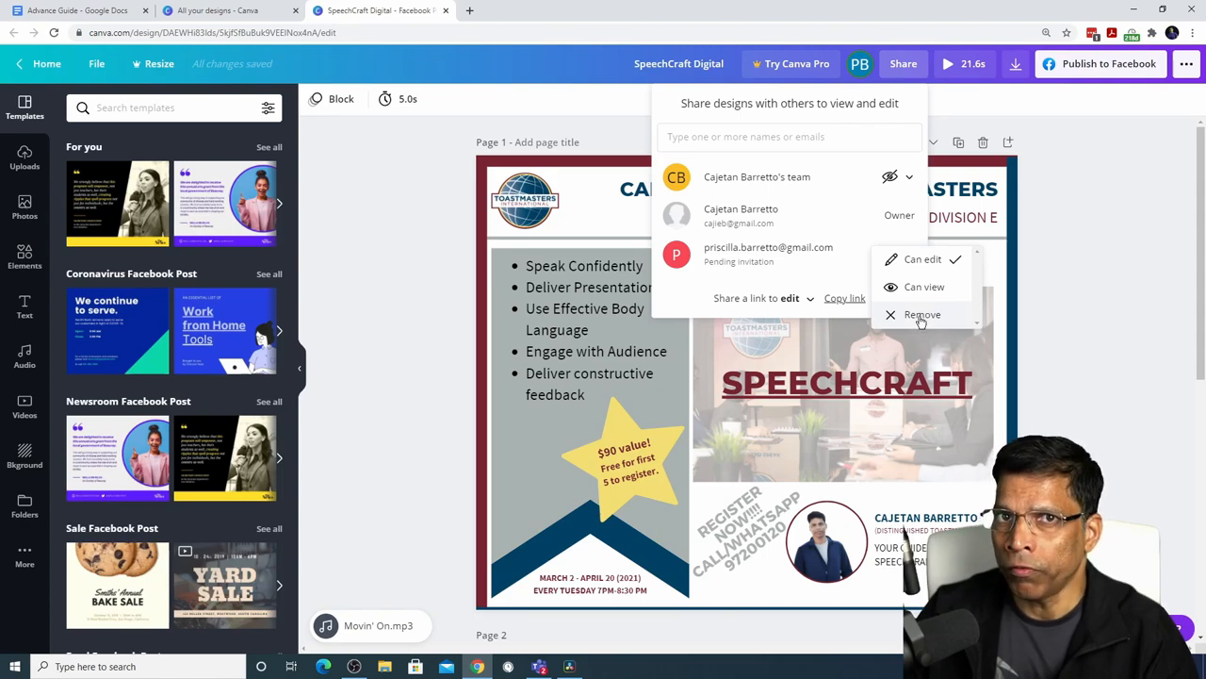
pyautogui.click(858, 102)
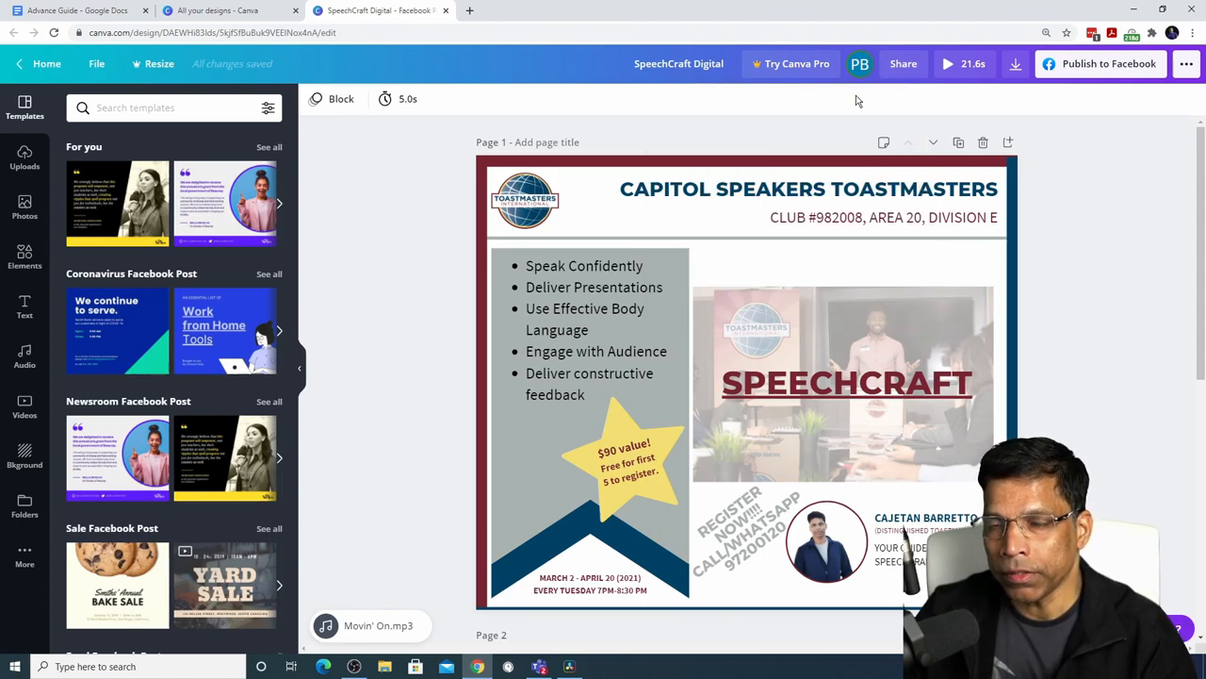
pyautogui.moveTo(859, 64)
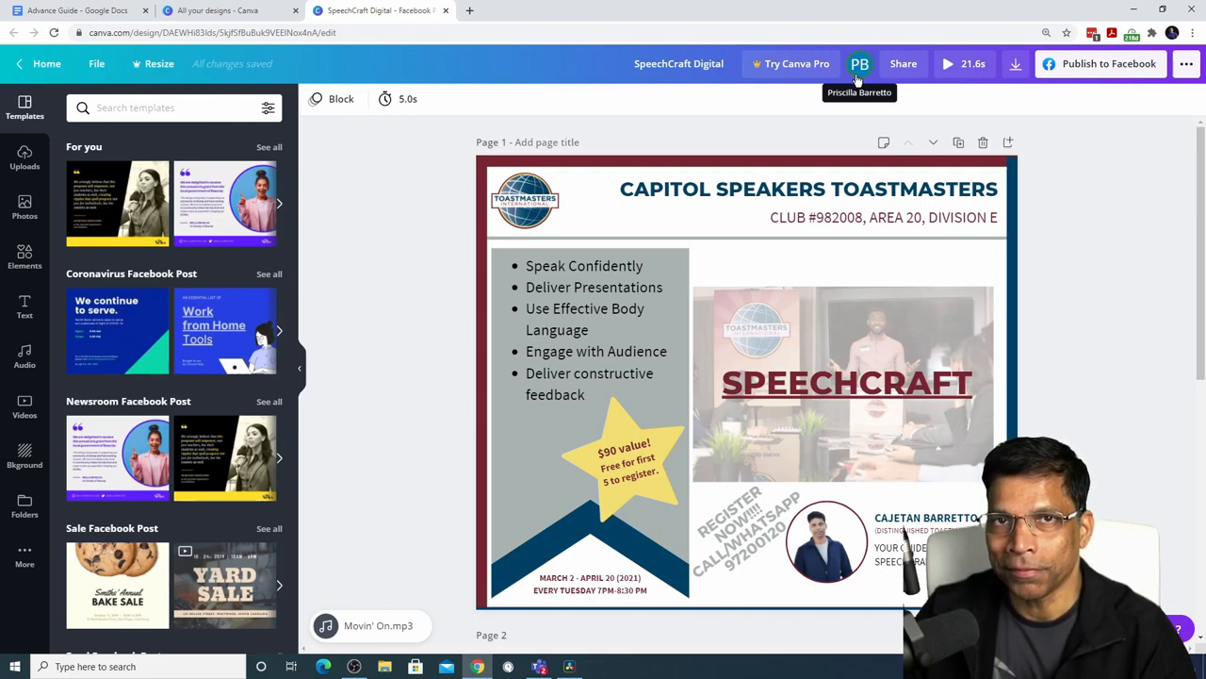
pyautogui.moveTo(912, 91)
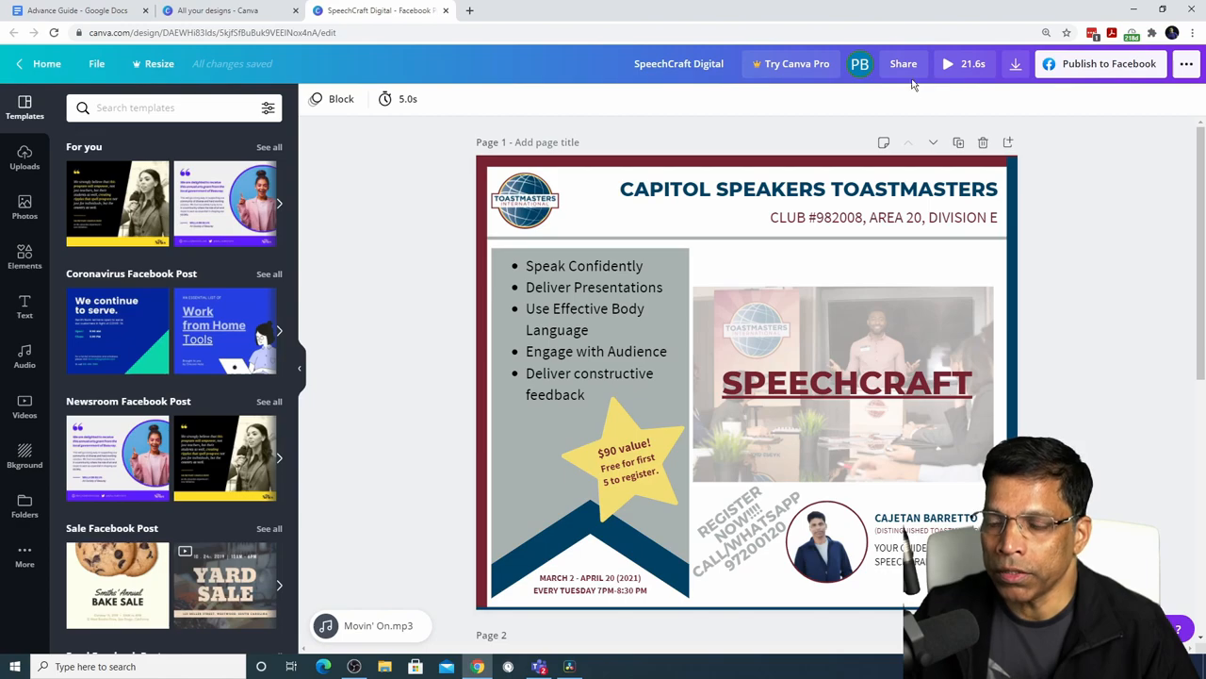
pyautogui.click(903, 64)
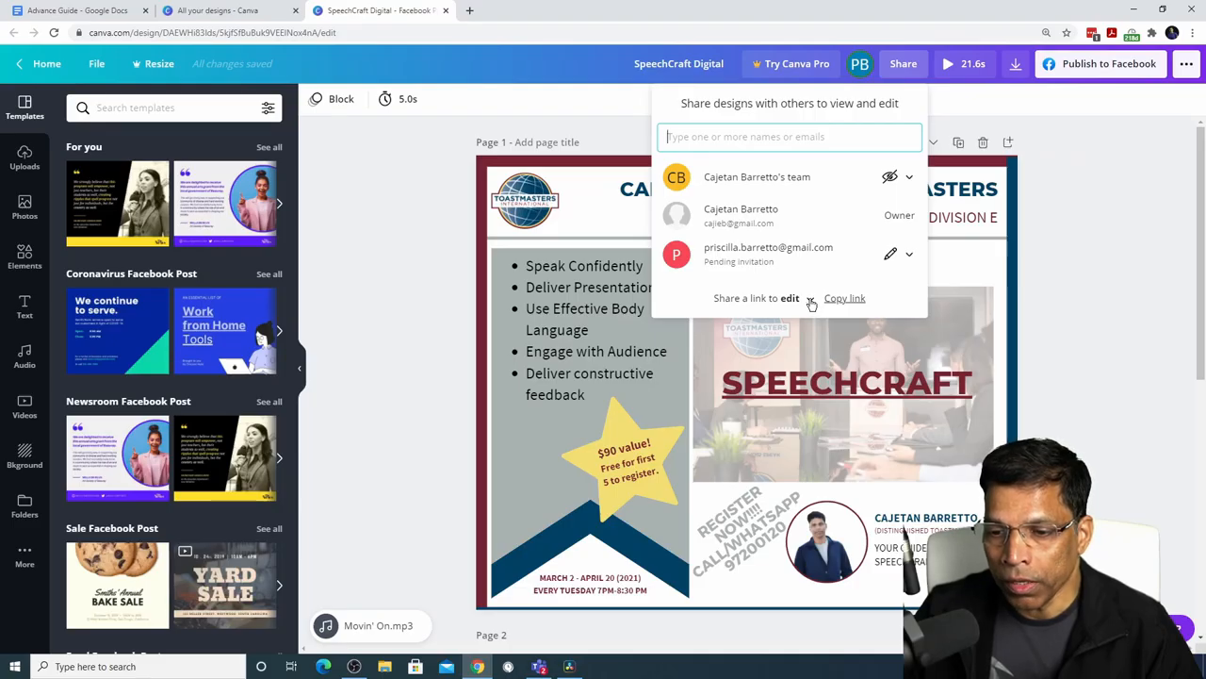
# - Toggle link access between watch and edit, keep edit, and copy the design link
pyautogui.click(790, 298)
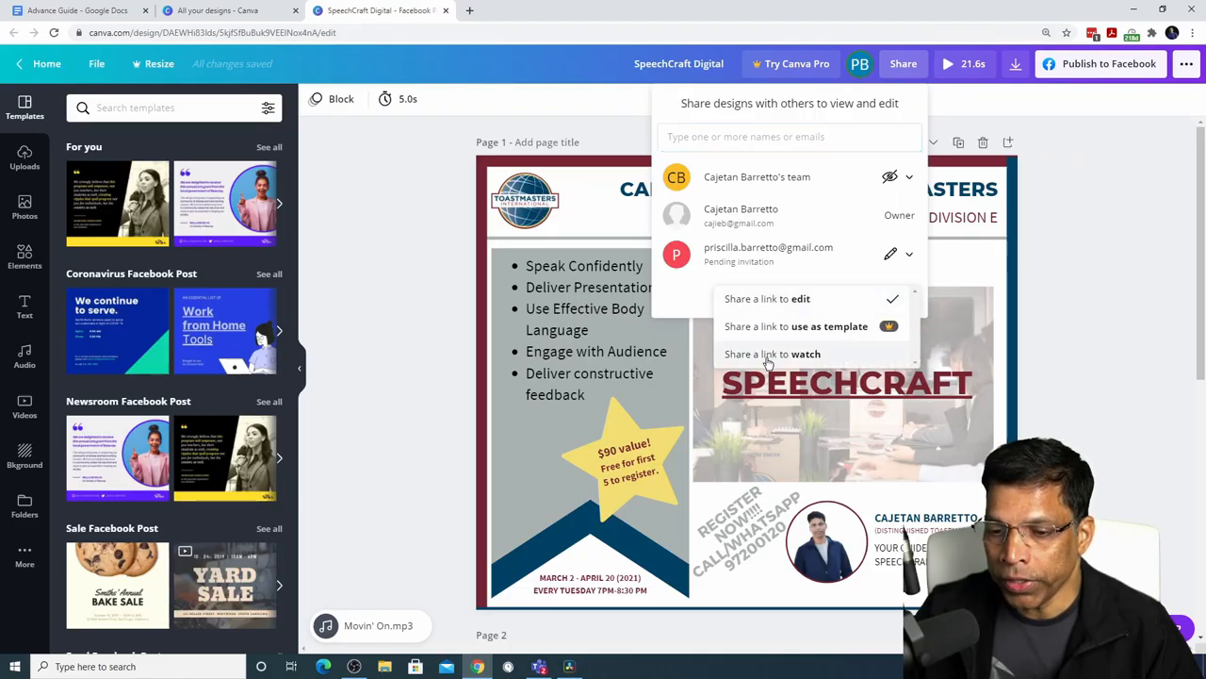
pyautogui.click(773, 354)
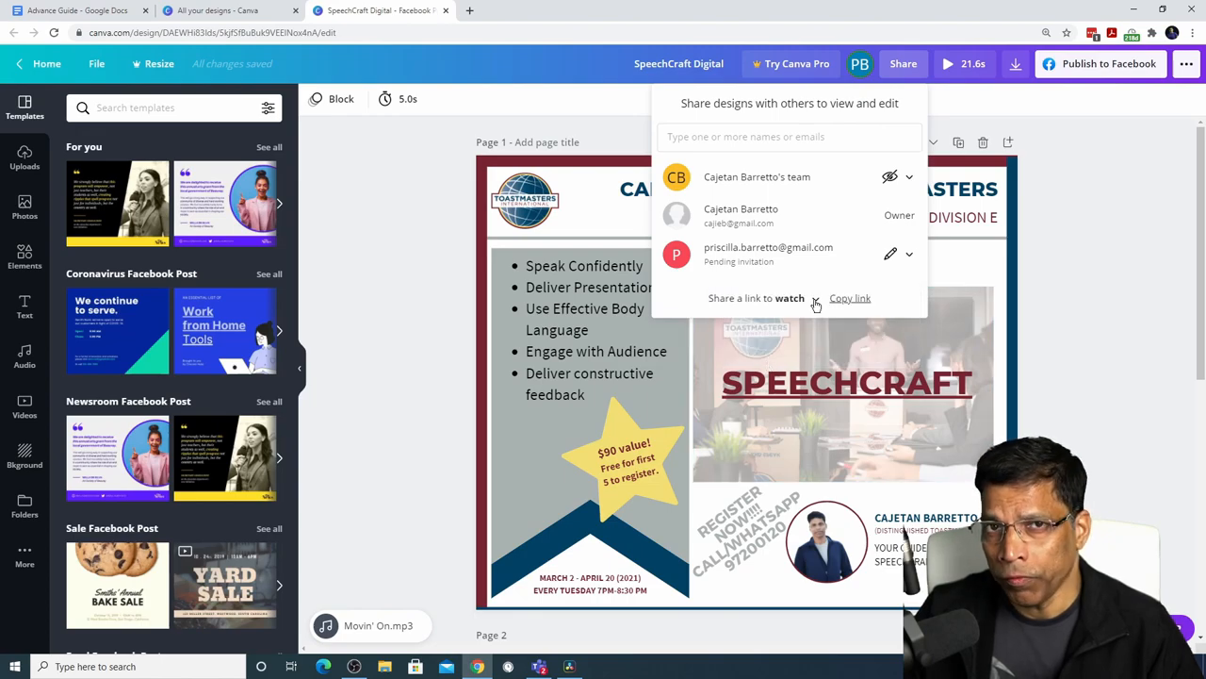
pyautogui.click(817, 297)
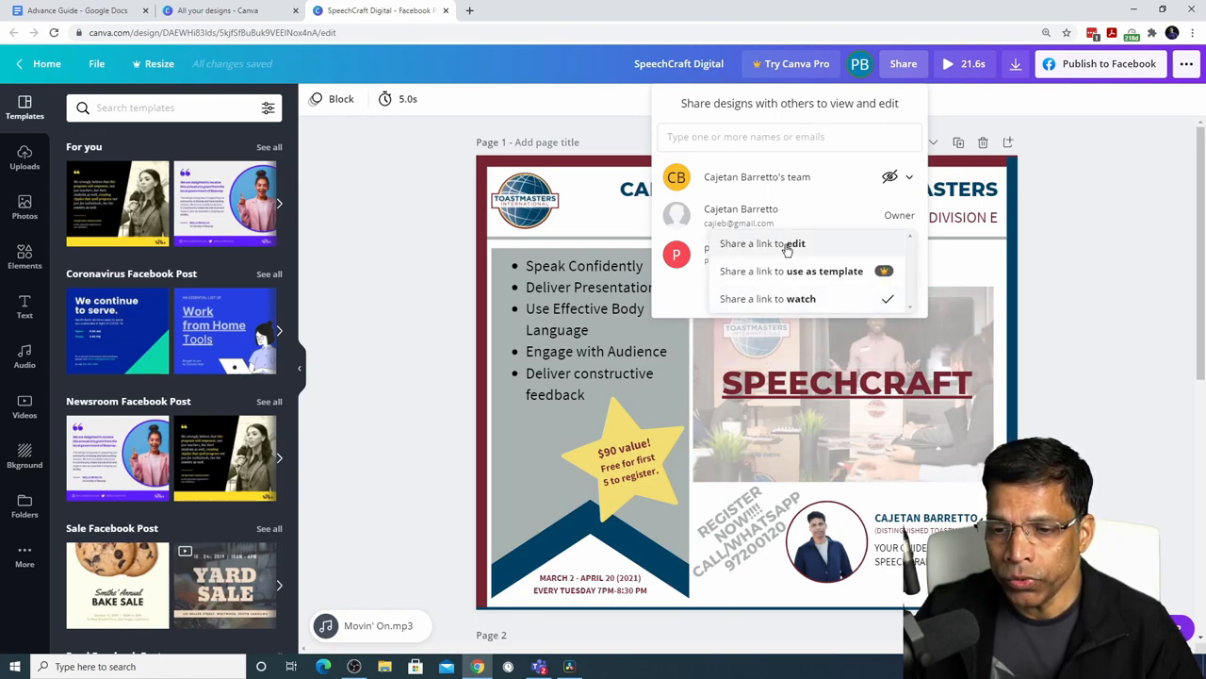
pyautogui.click(763, 243)
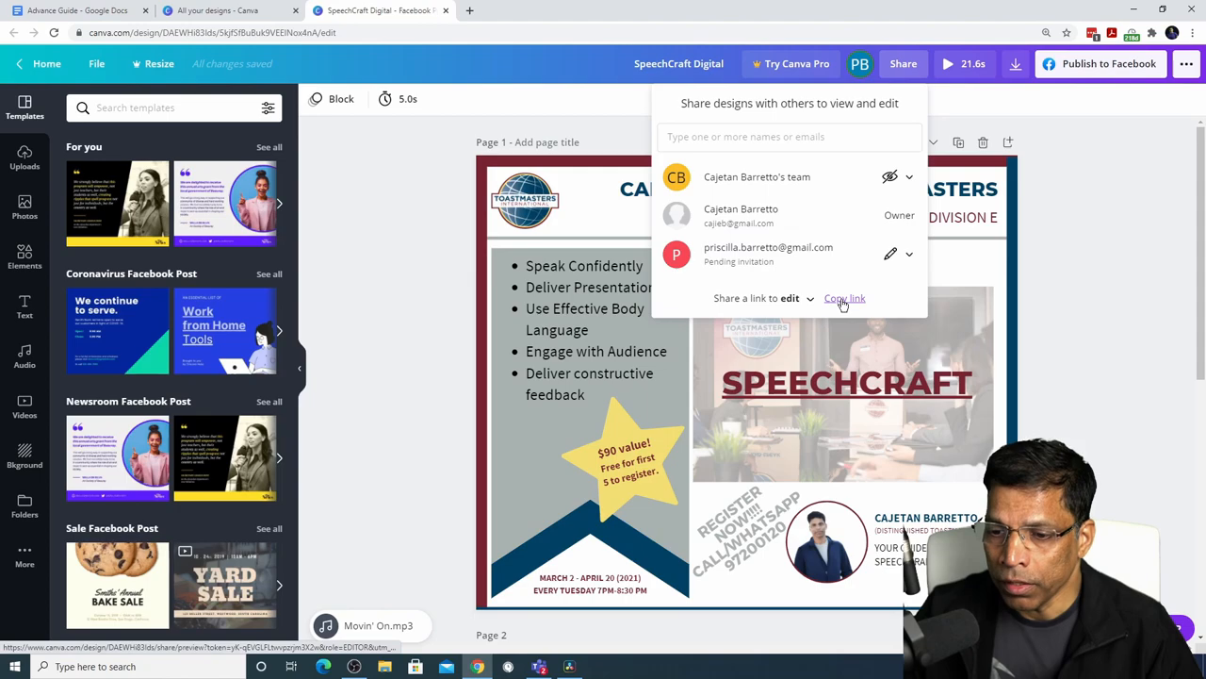
pyautogui.click(844, 298)
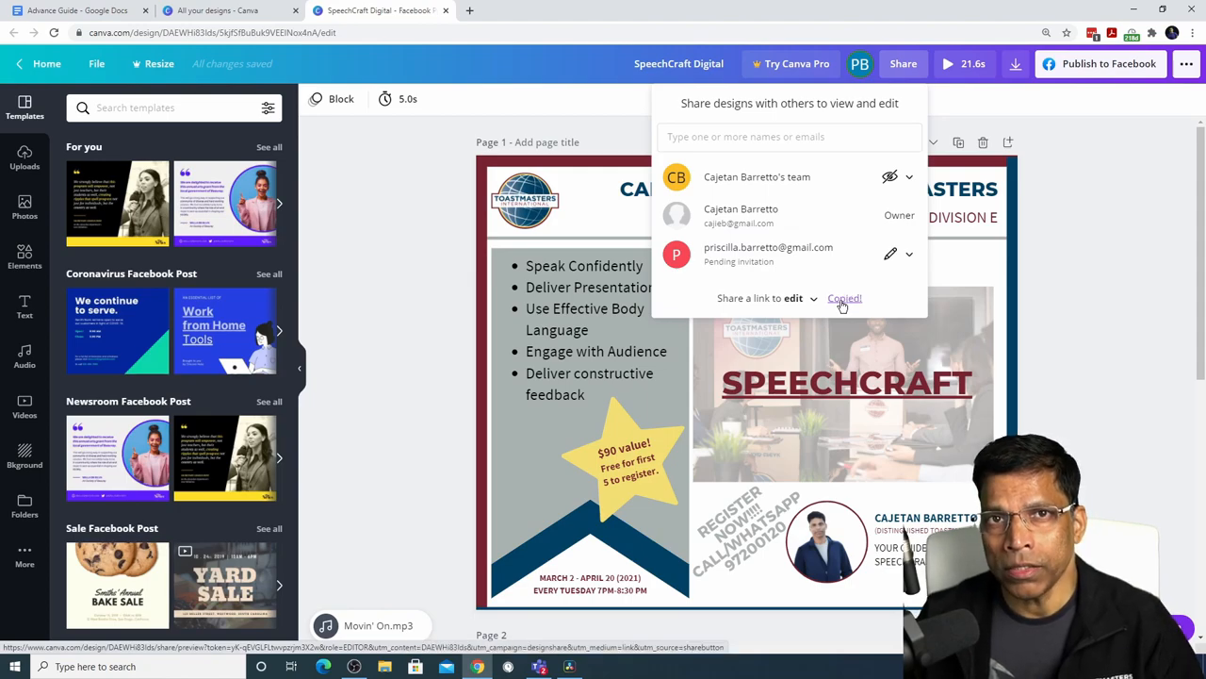
pyautogui.click(422, 222)
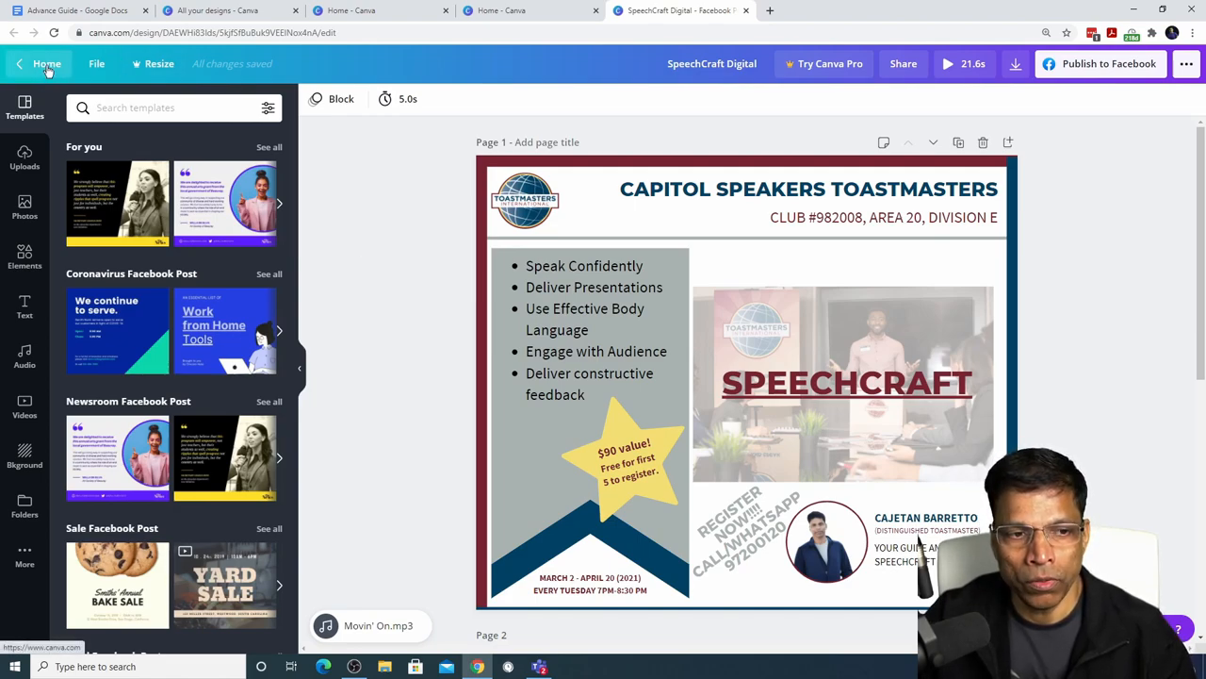
# - Start a new Newsletter design from the Canva home page
pyautogui.click(45, 64)
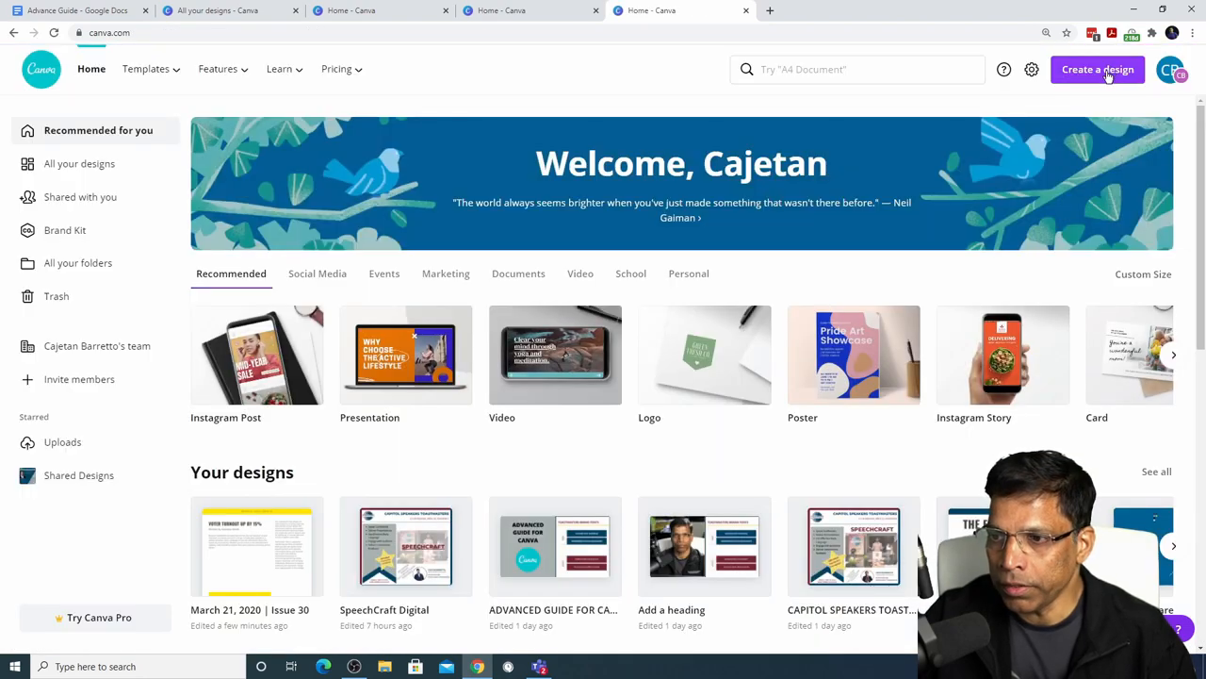
pyautogui.click(1097, 68)
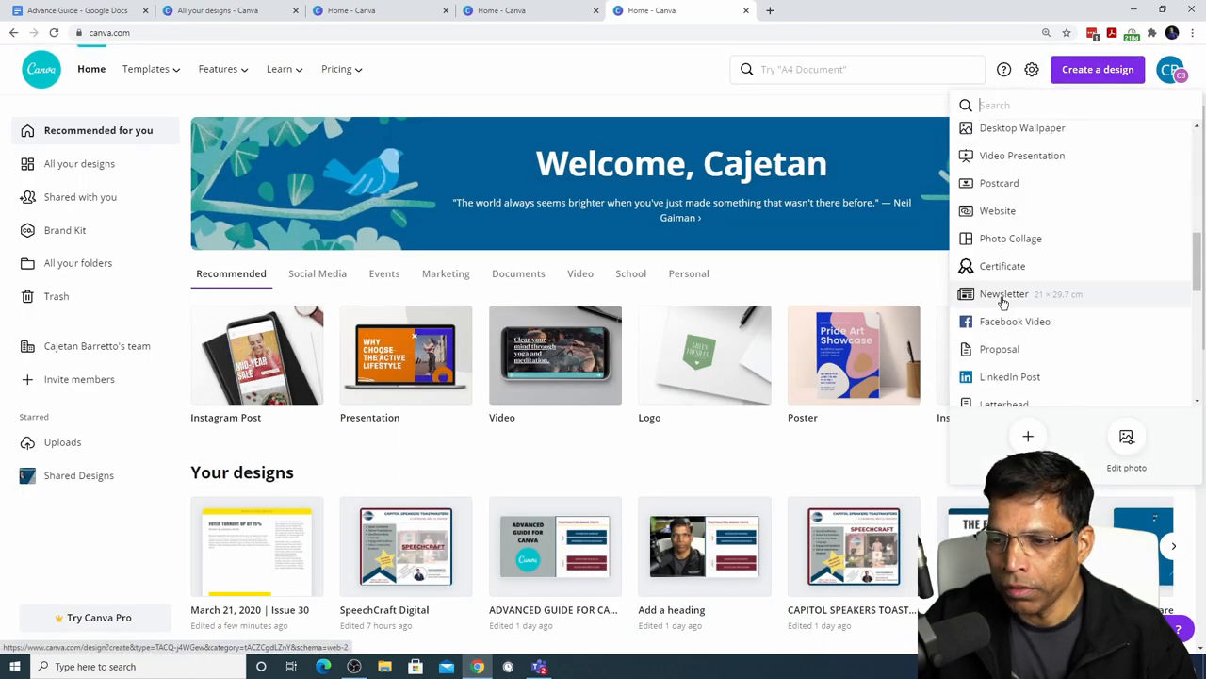
pyautogui.click(1003, 294)
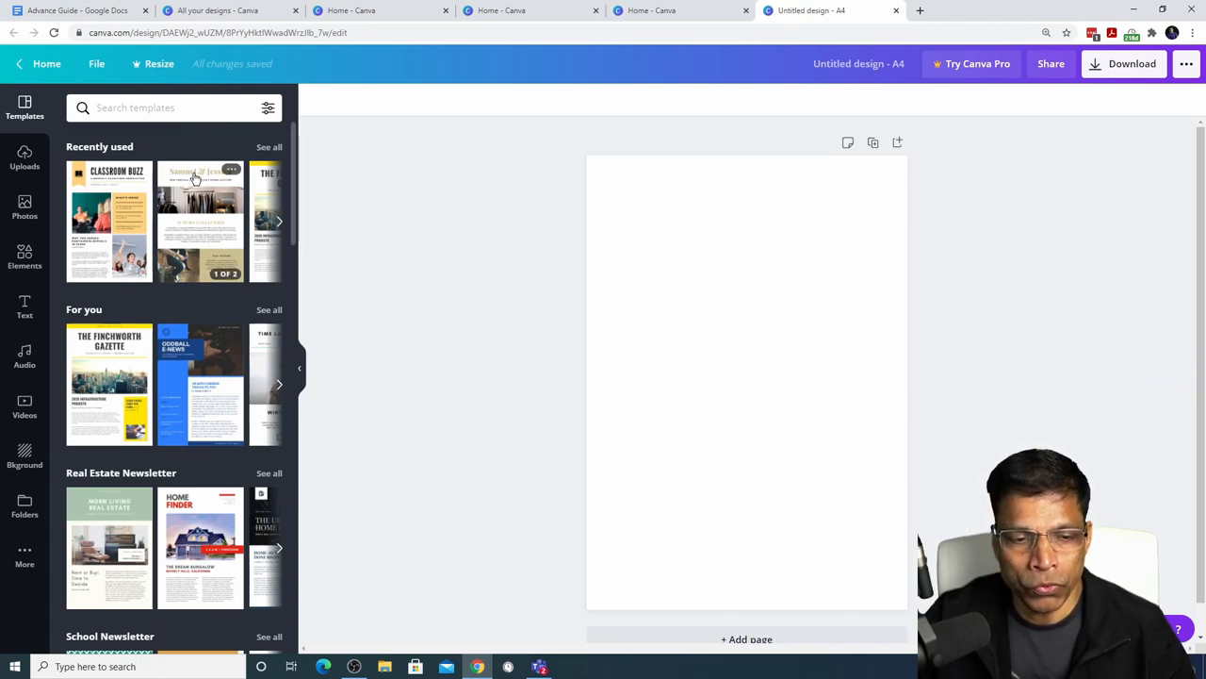
# - Apply both pages of the Yellow Dark Grey Modern Newsletter template
pyautogui.scroll(-3)
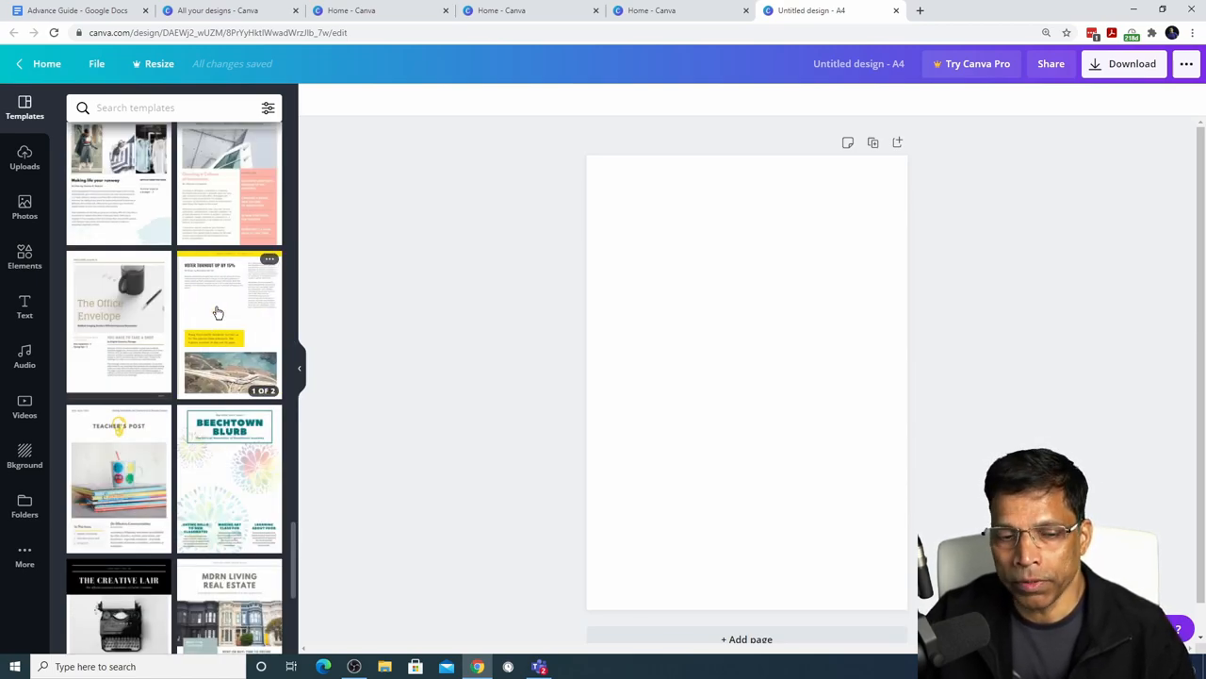
pyautogui.click(230, 324)
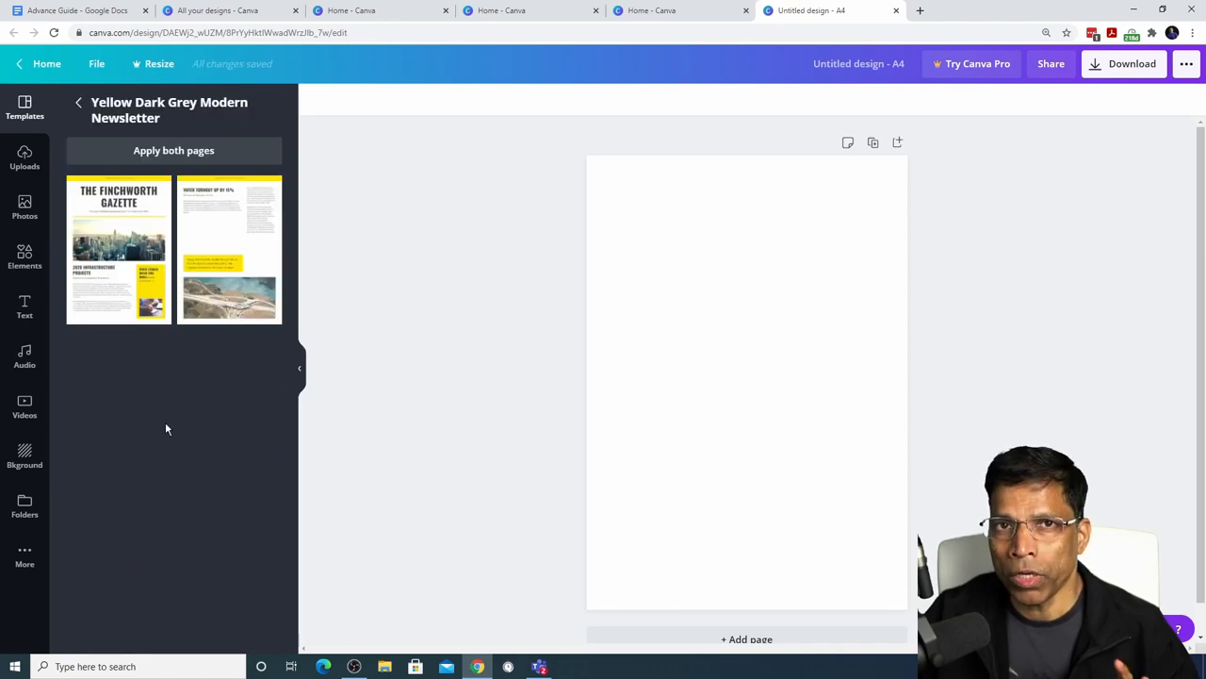
pyautogui.moveTo(170, 192)
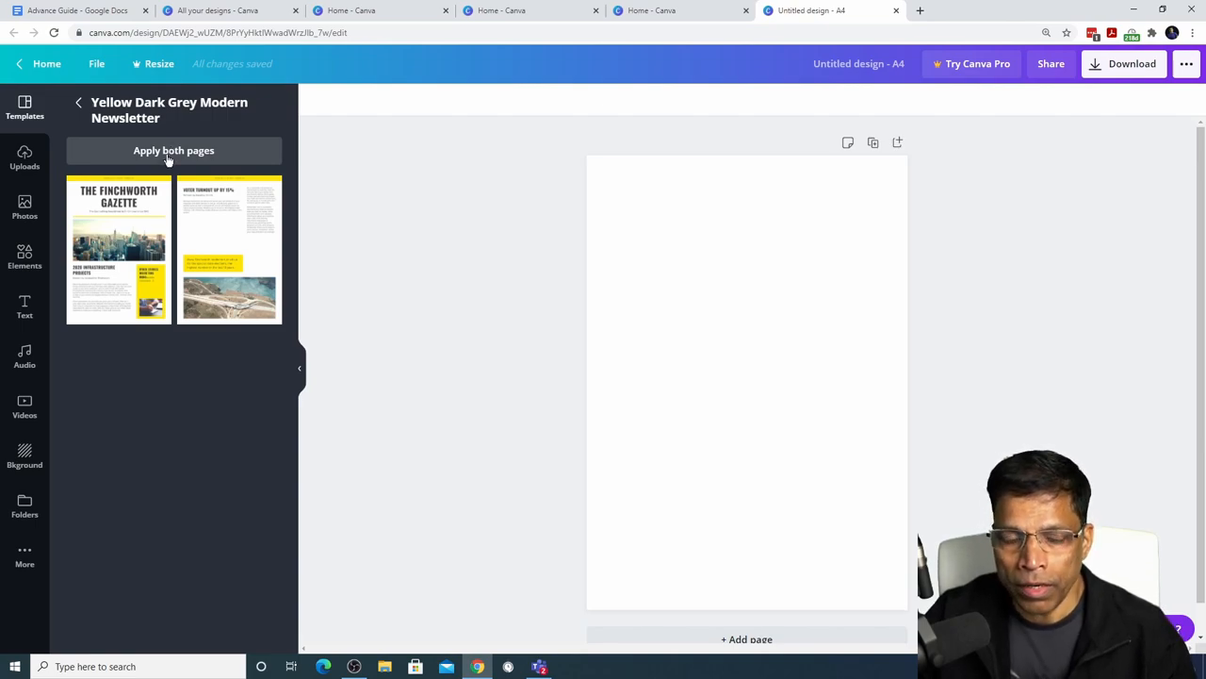
pyautogui.click(174, 151)
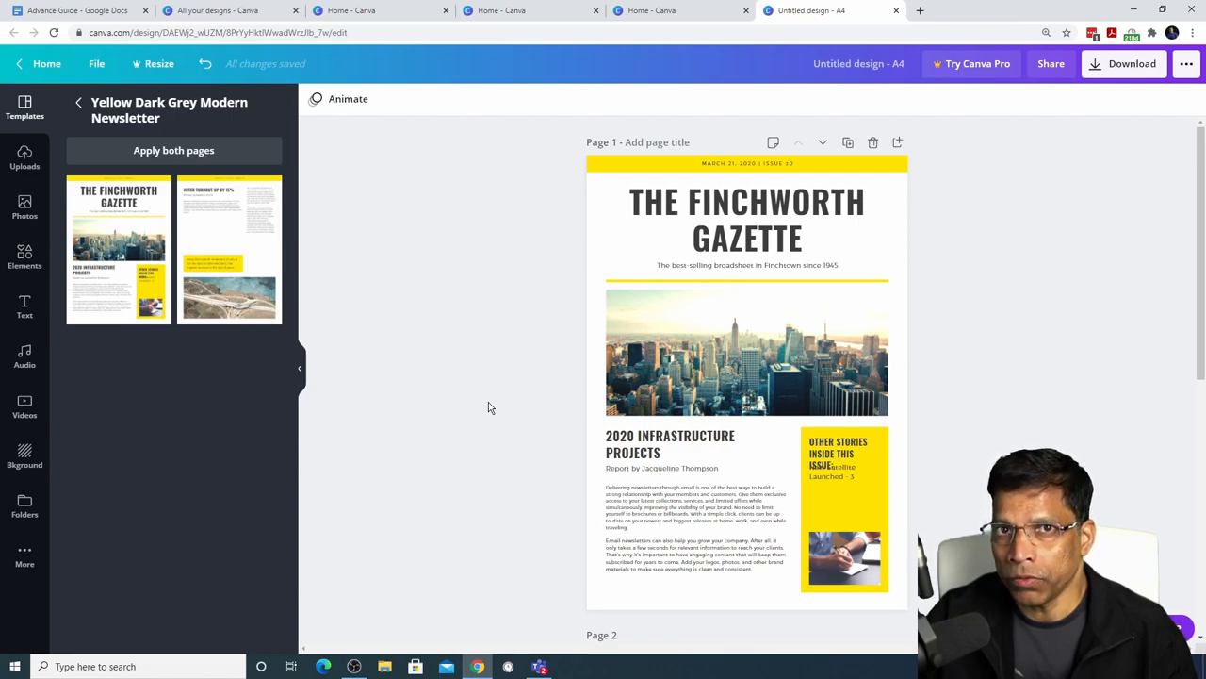
pyautogui.moveTo(475, 301)
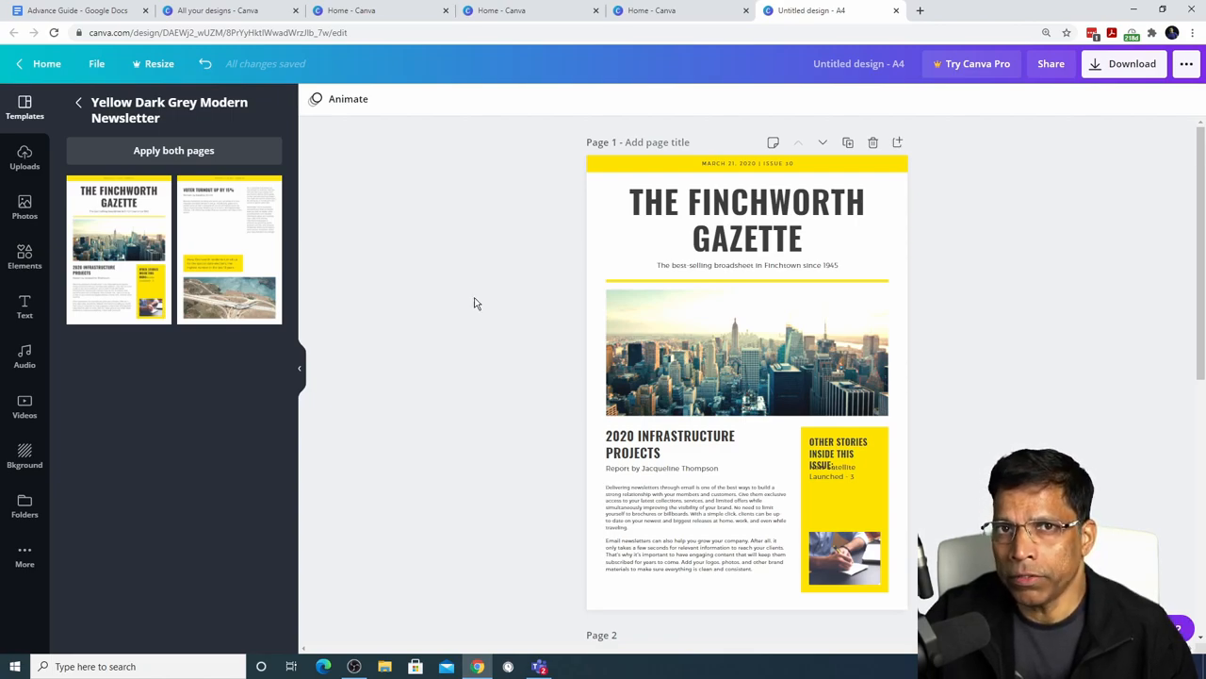
# - Recolour the Gazette's yellow top bar, divider and sidebar box to the dark navy brand colour
pyautogui.click(746, 219)
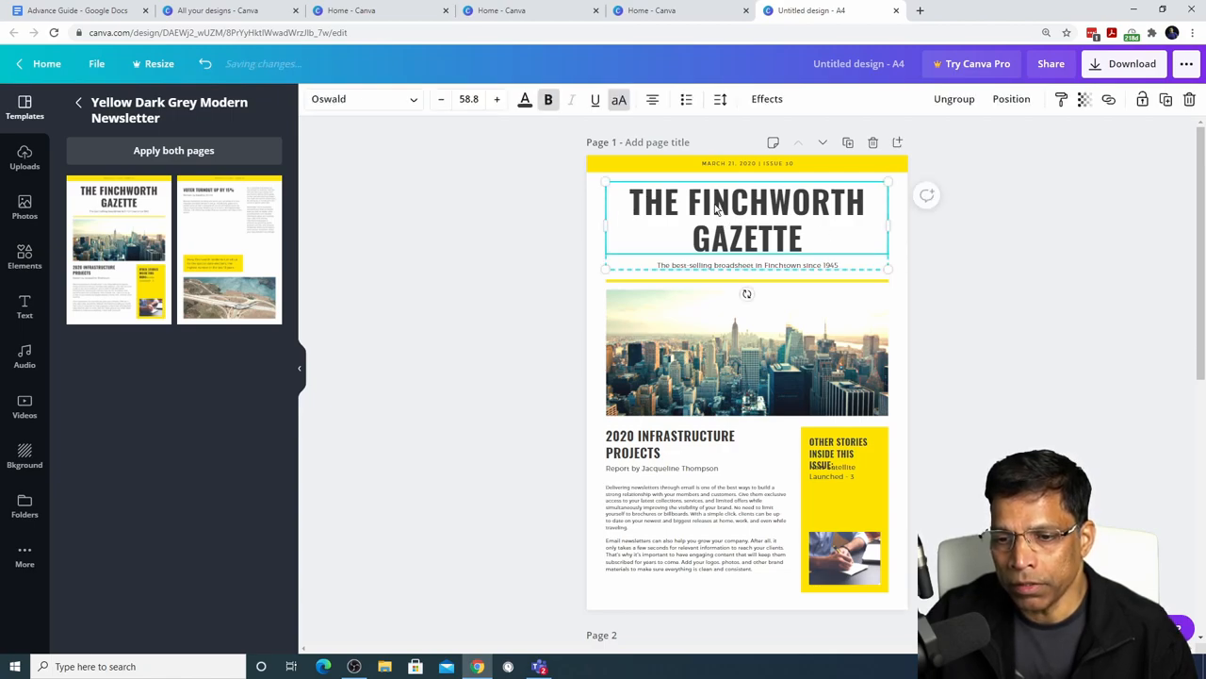
pyautogui.click(500, 281)
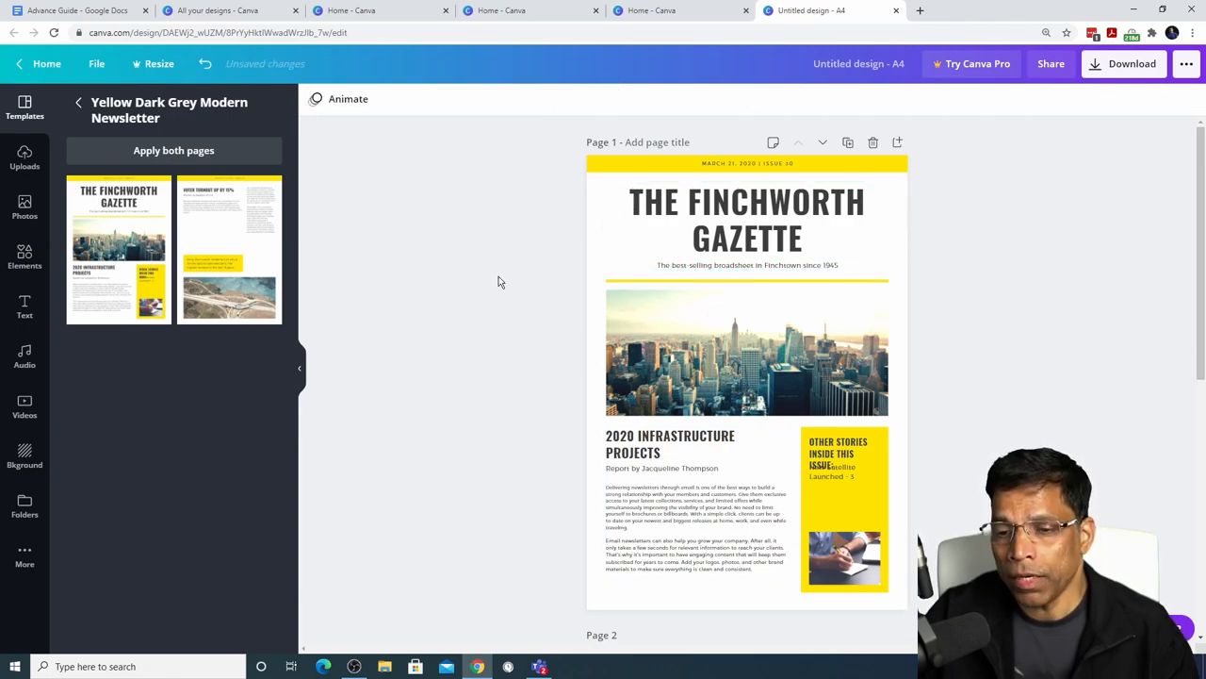
pyautogui.click(173, 151)
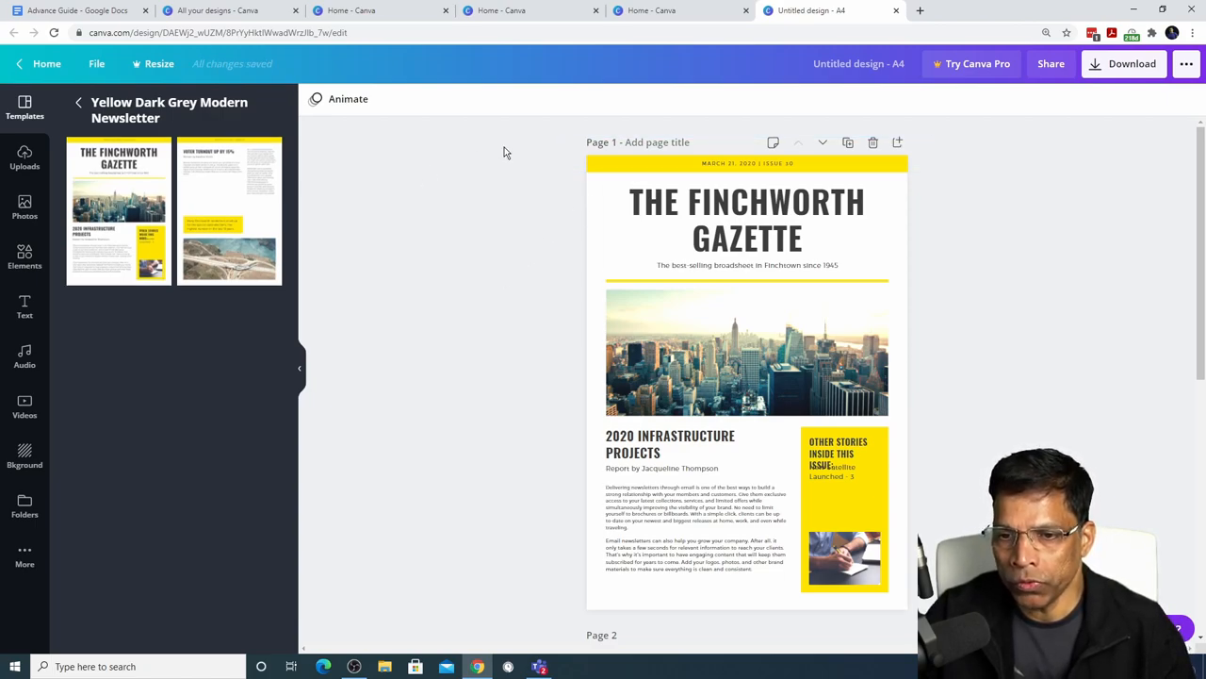
pyautogui.click(746, 162)
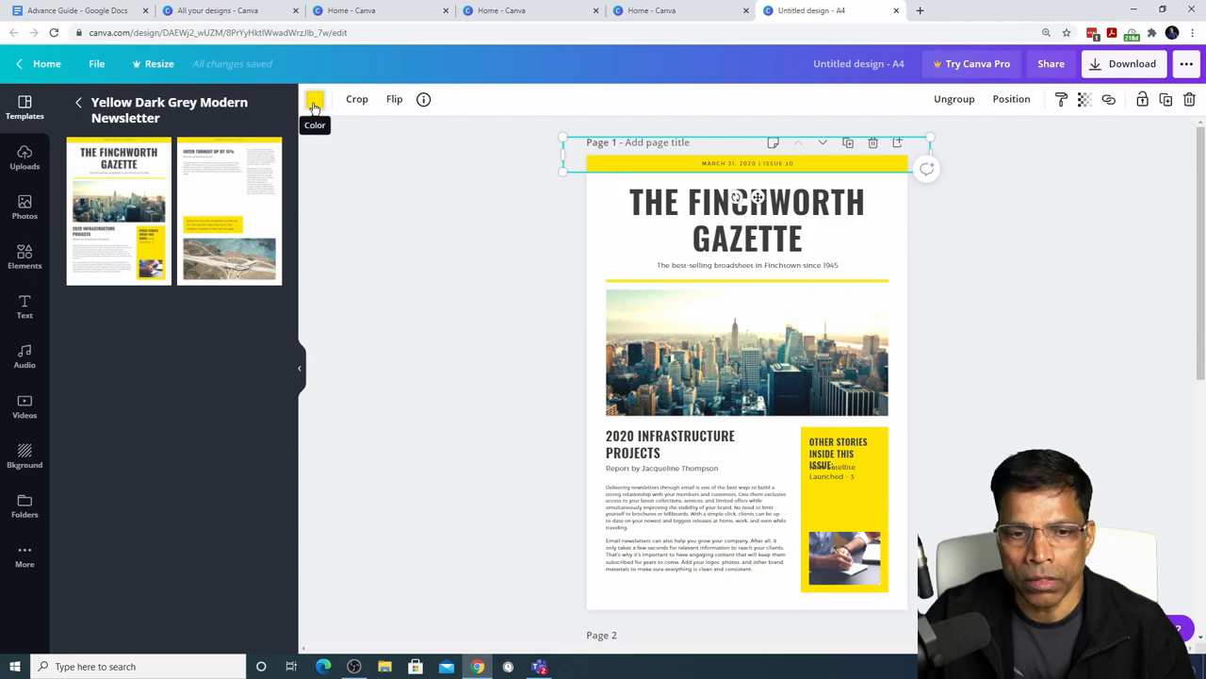
pyautogui.click(315, 98)
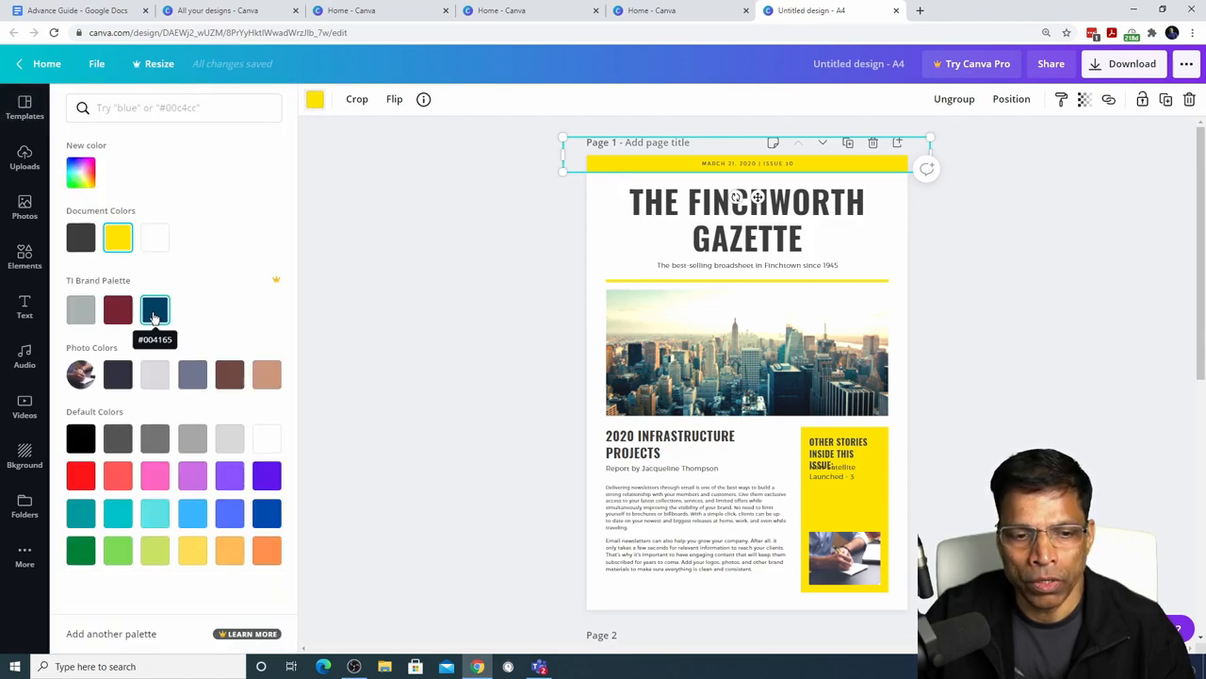
pyautogui.click(154, 309)
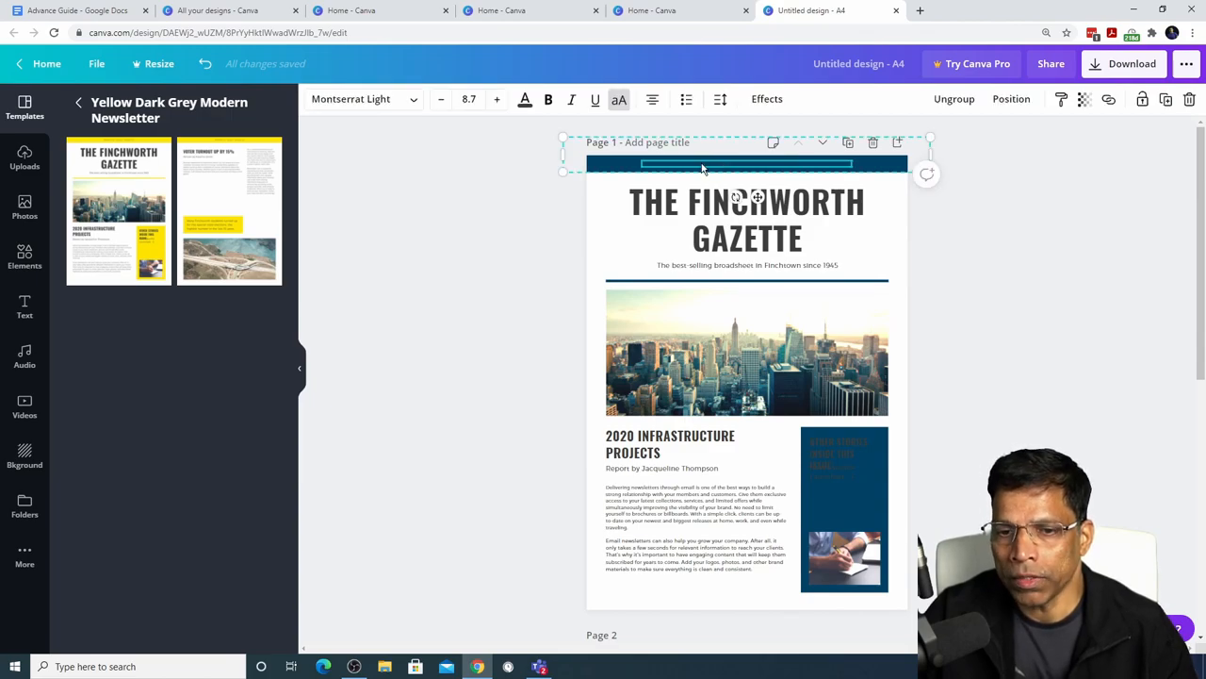
# - Set the date line text to white against the navy bar
pyautogui.click(524, 98)
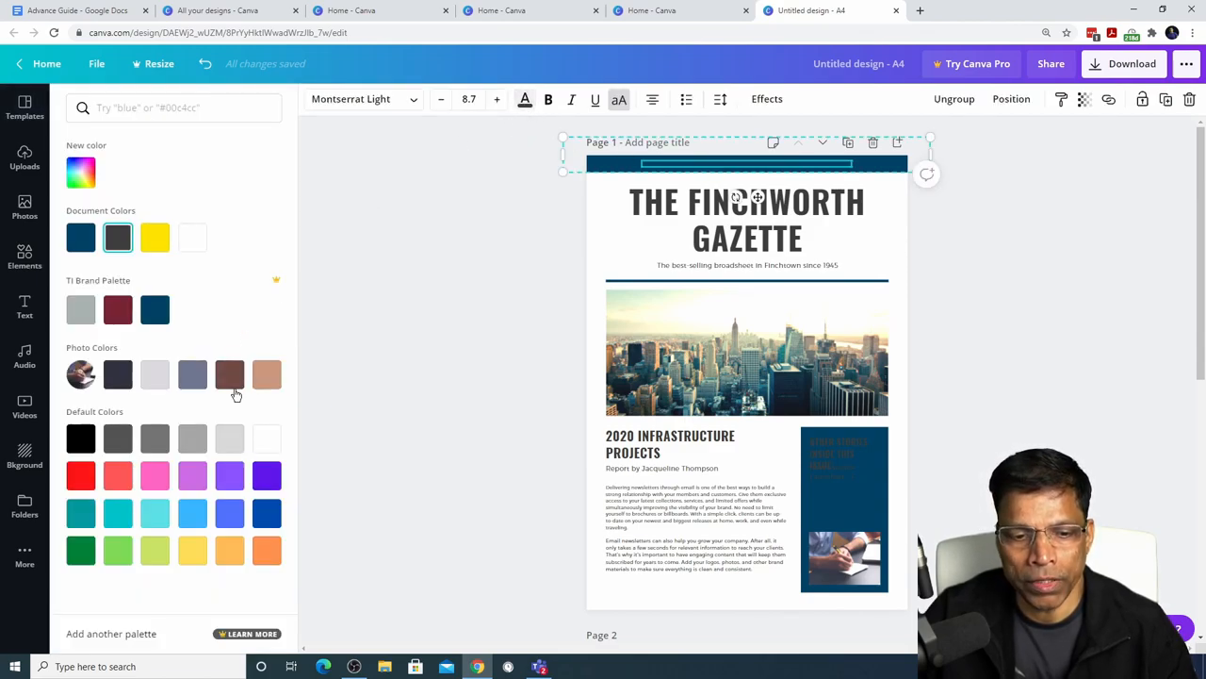
pyautogui.click(844, 462)
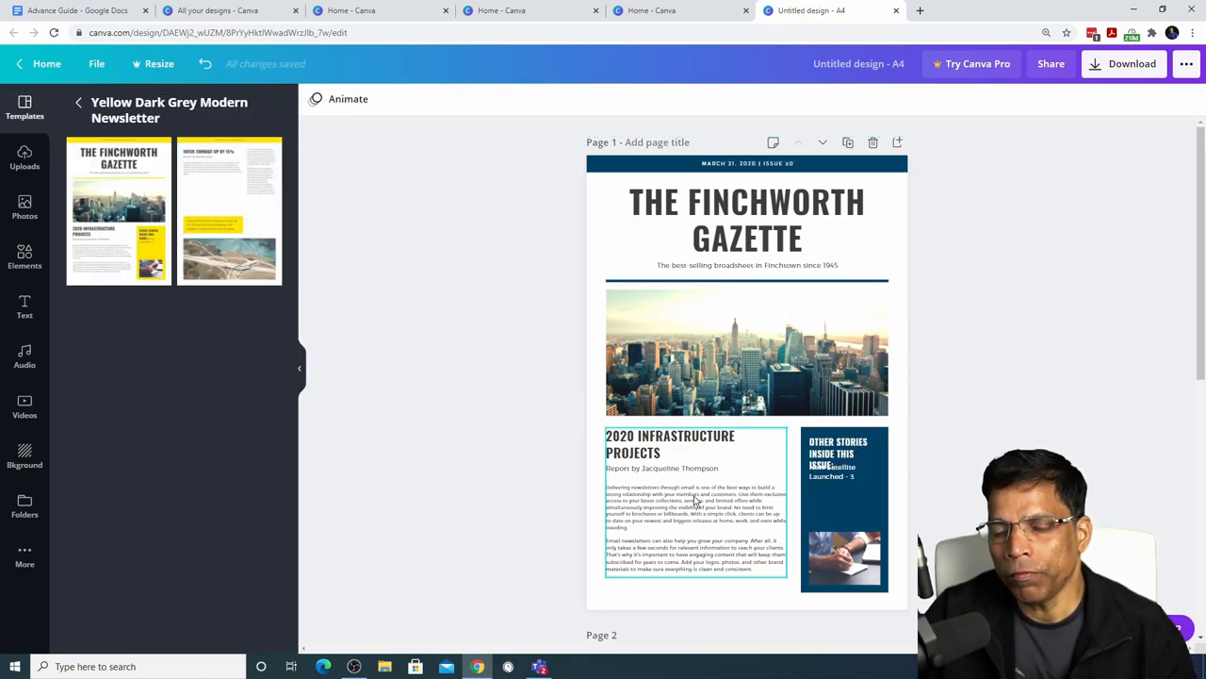
# - Set the article body, headline and newspaper title in Montserrat
pyautogui.click(696, 509)
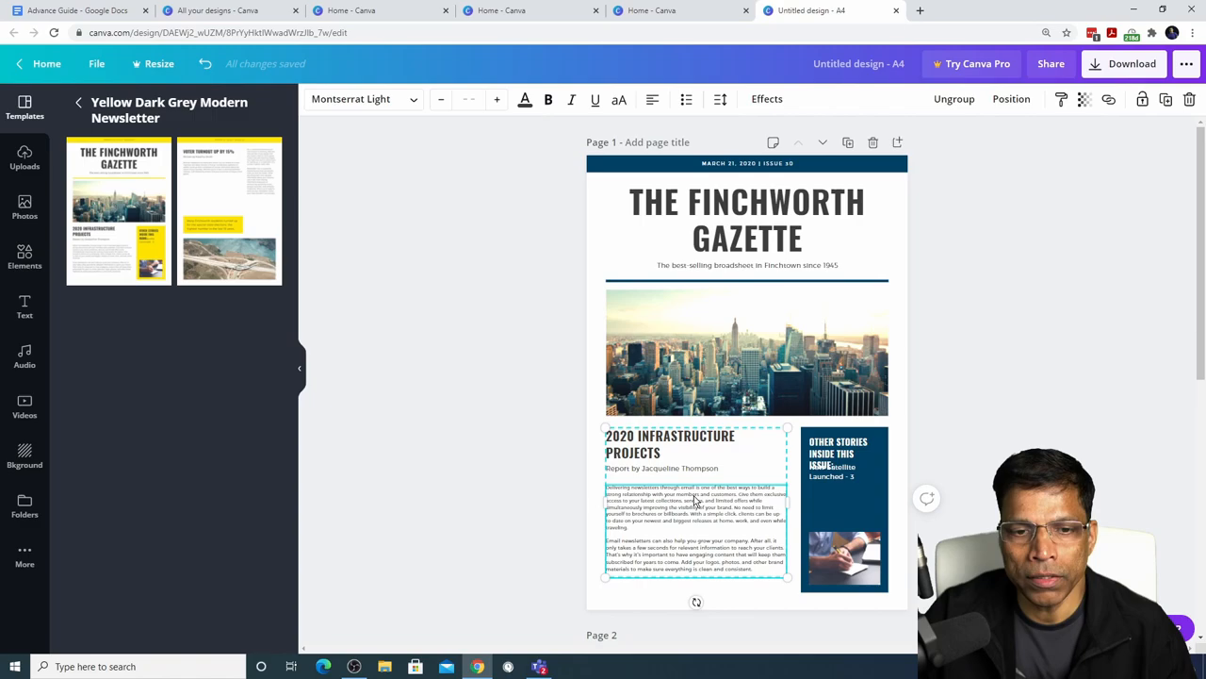
pyautogui.moveTo(682, 445)
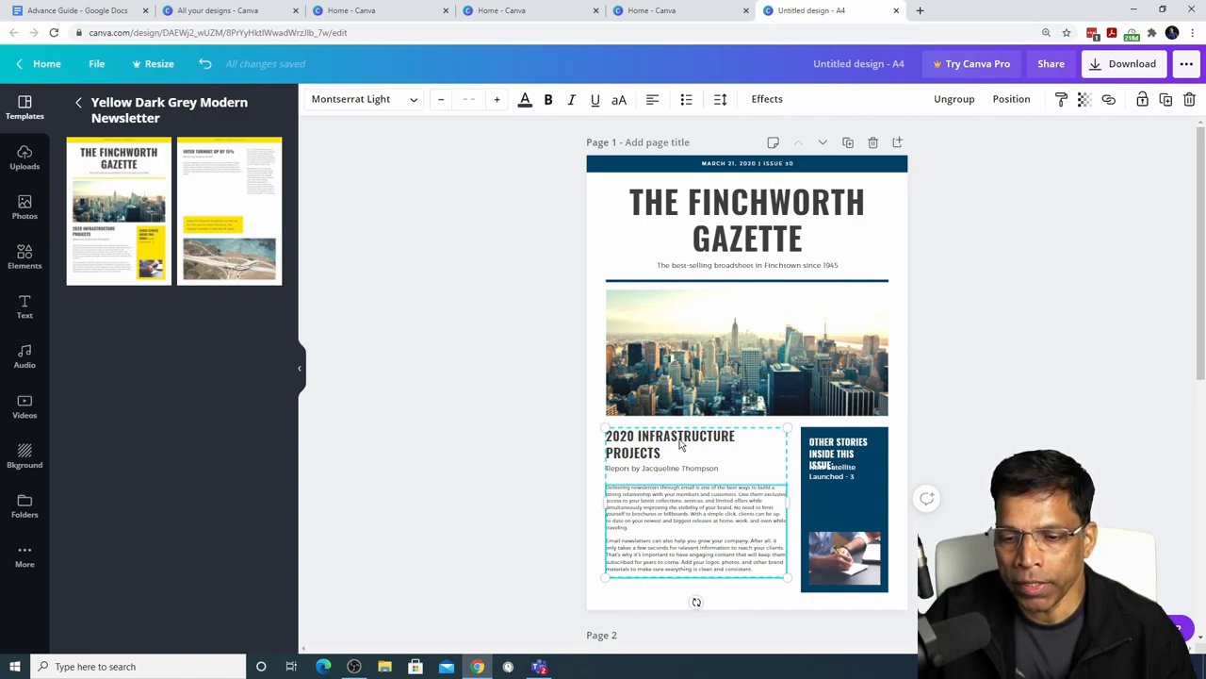
pyautogui.click(671, 443)
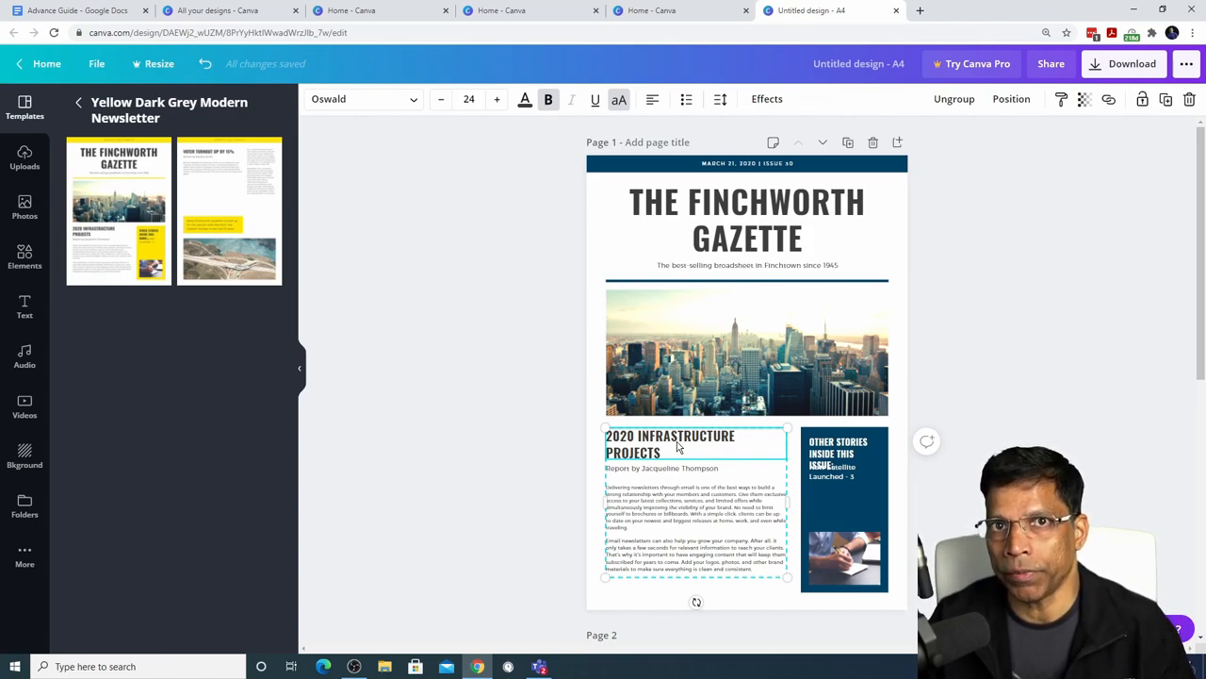
pyautogui.click(746, 218)
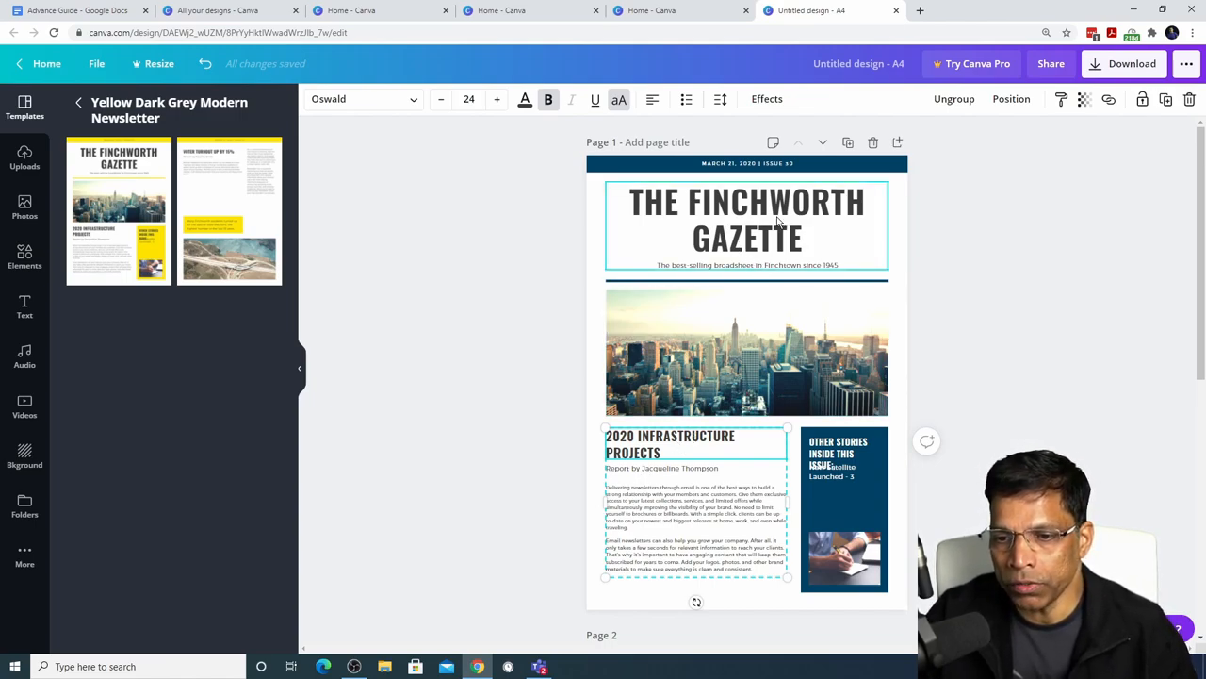
pyautogui.click(747, 219)
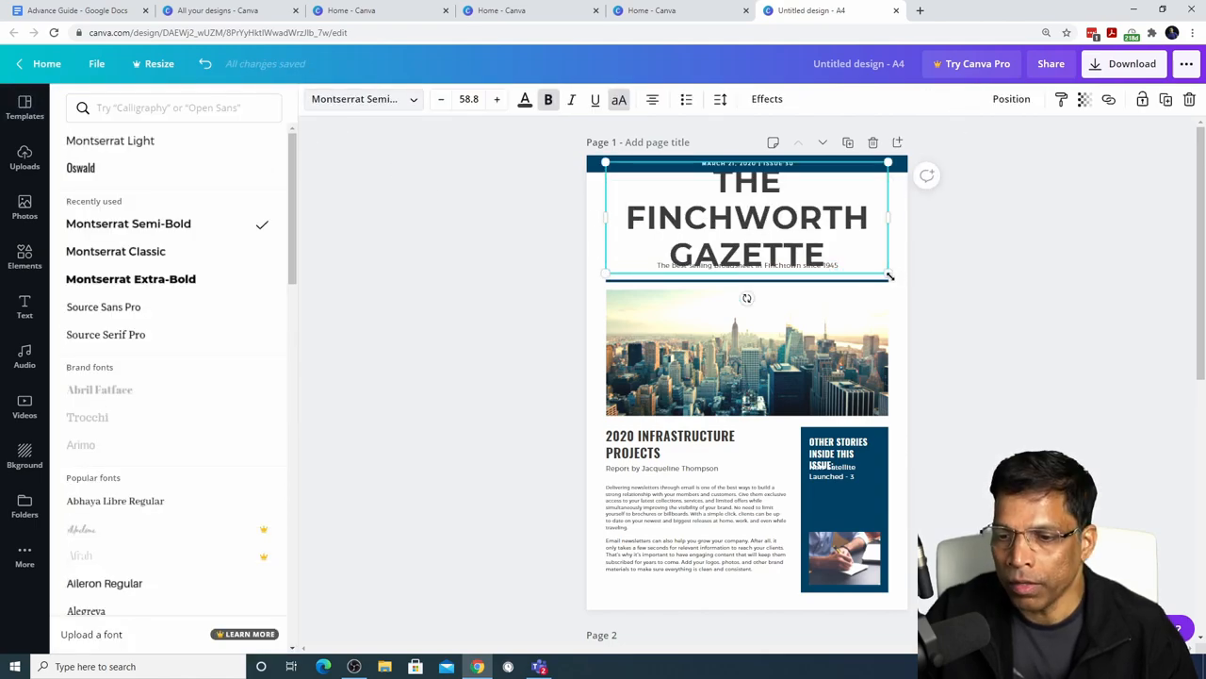
pyautogui.click(109, 139)
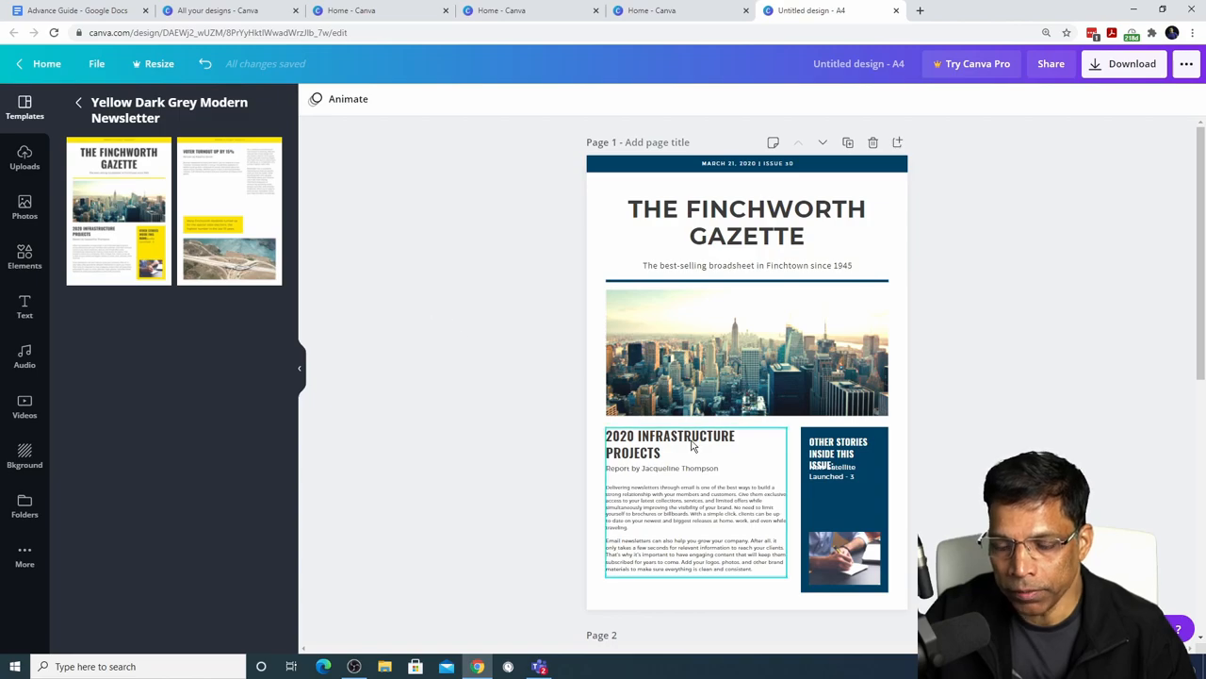
# - Deselect the text and bring up the uploaded images panel
pyautogui.click(516, 312)
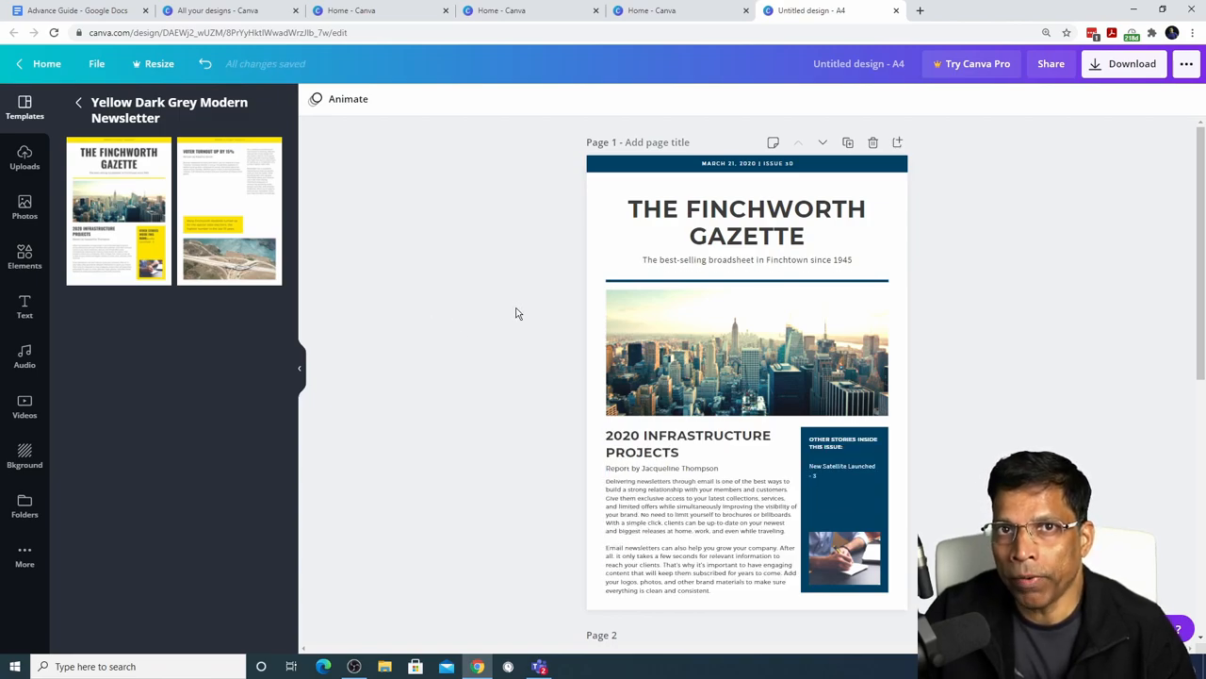
pyautogui.click(746, 353)
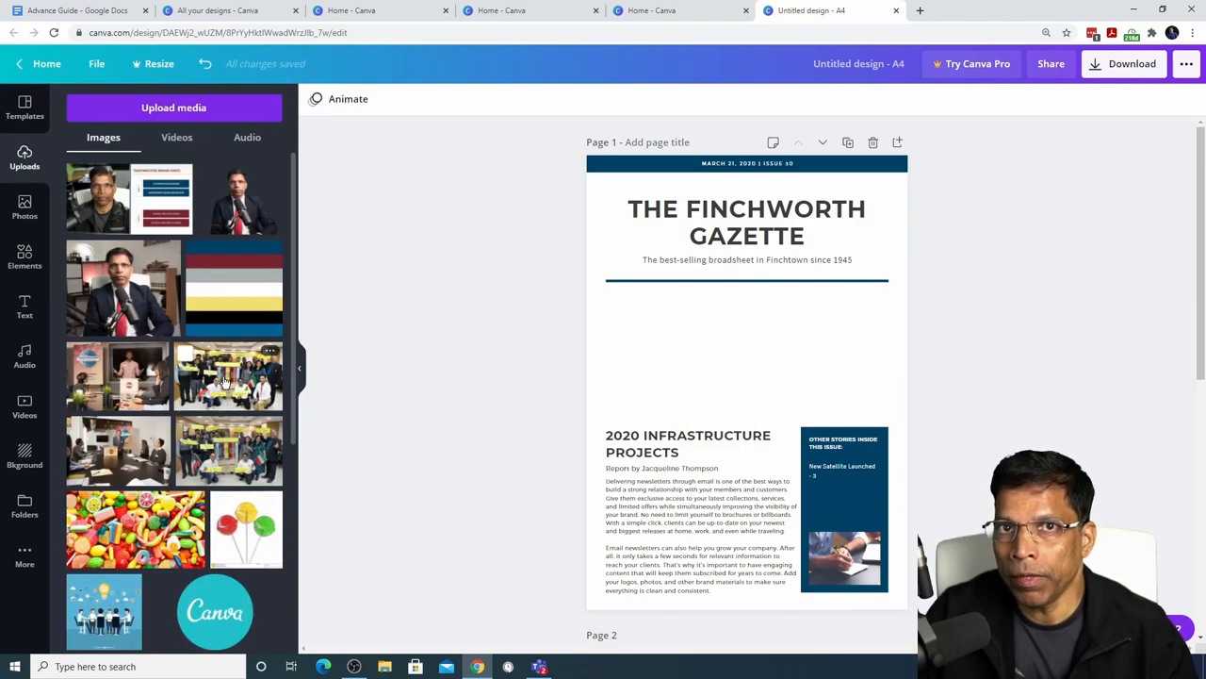
# - Place the group photo on page one and return to browsing templates
pyautogui.click(228, 375)
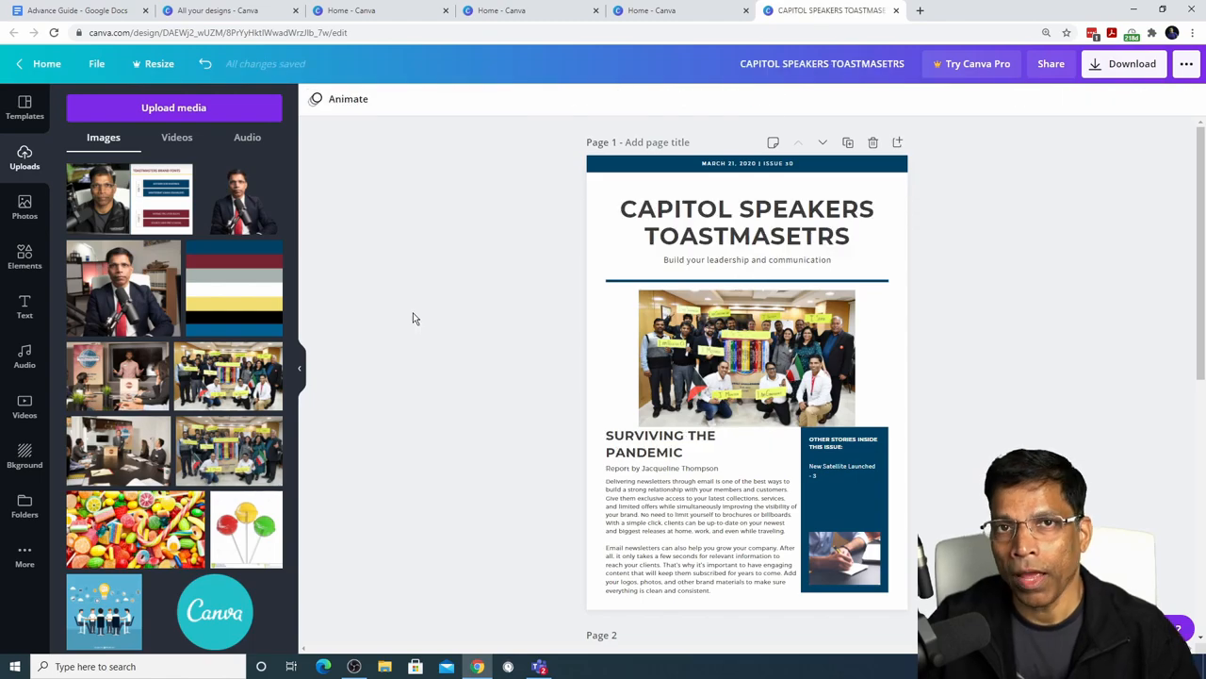
pyautogui.click(24, 106)
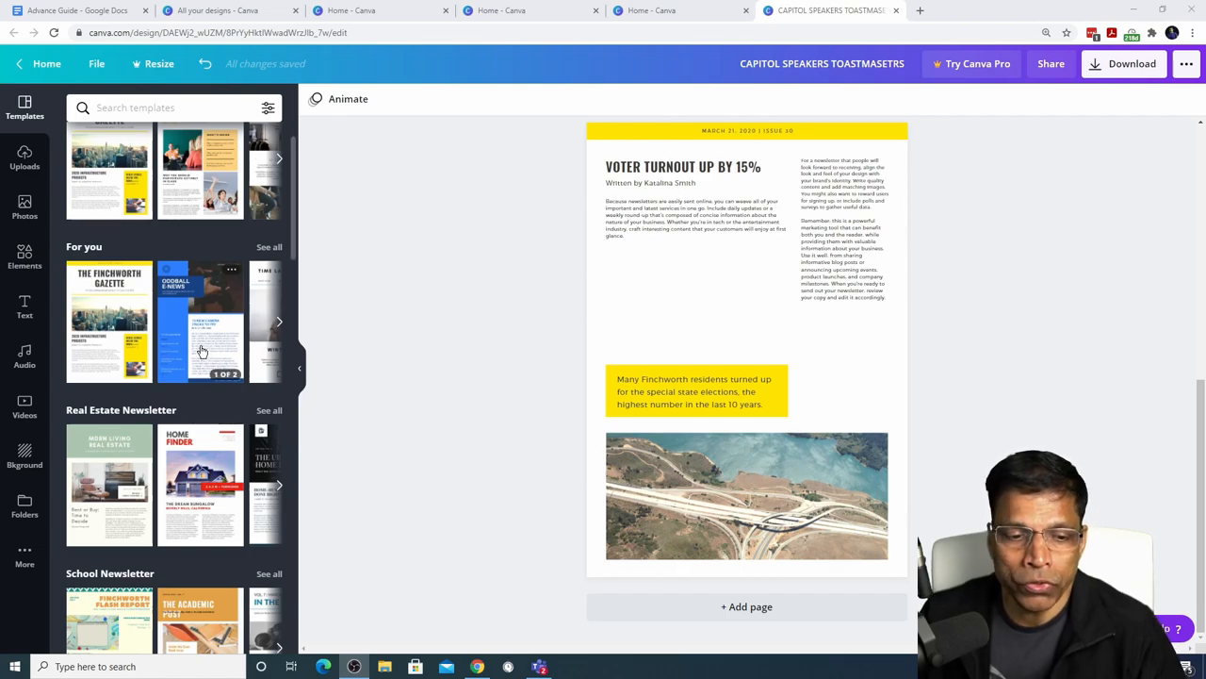
pyautogui.scroll(-3)
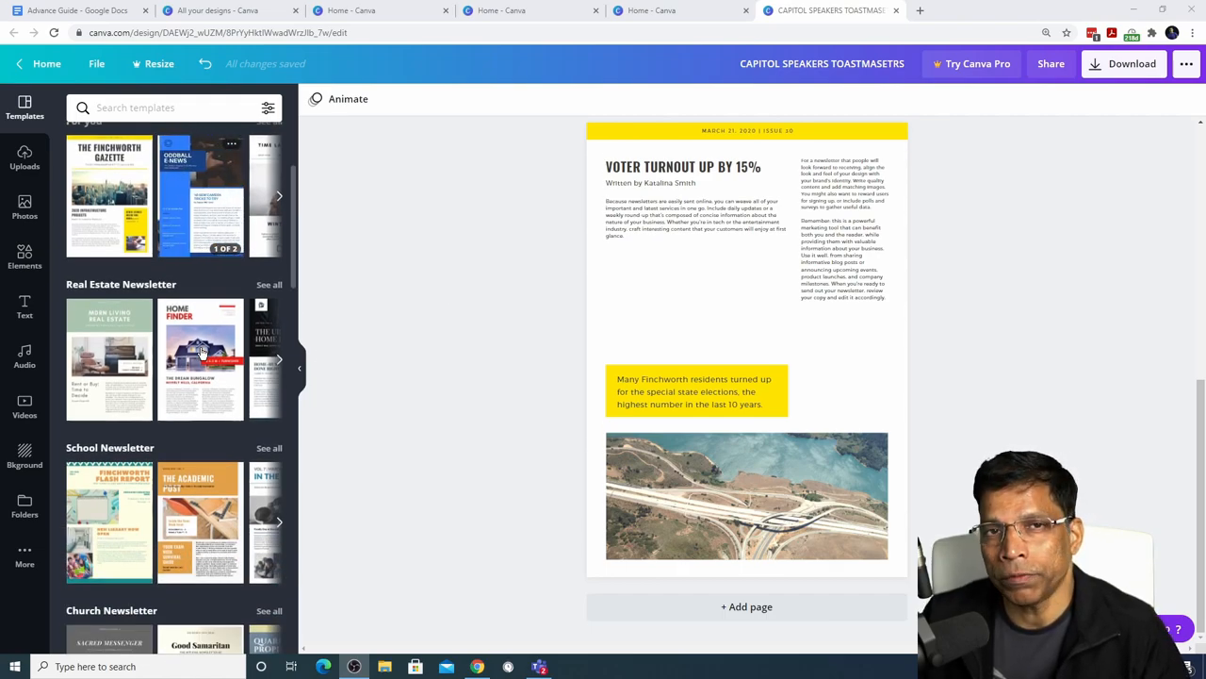